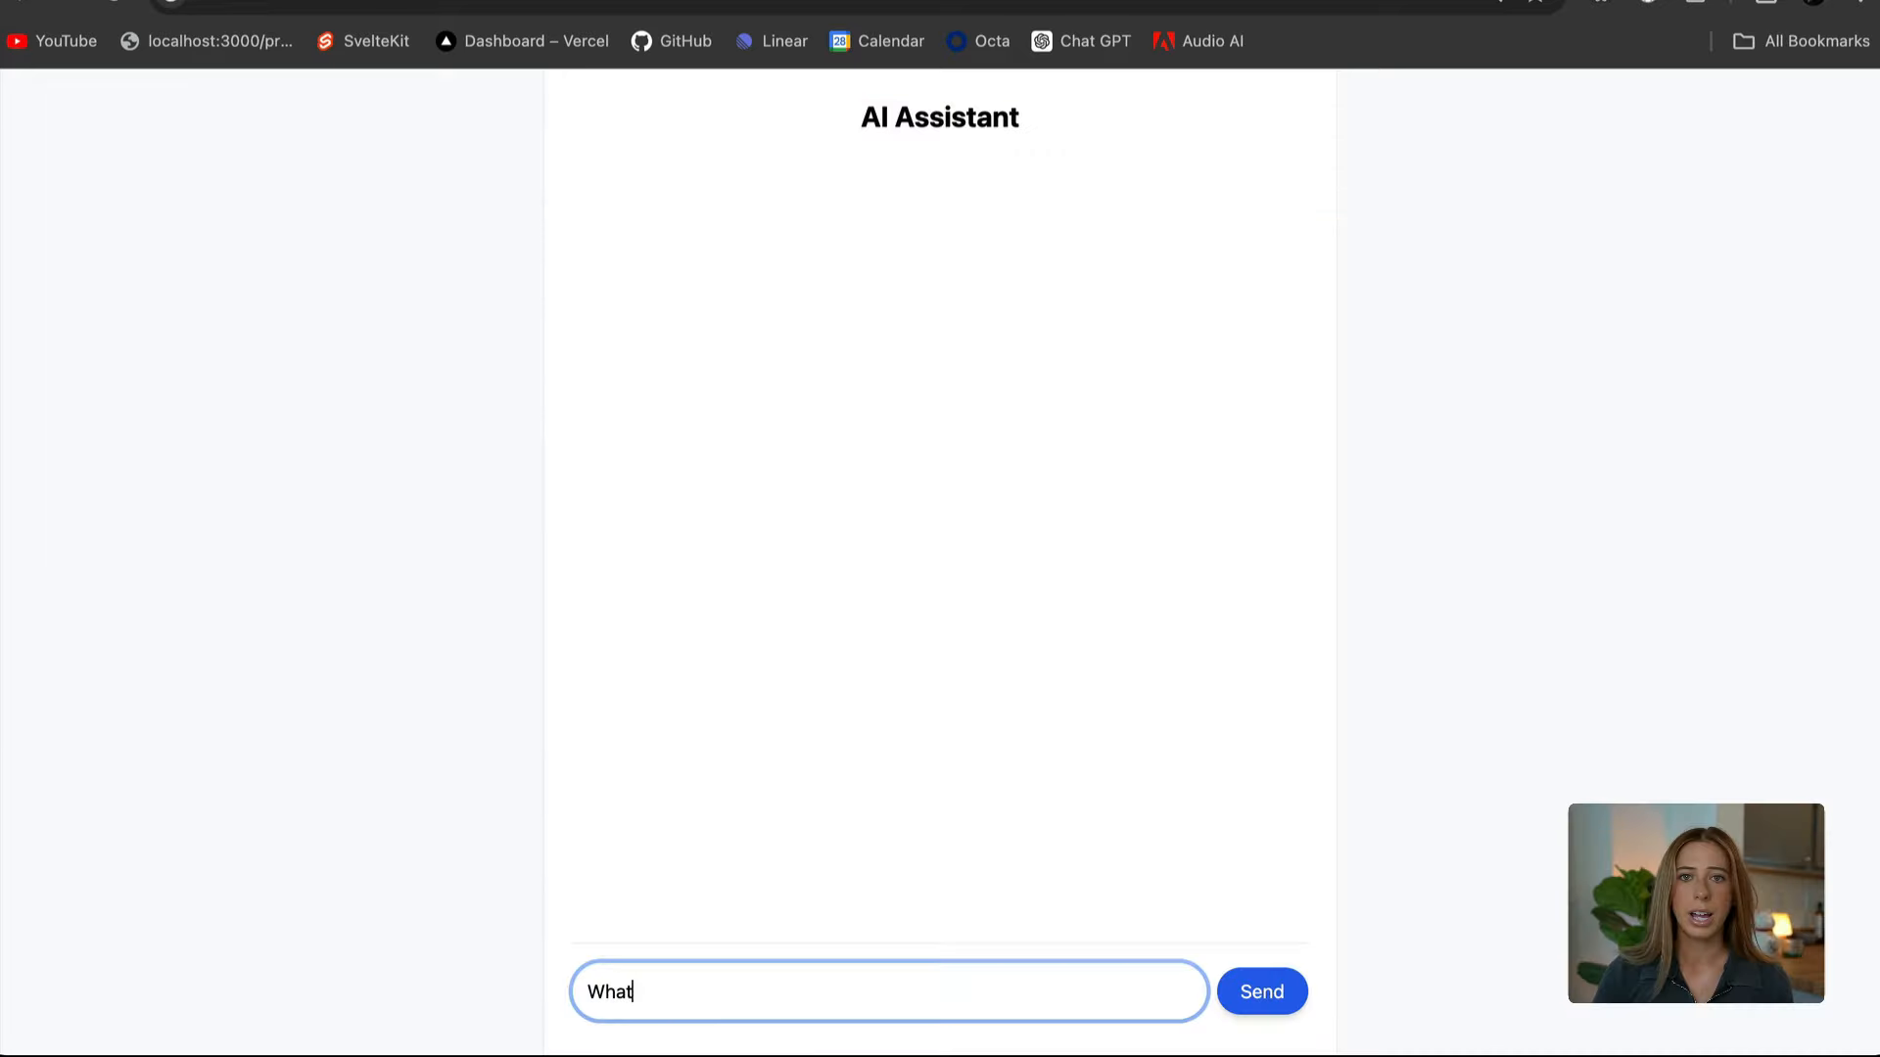
# Send the Austin, TX weather question, then follow up with 'what kind of clothes should i' wear
pyautogui.click(1261, 991)
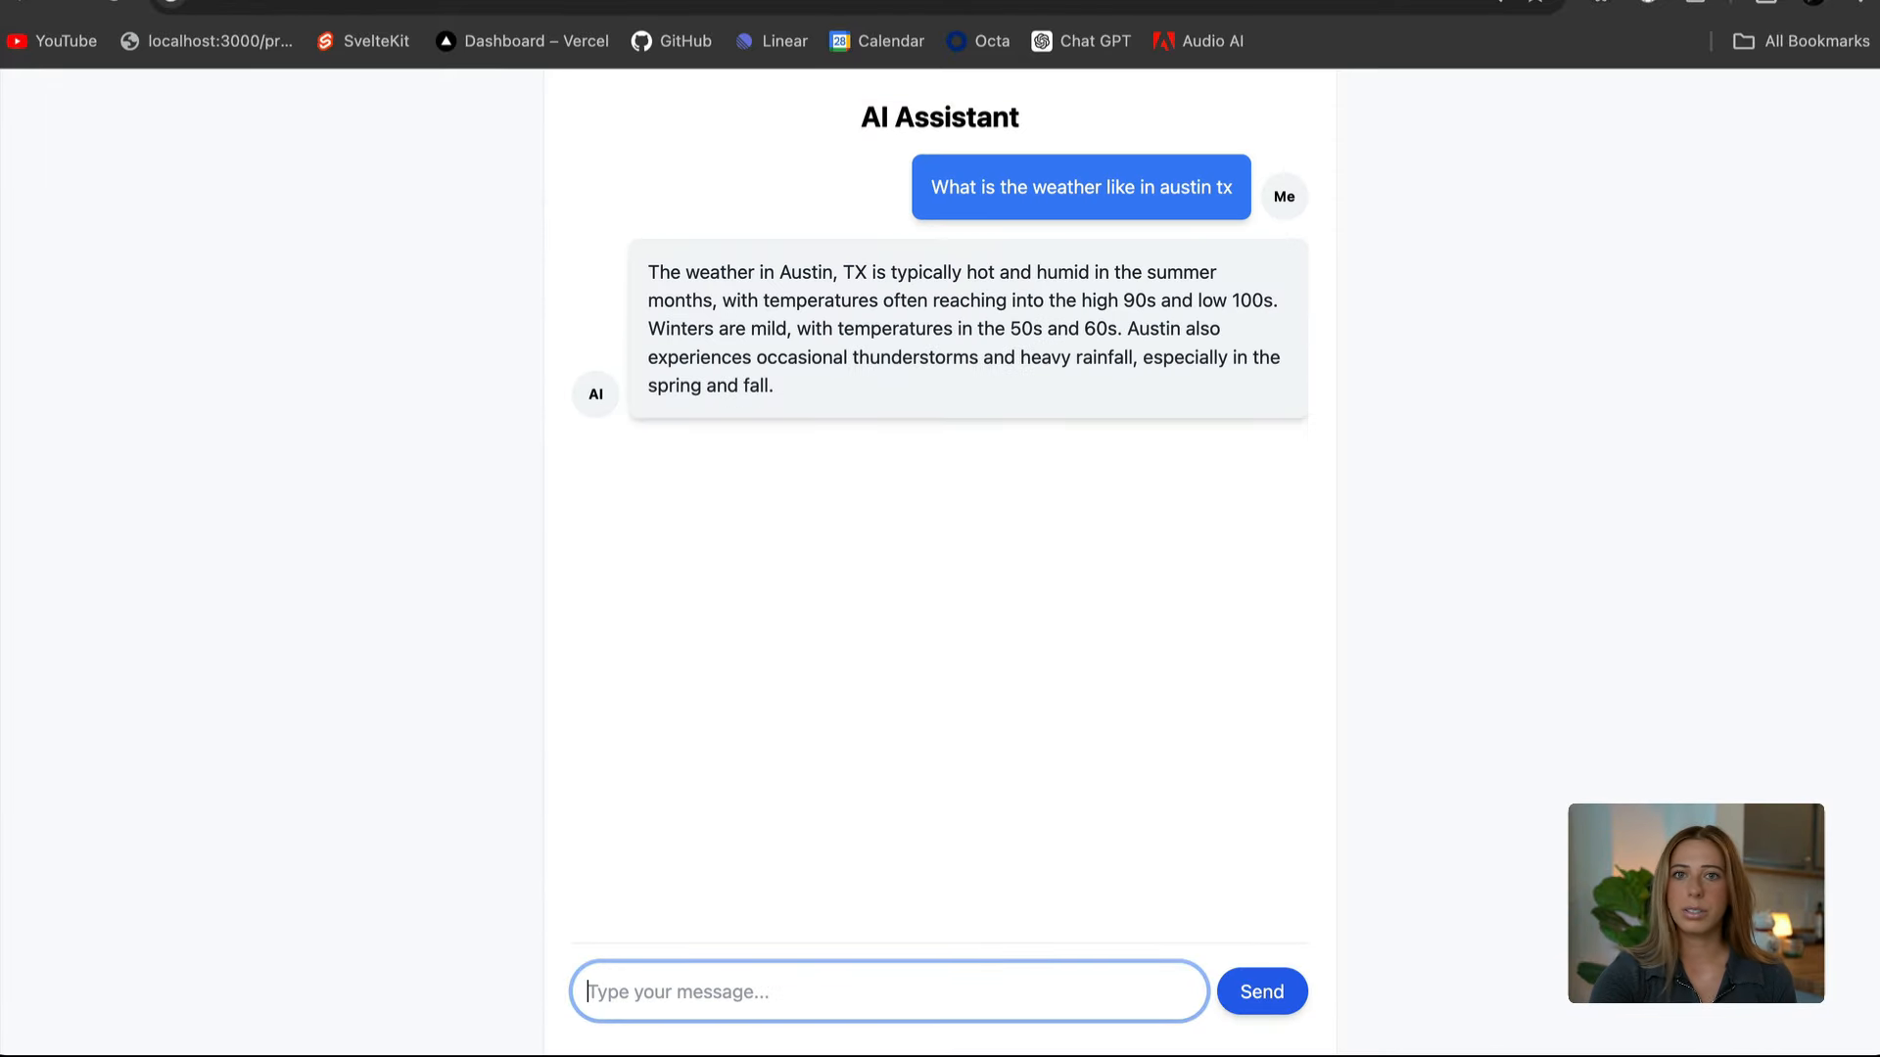
pyautogui.write('what kind of clothes should i')
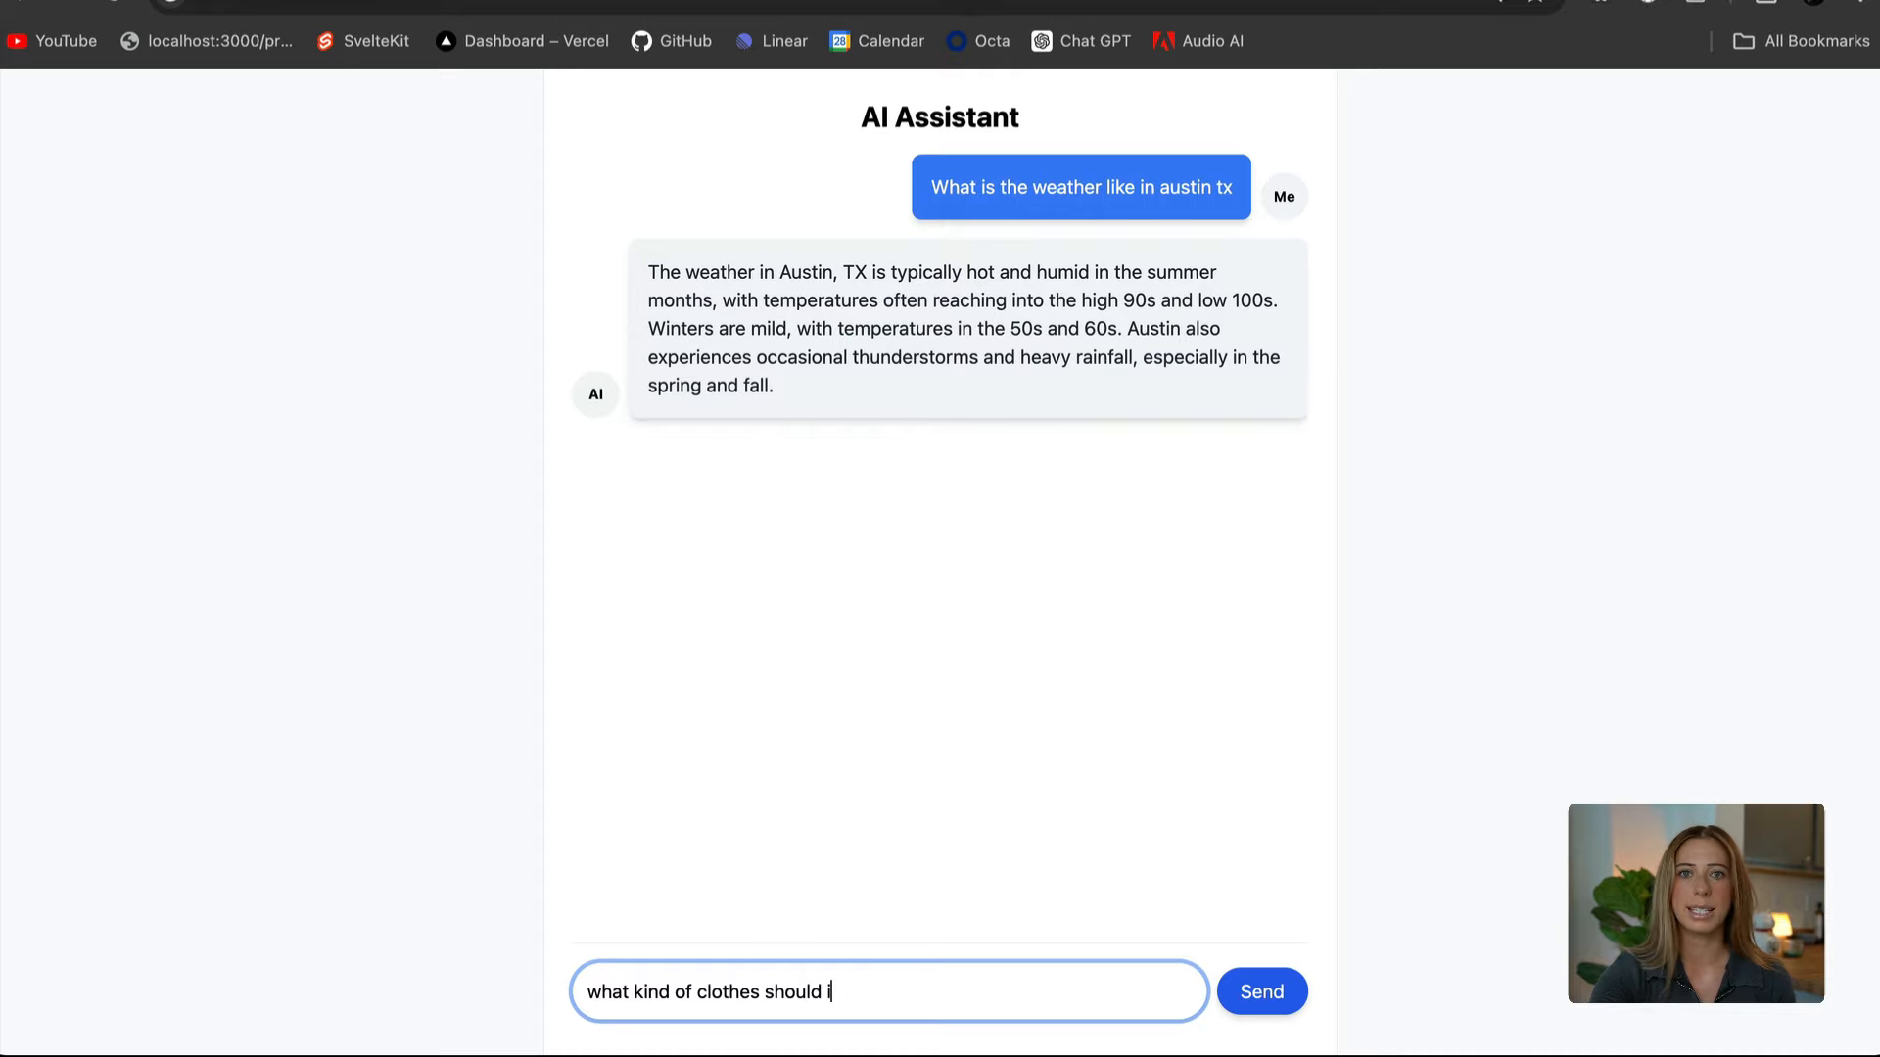
pyautogui.click(1260, 992)
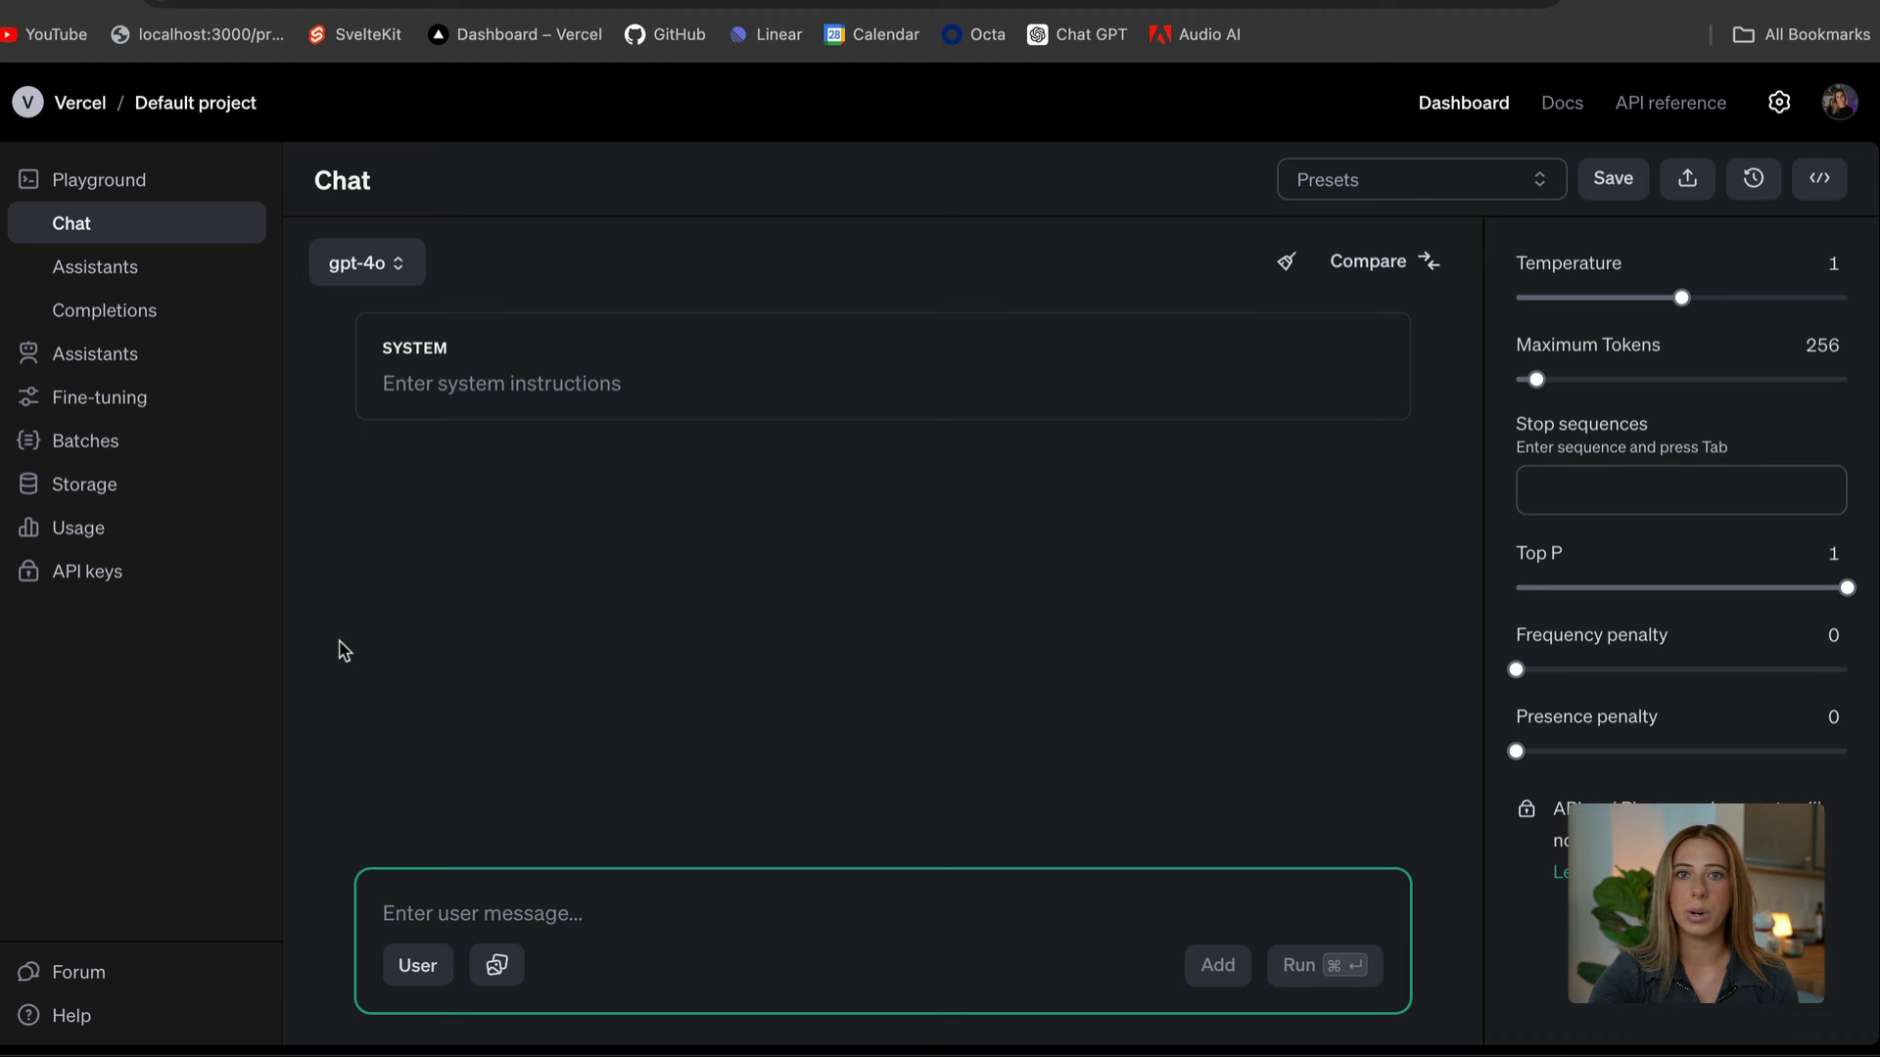
pyautogui.moveTo(86, 571)
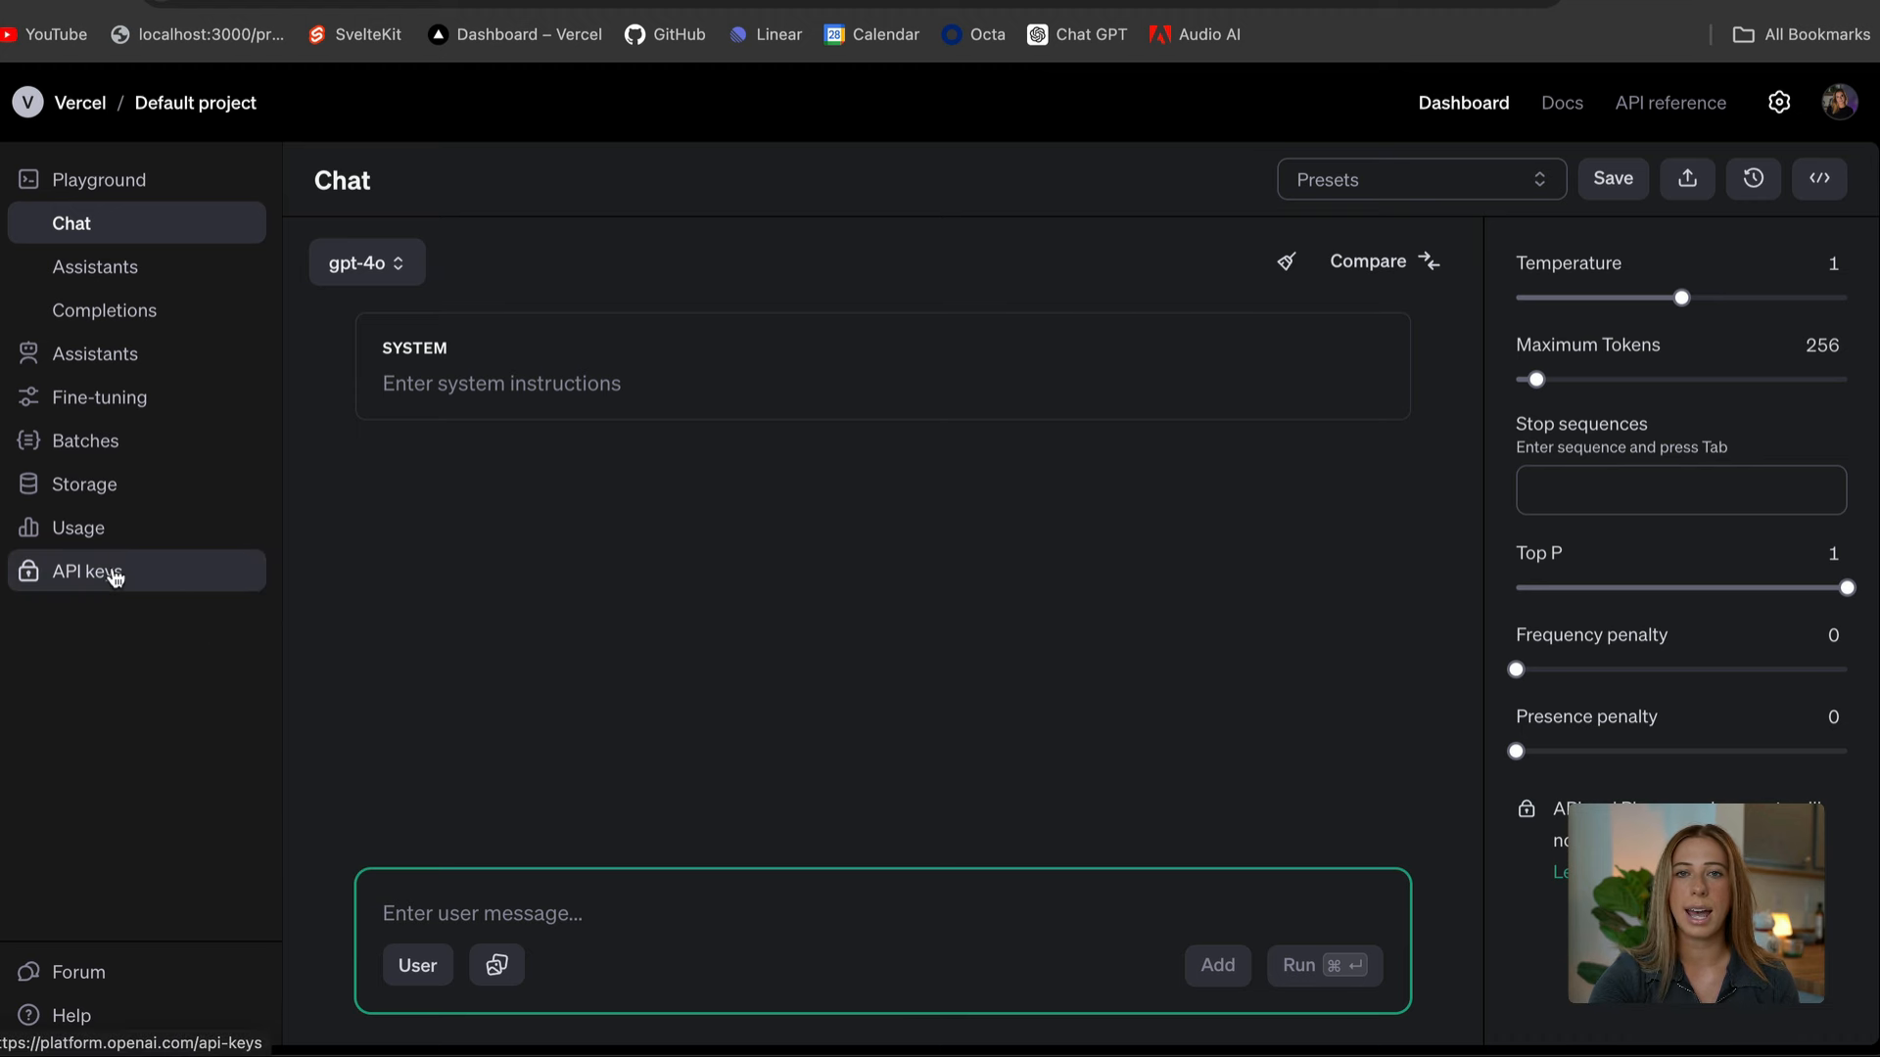
# Open the project's API keys page and start a new secret key
pyautogui.click(85, 571)
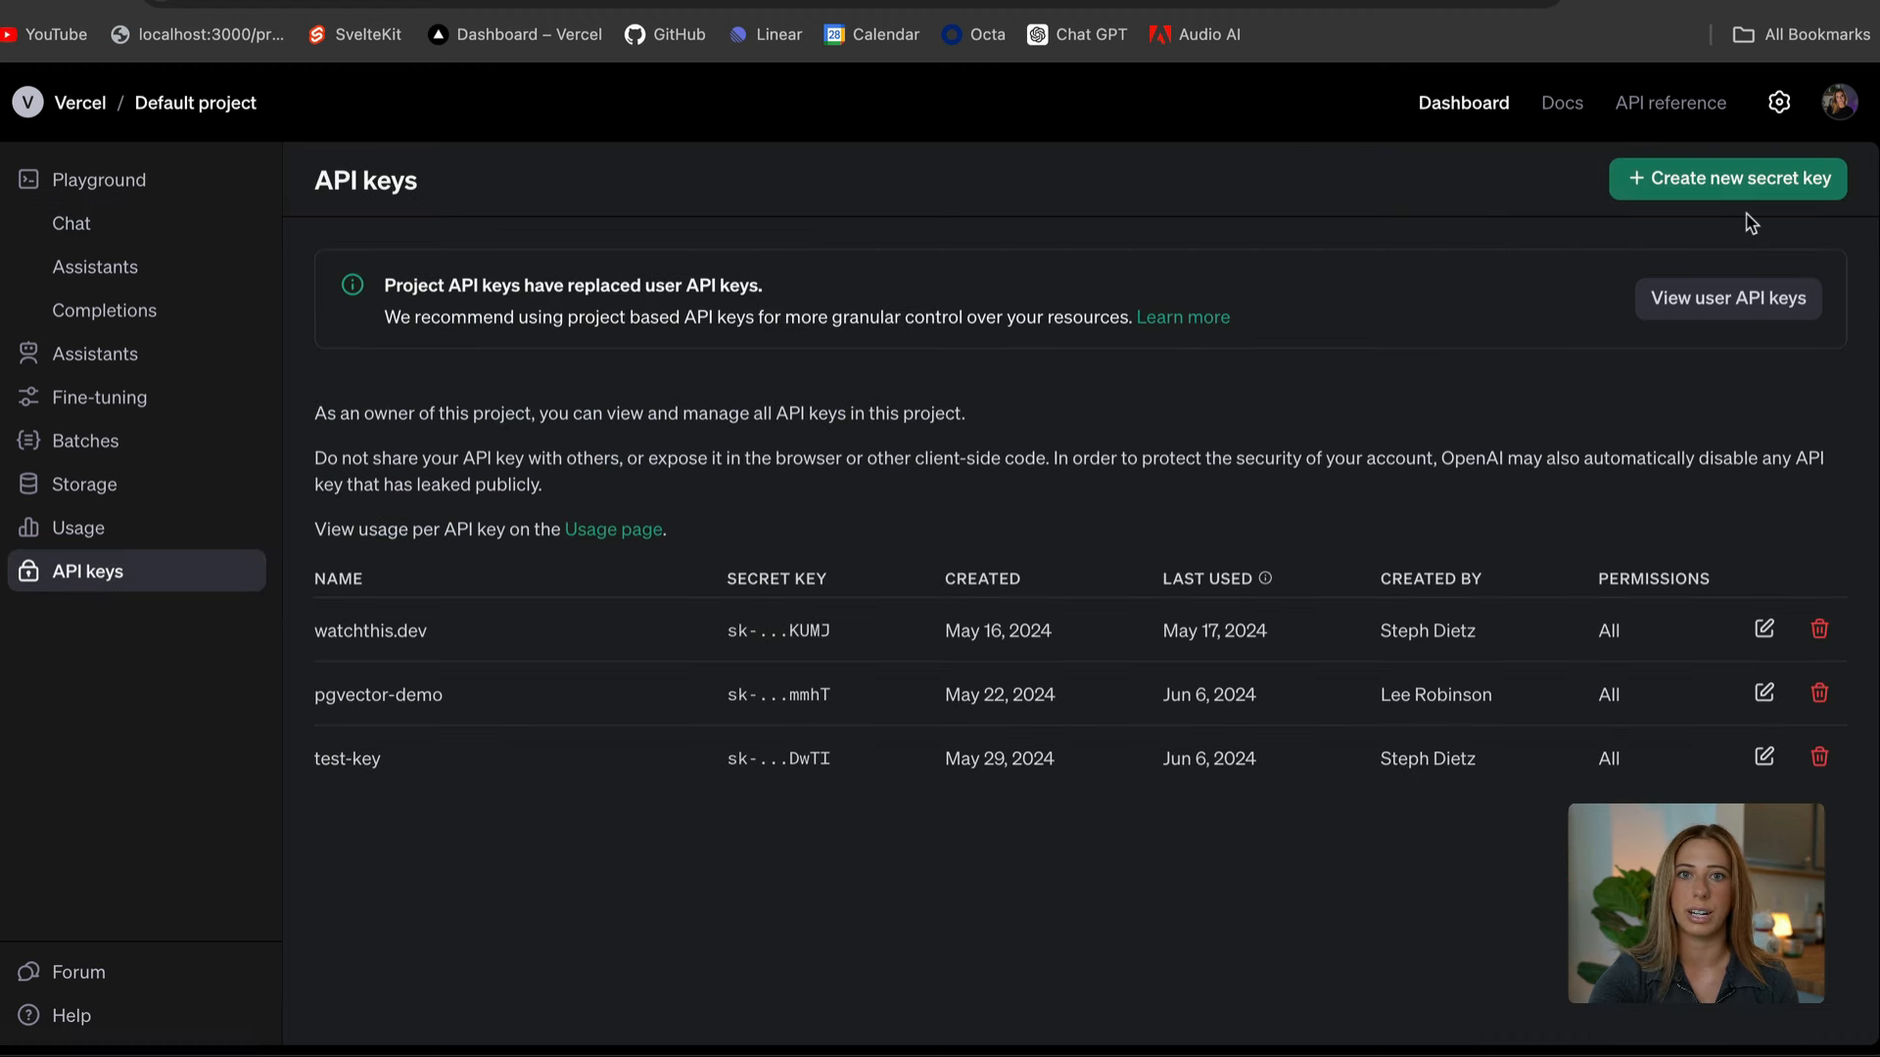
pyautogui.click(1726, 178)
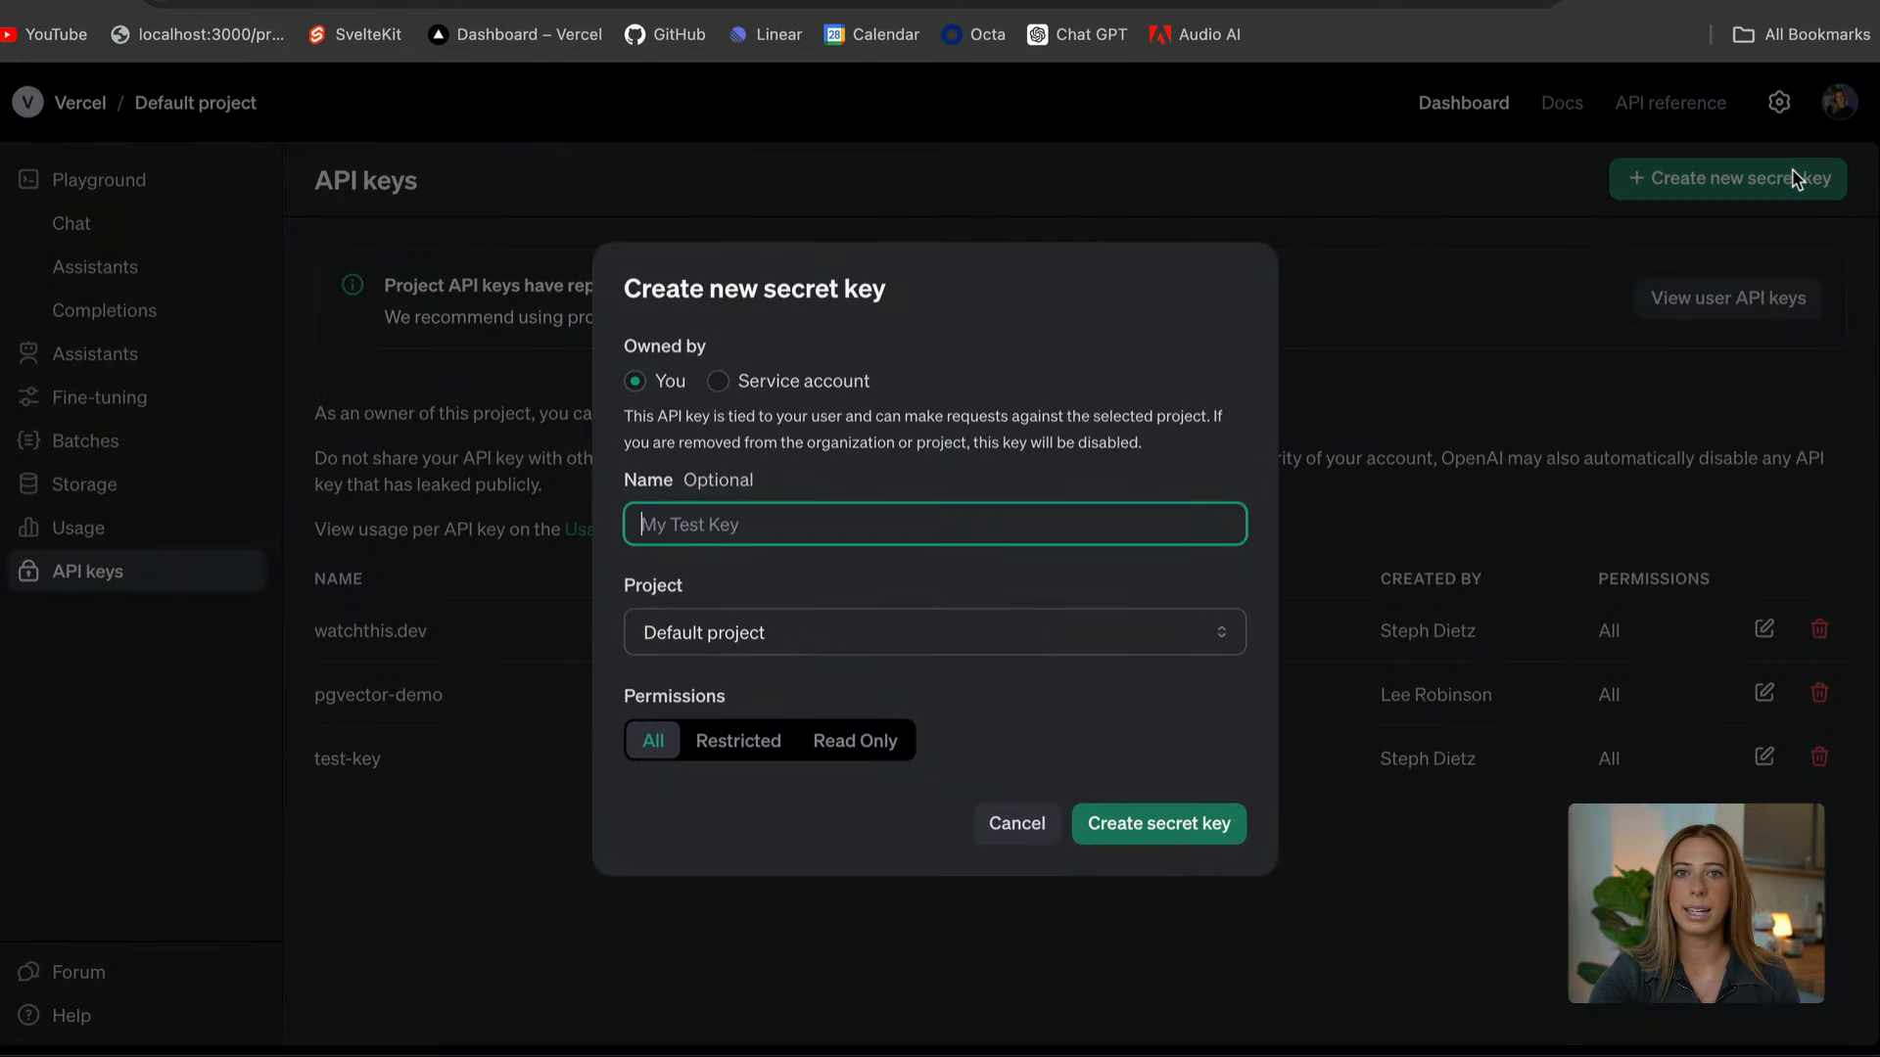
pyautogui.moveTo(1308, 760)
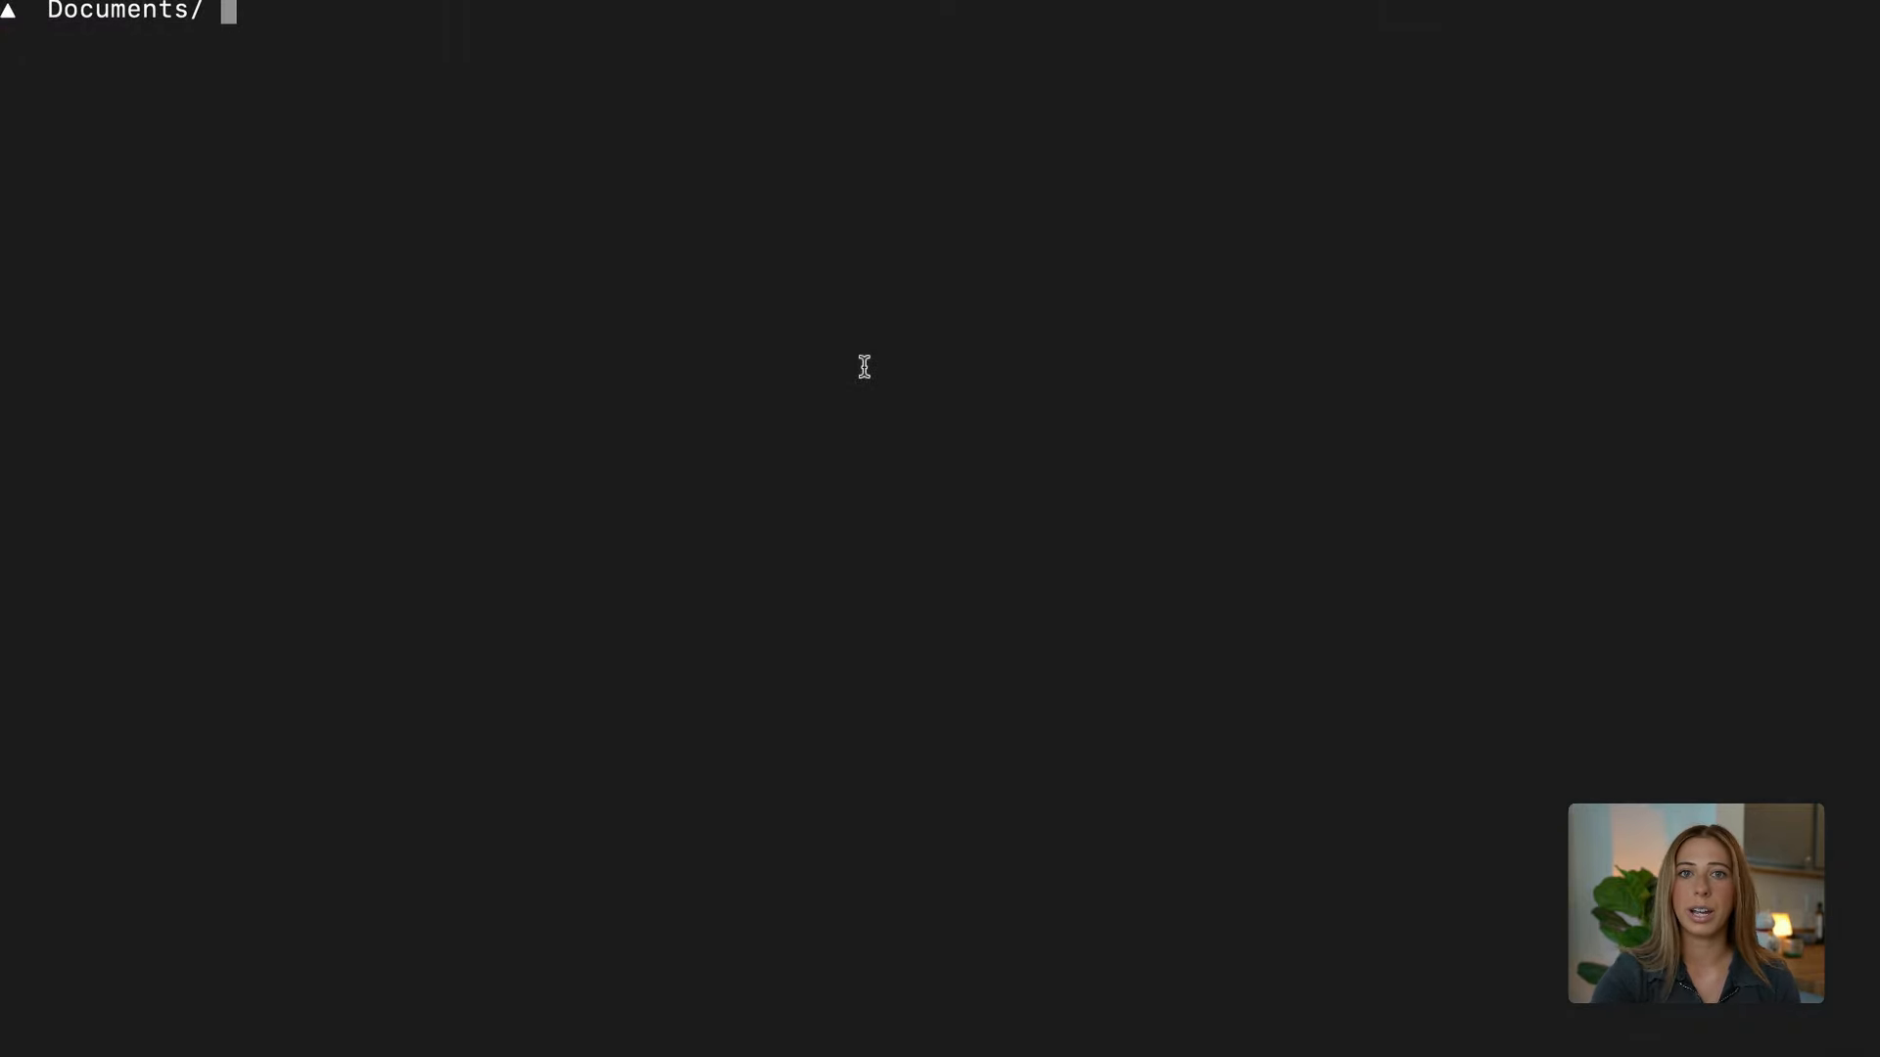
# Run pnpm create svelte@latest ai-chat-bot, choosing the Skeleton template with TypeScript
pyautogui.write('pnpm create svelte@latest ai-chat-bot')
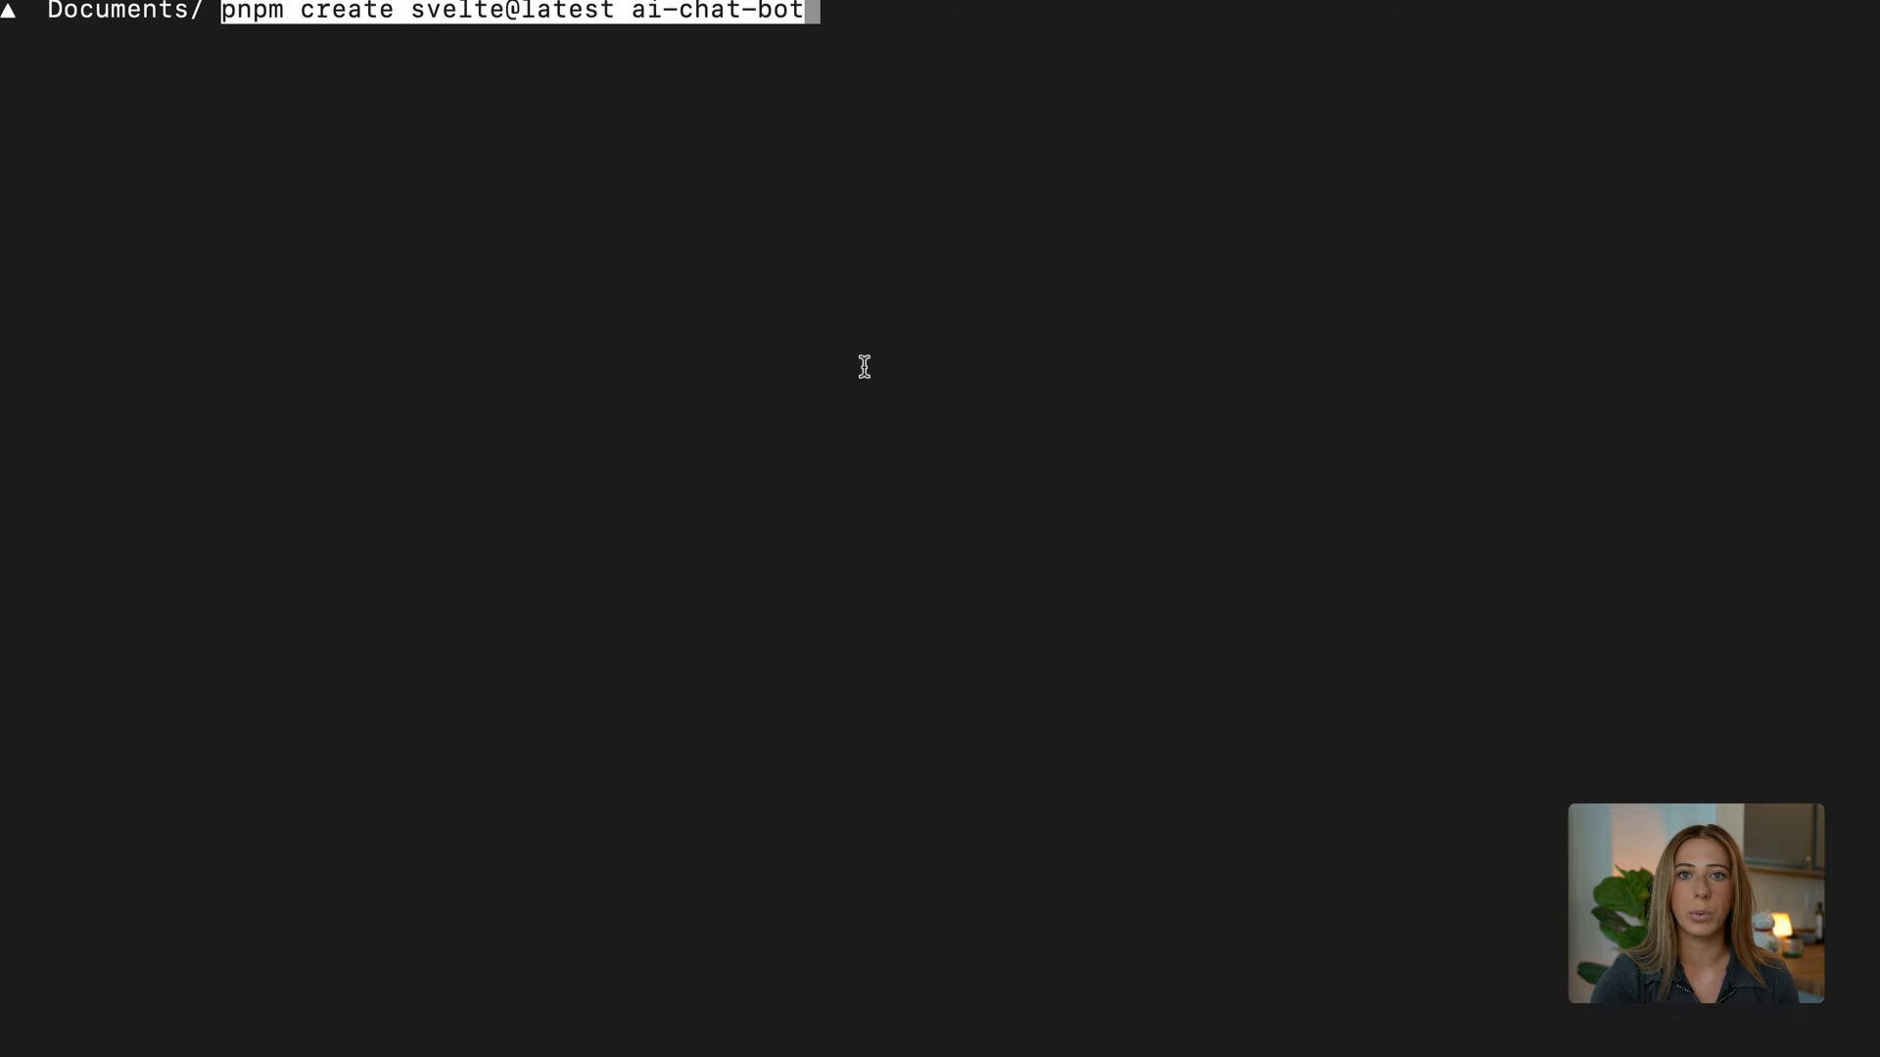
pyautogui.press('Return')
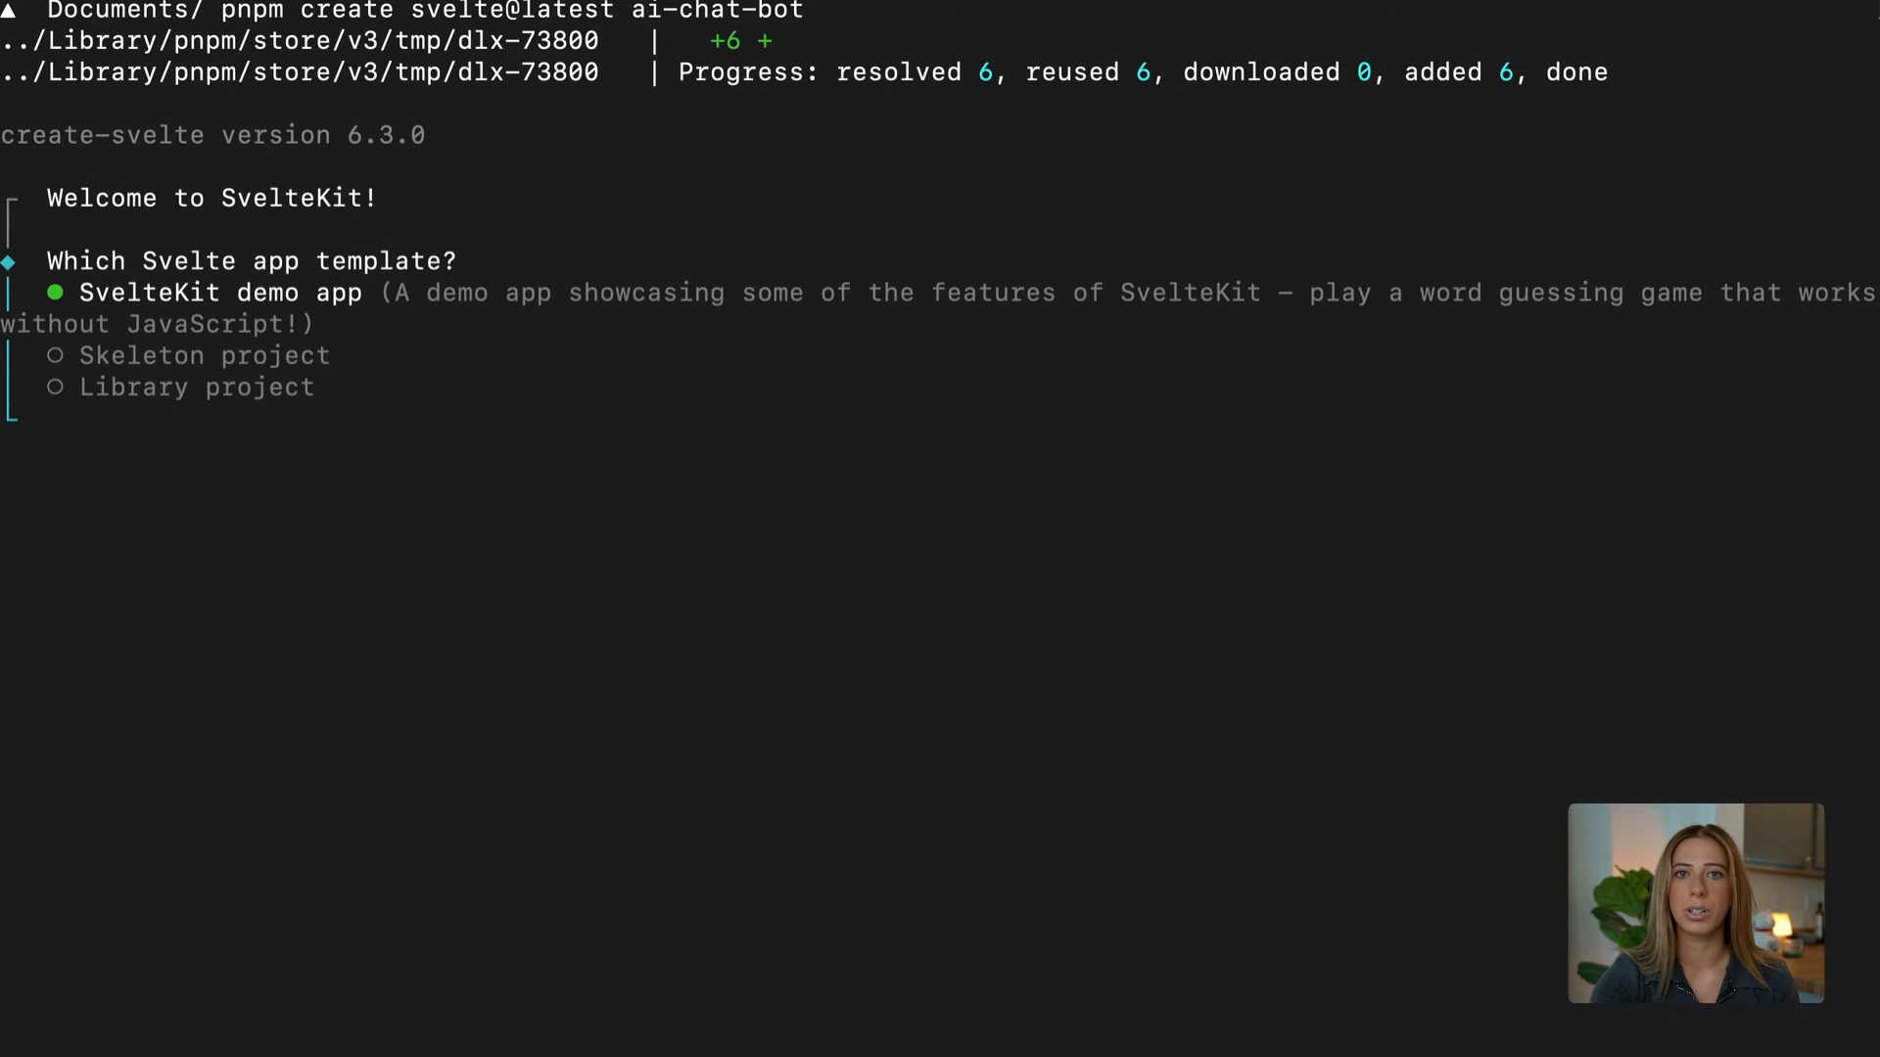
pyautogui.press('Down')
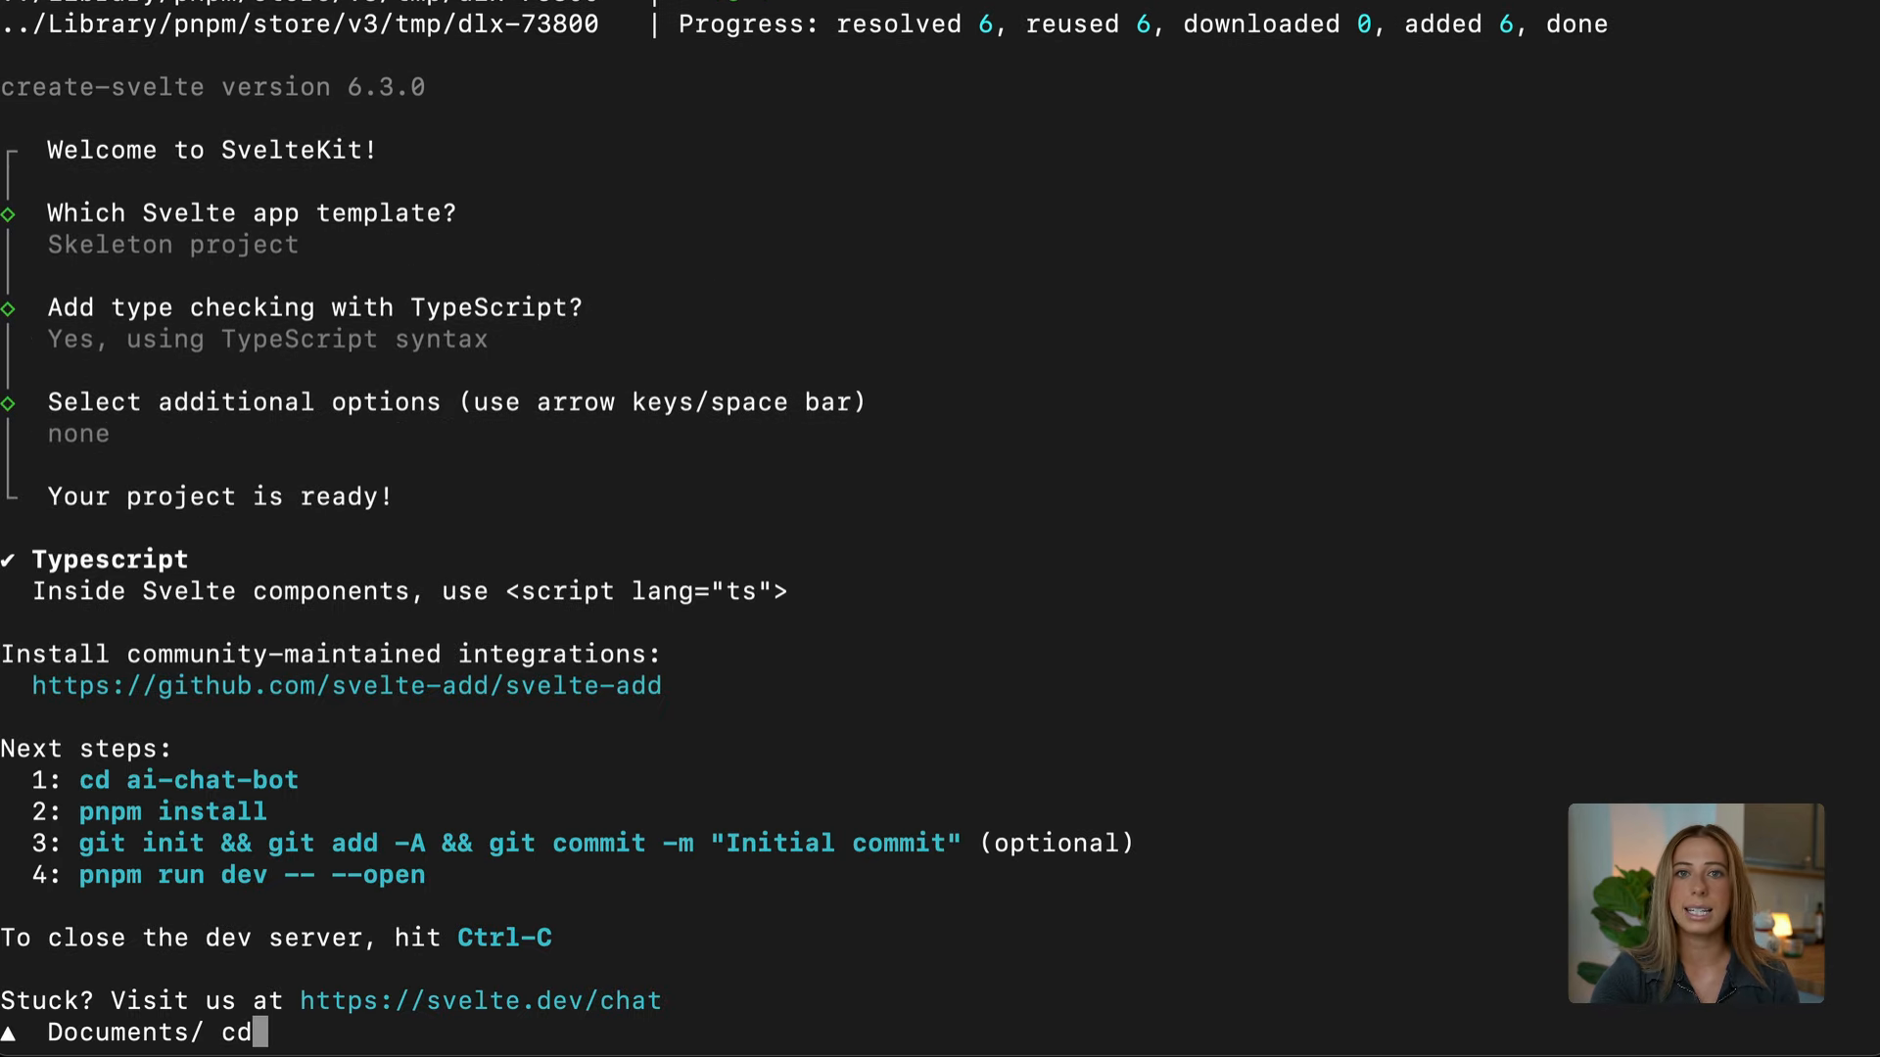
pyautogui.press('Return')
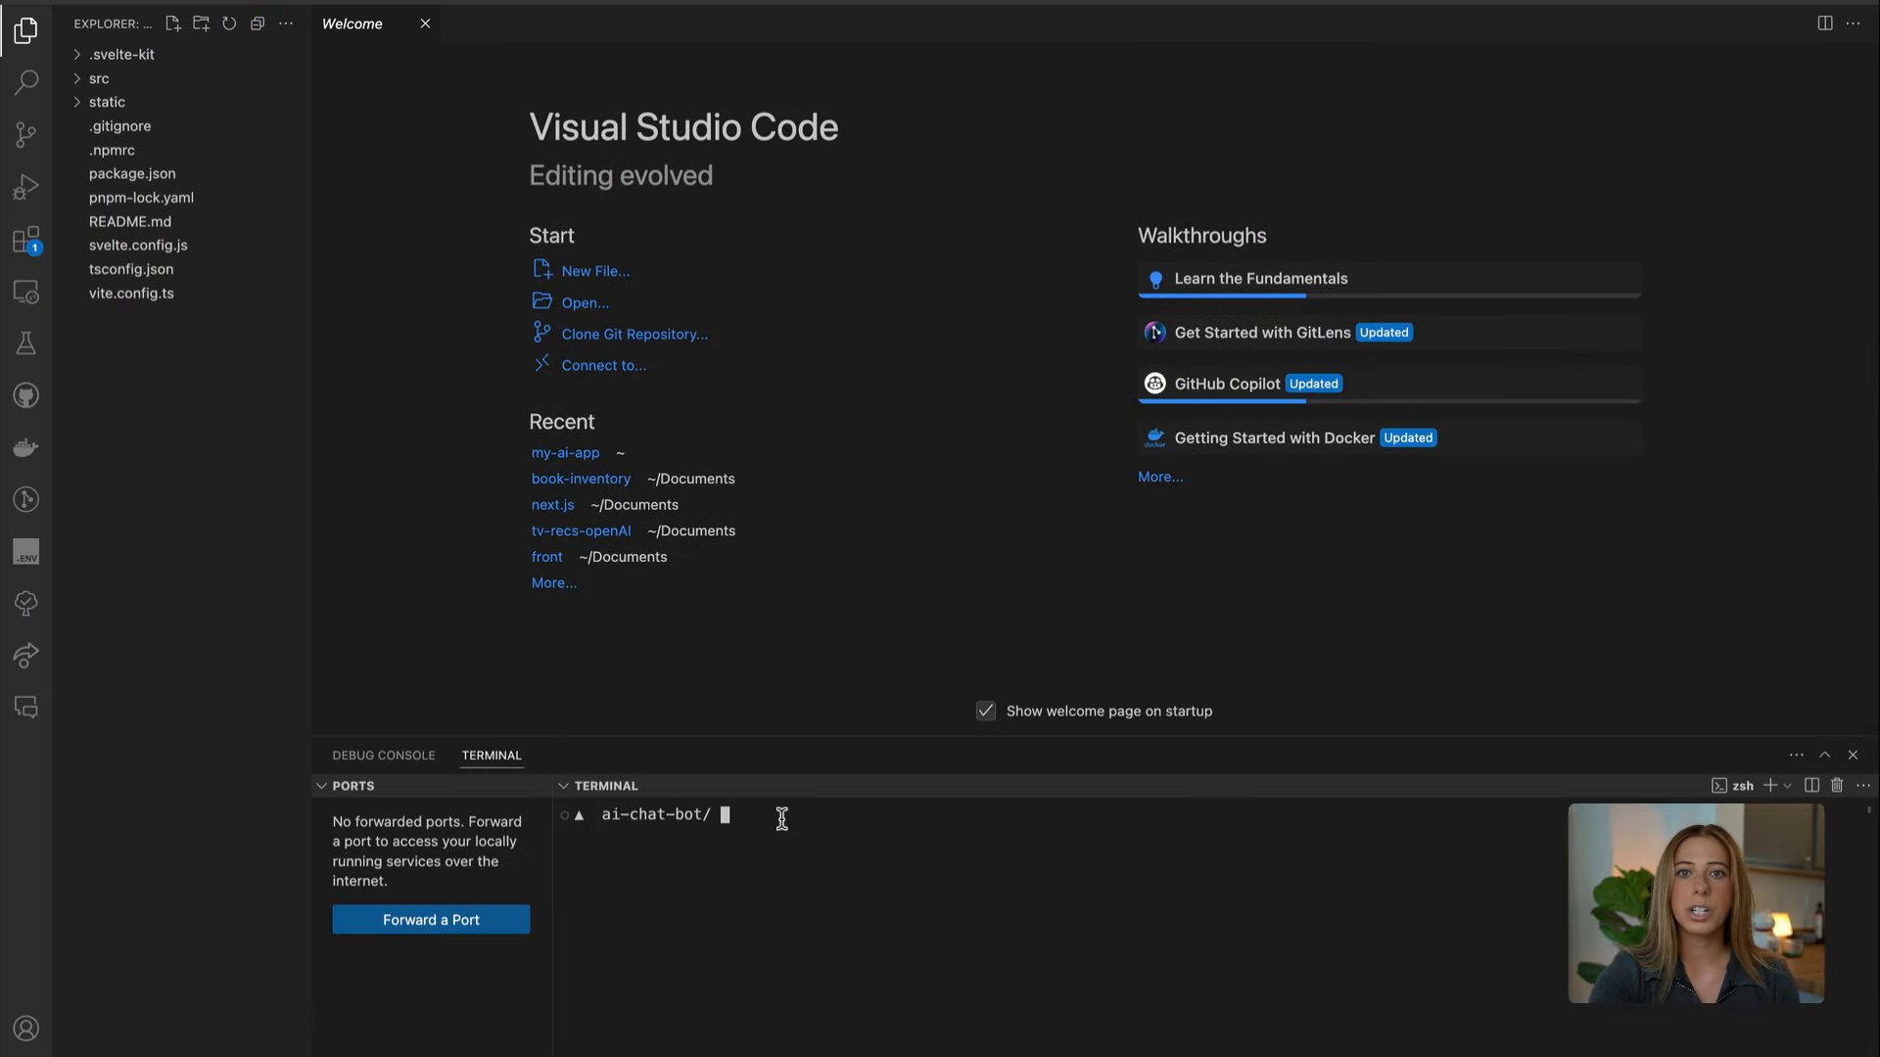
pyautogui.write('pnpm install ai @ai-sdk/openai')
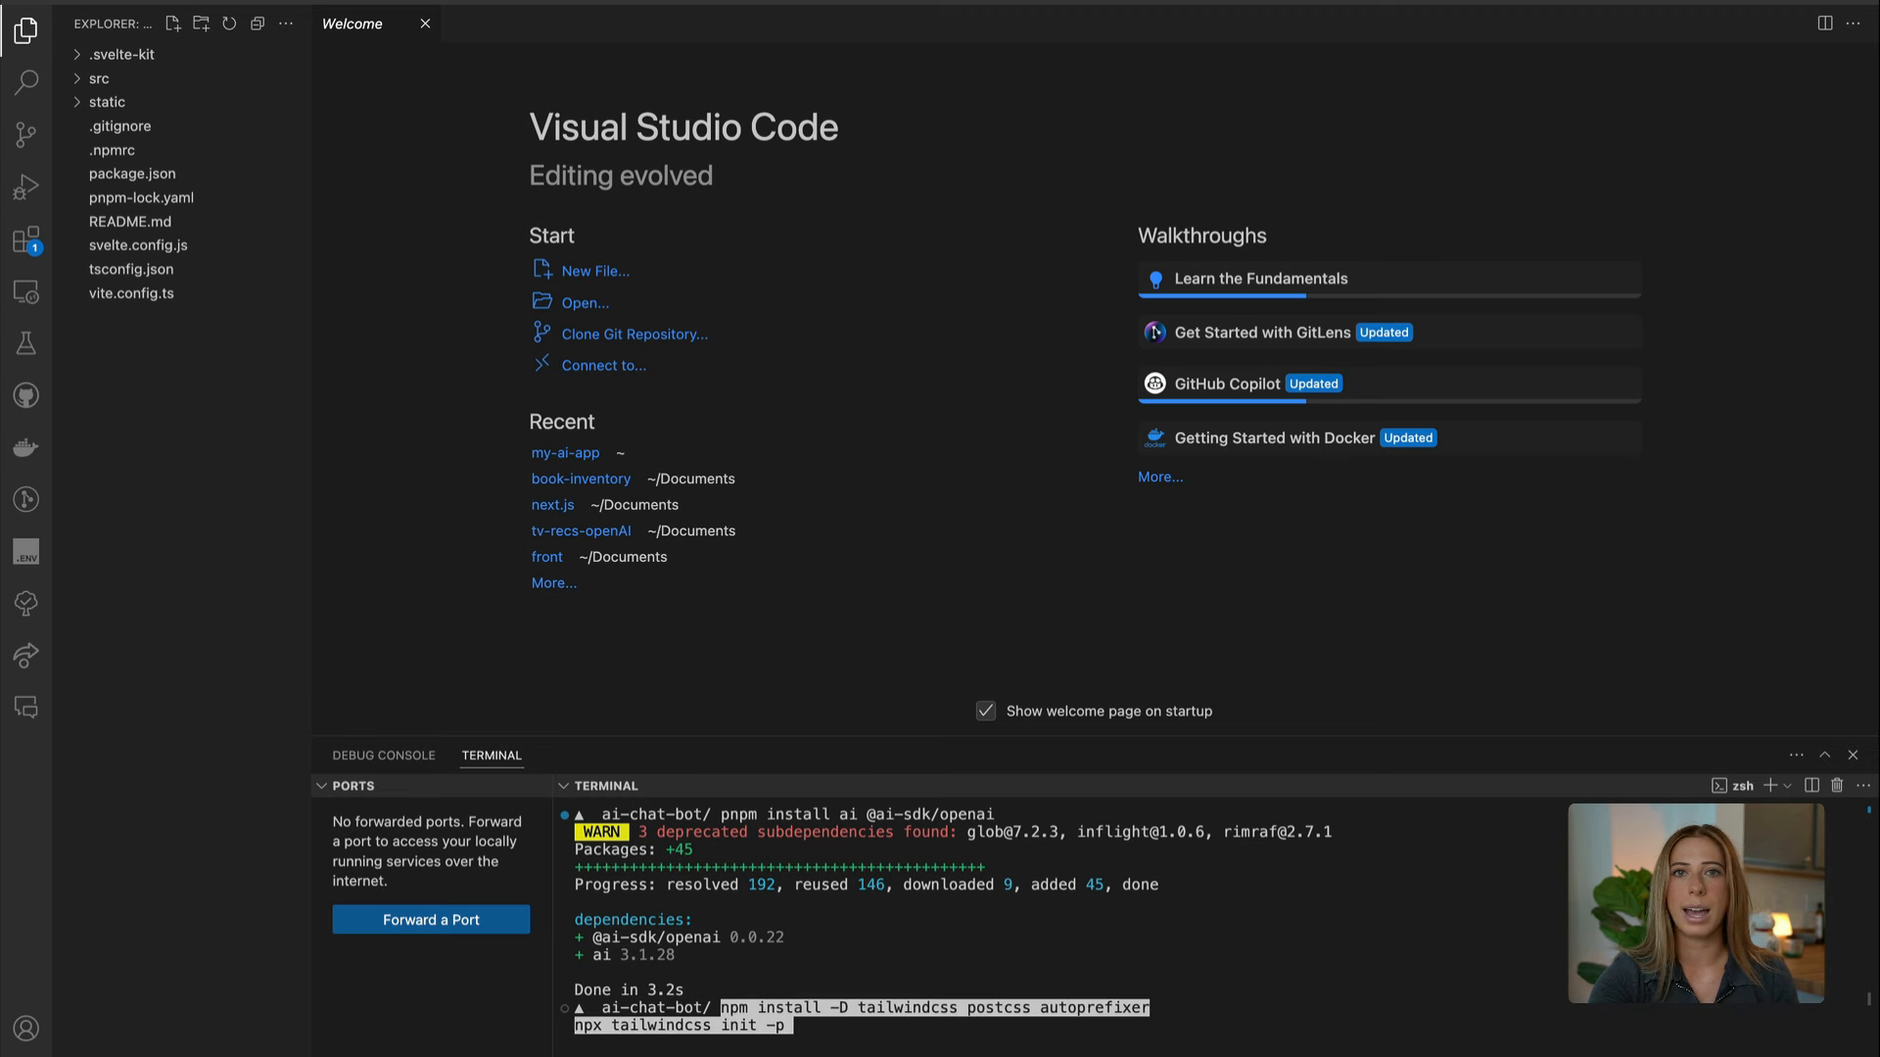
pyautogui.click(137, 268)
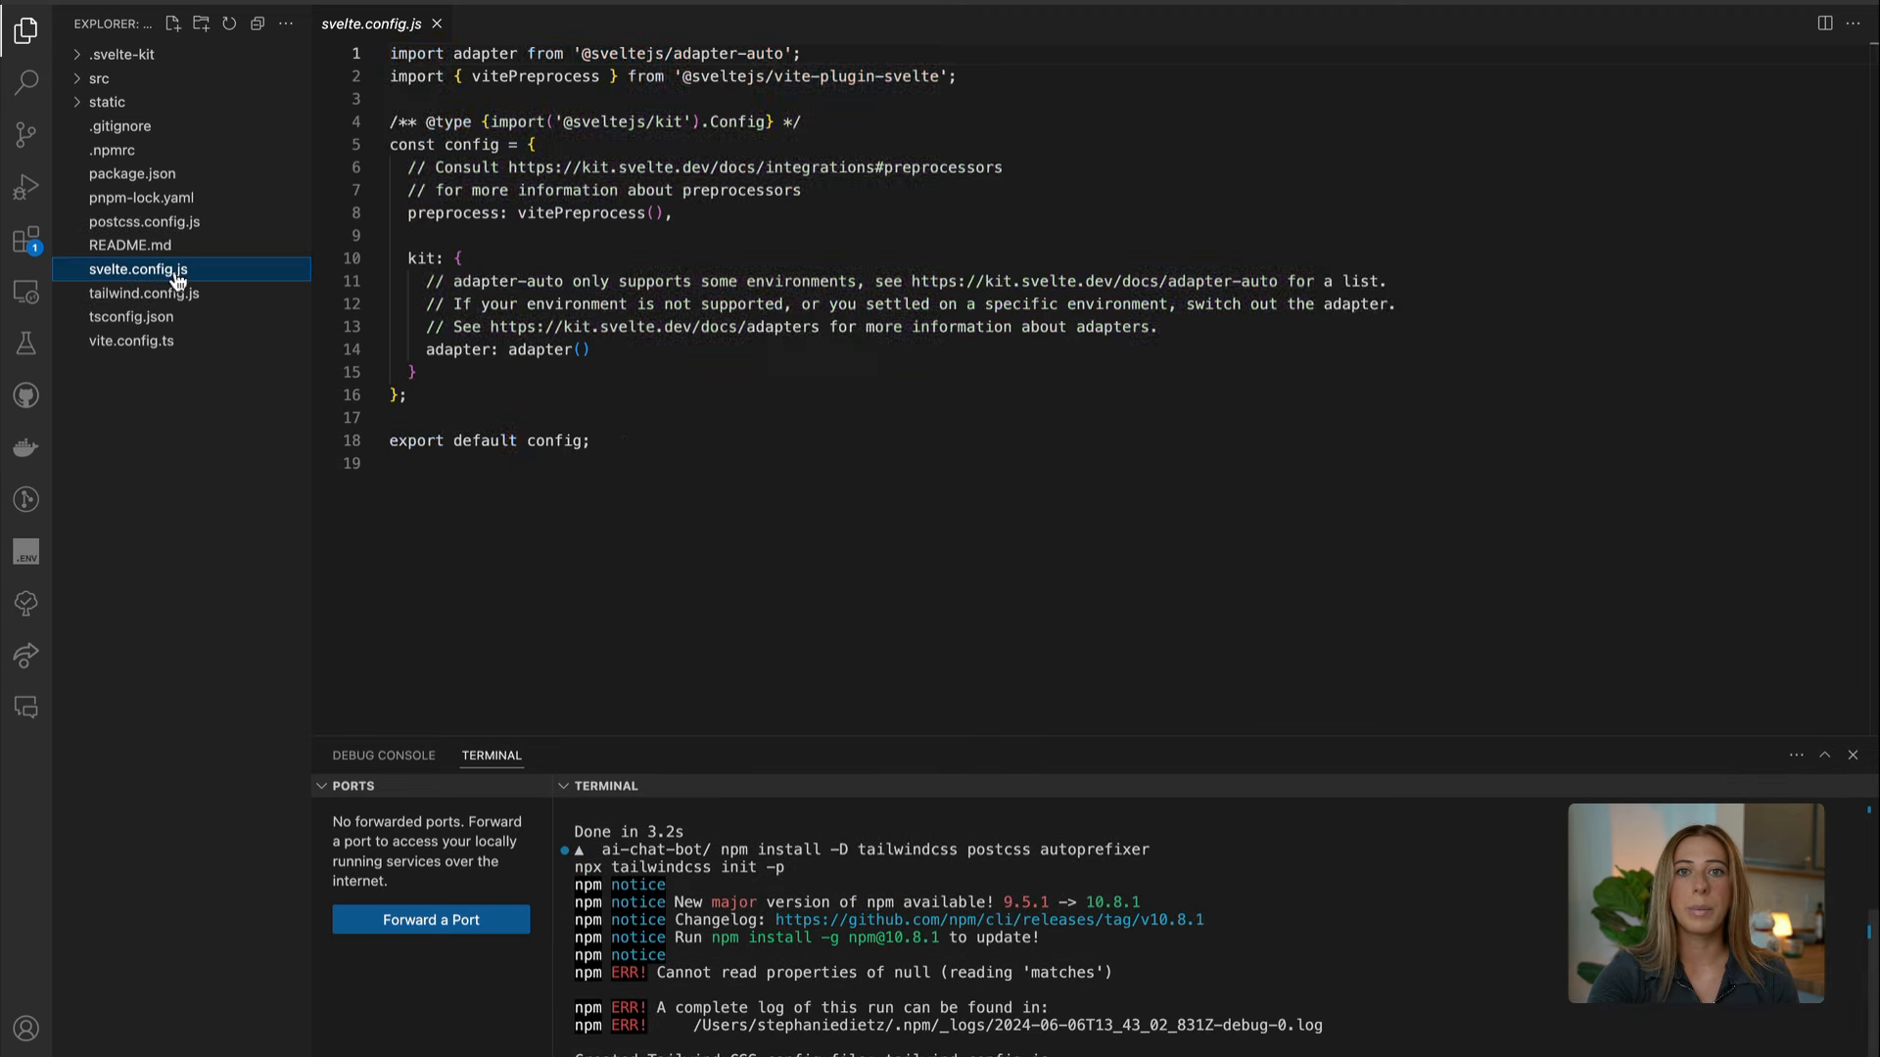
pyautogui.click(144, 293)
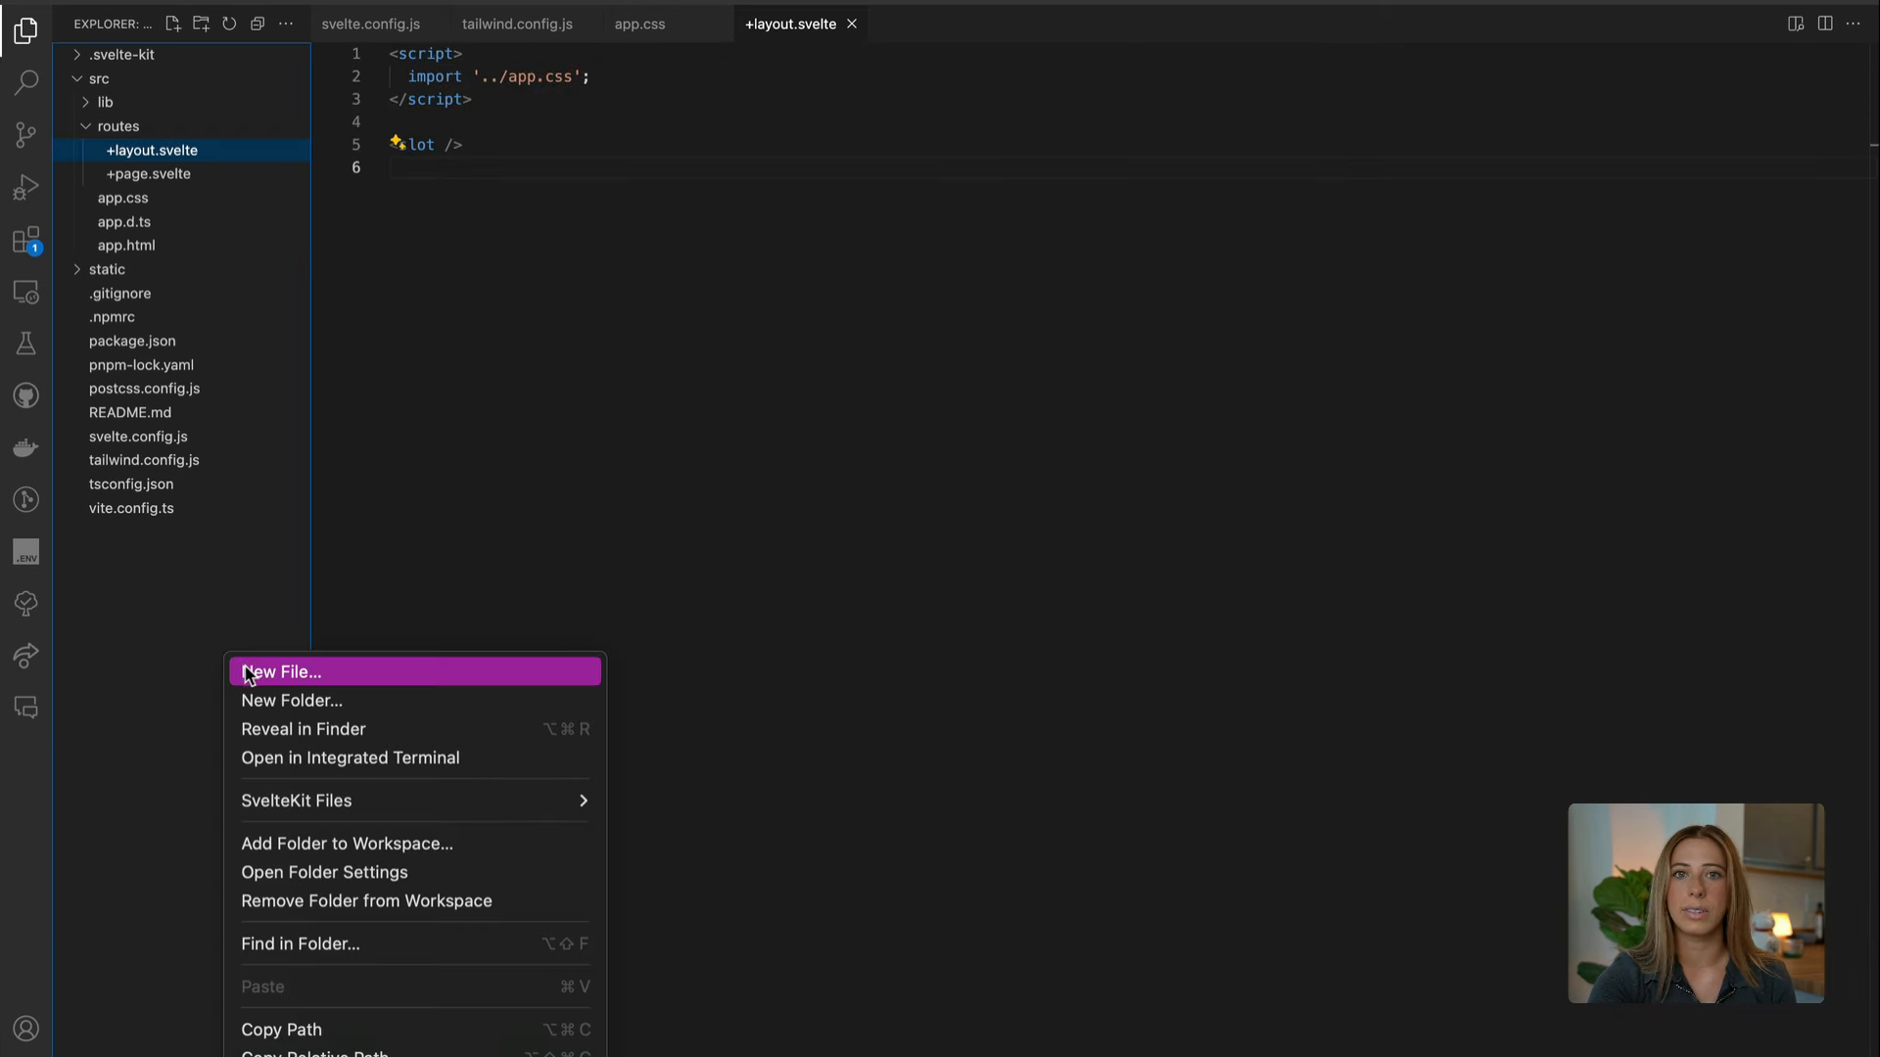
# Create .env.local containing OPENAI_API_KEY=xxxxxxxxx and save it
pyautogui.click(282, 671)
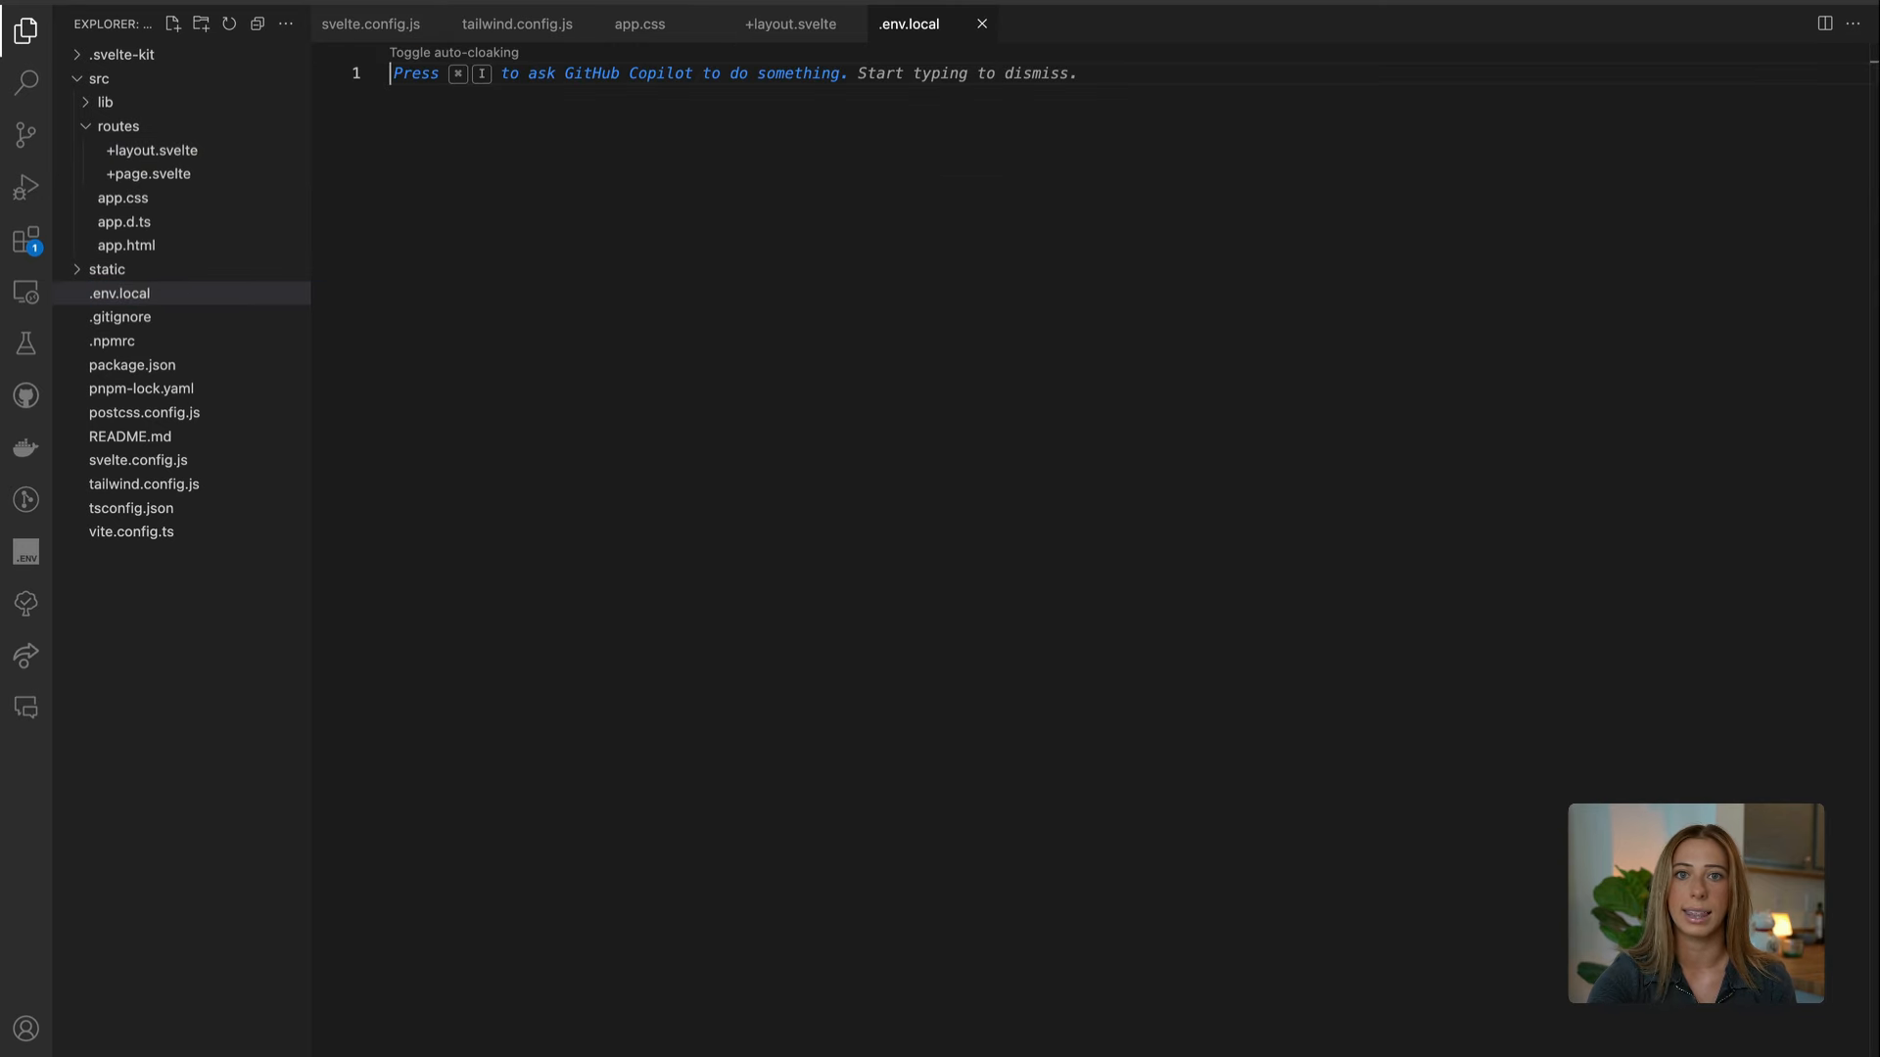
pyautogui.write('OPENAI_API_KEY=xxxxxxxxx')
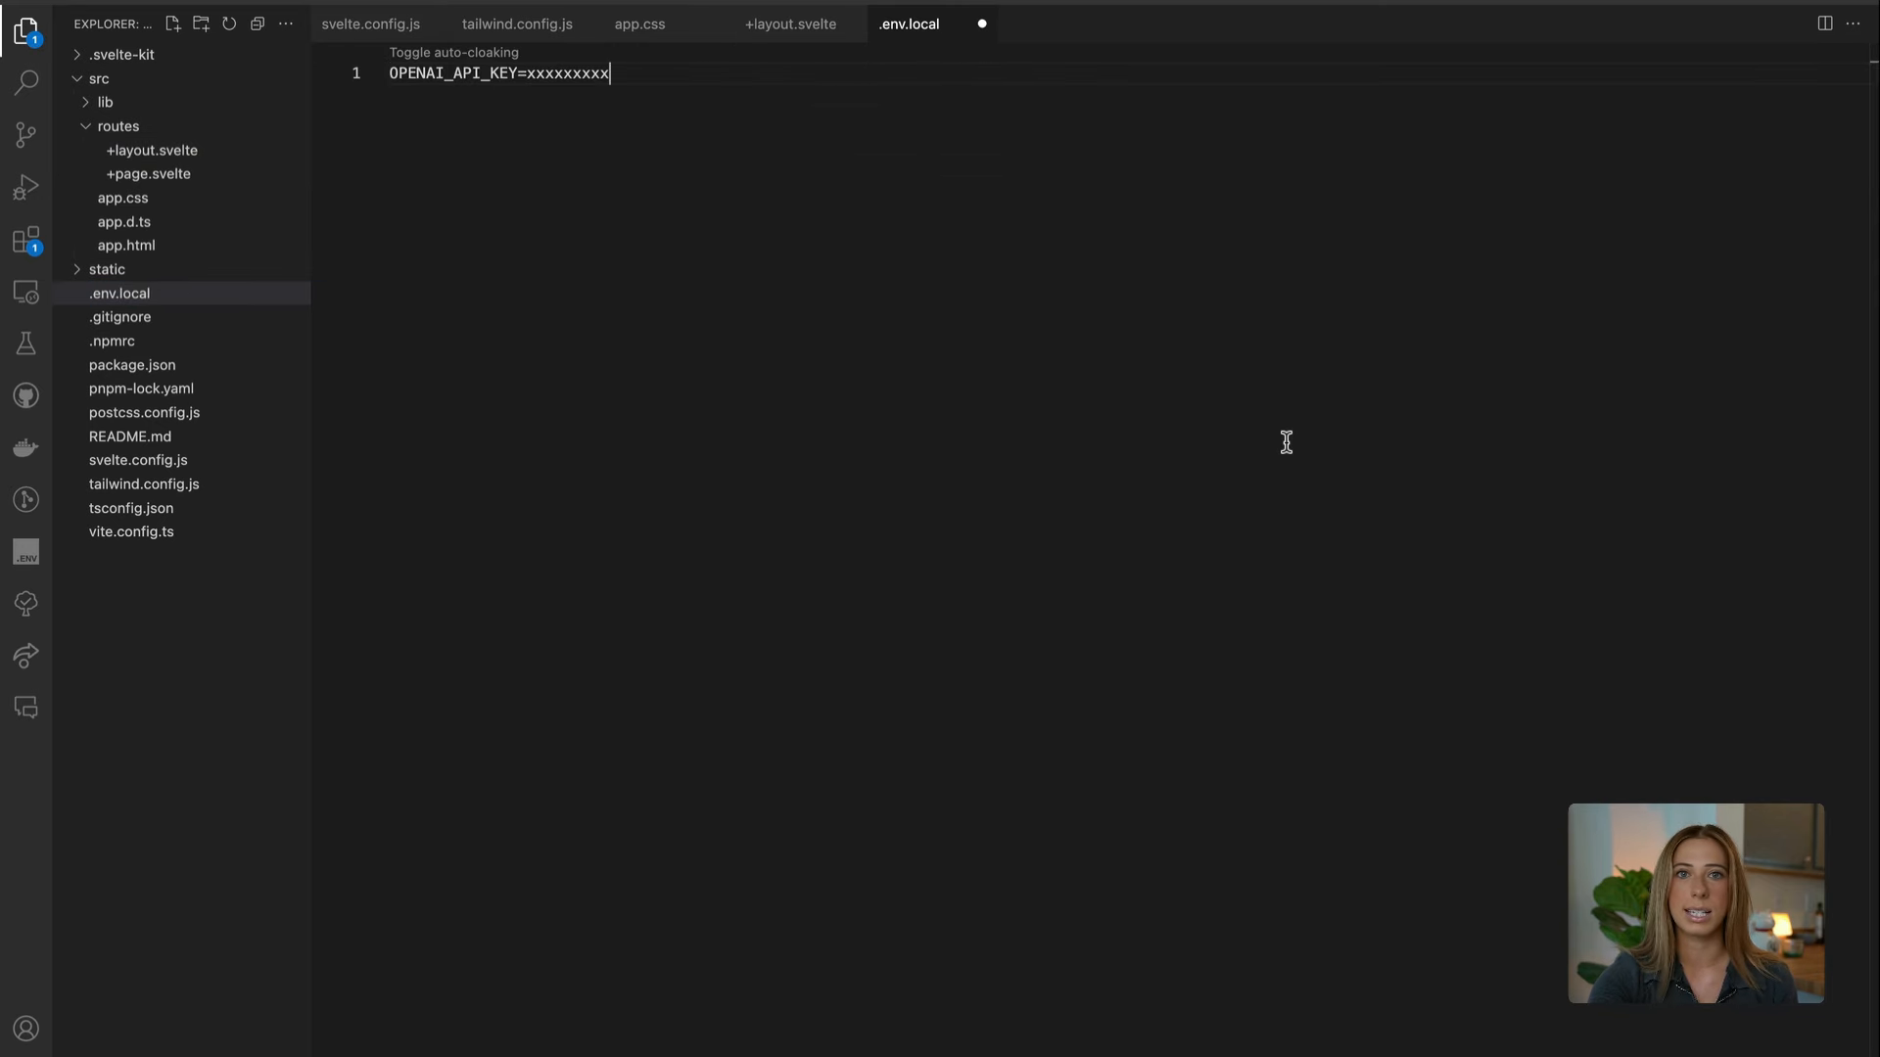
pyautogui.press('Ctrl+s')
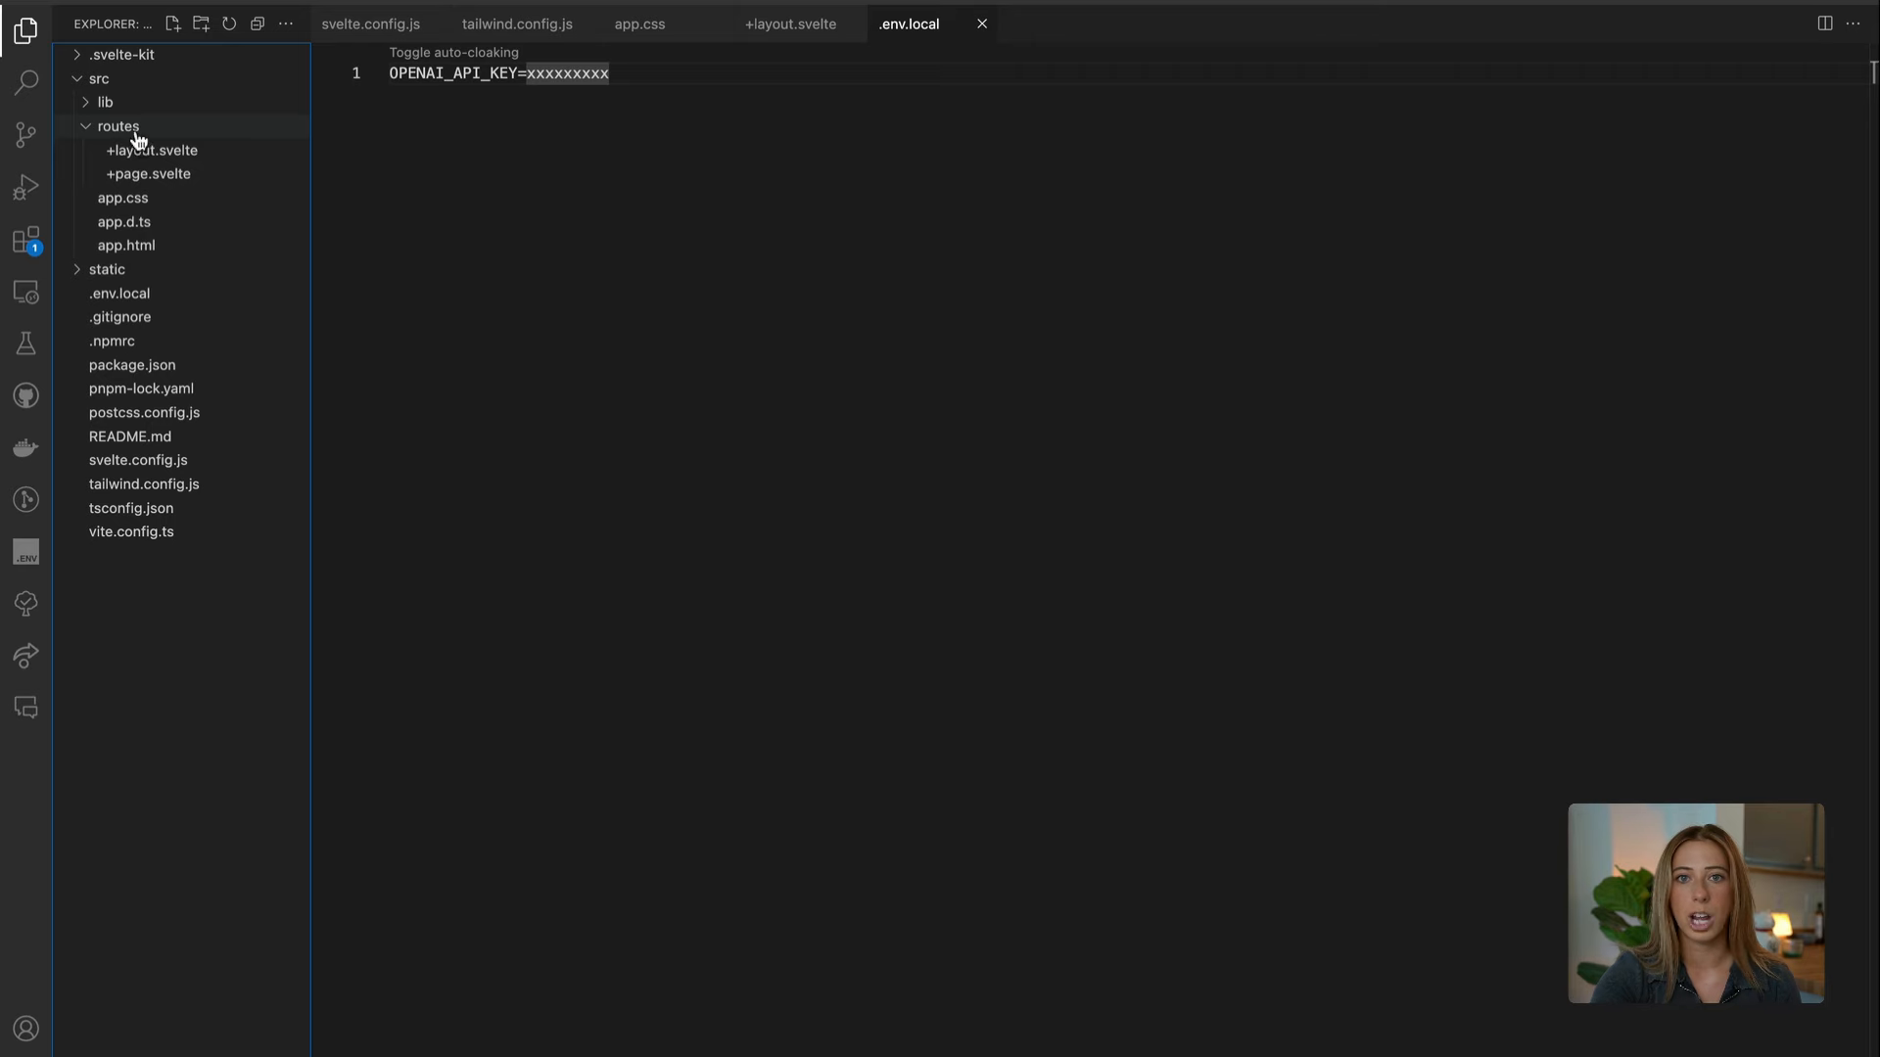
# Create the file api/chat/+server.ts under src/routes
pyautogui.click(200, 23)
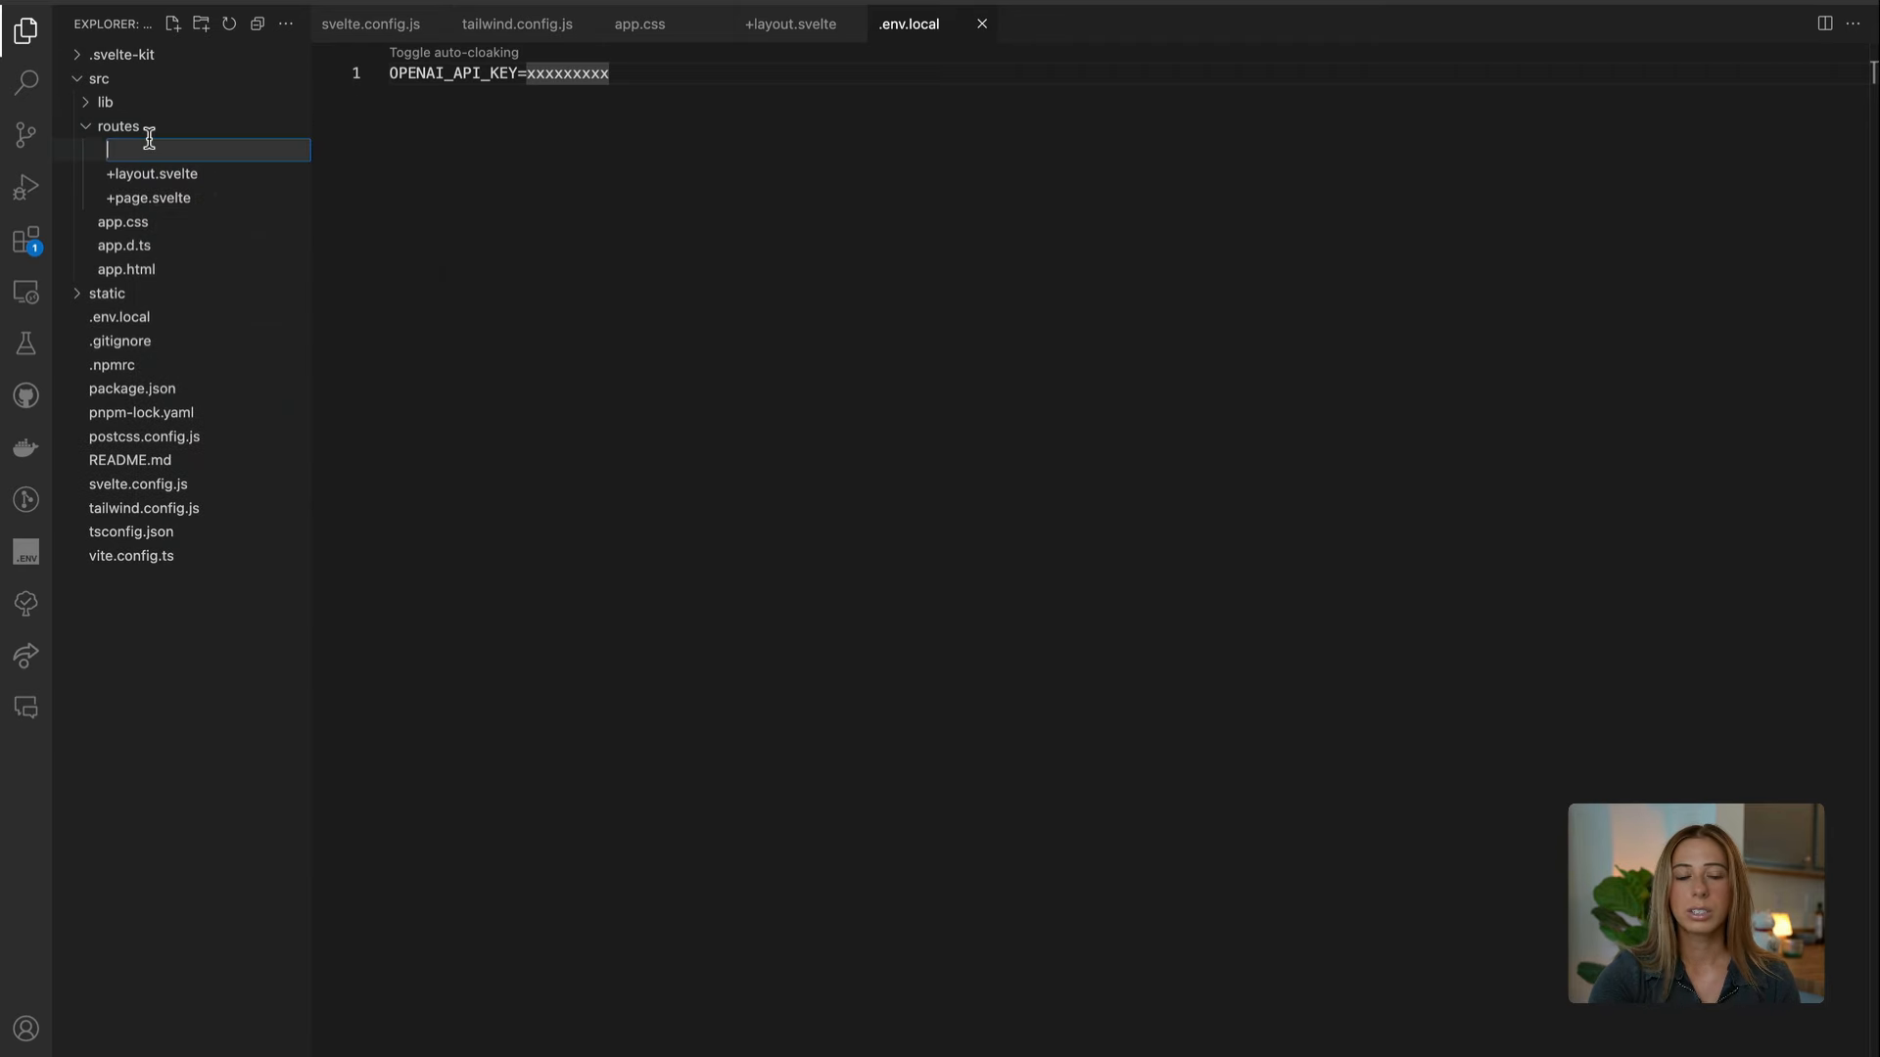
pyautogui.write('api')
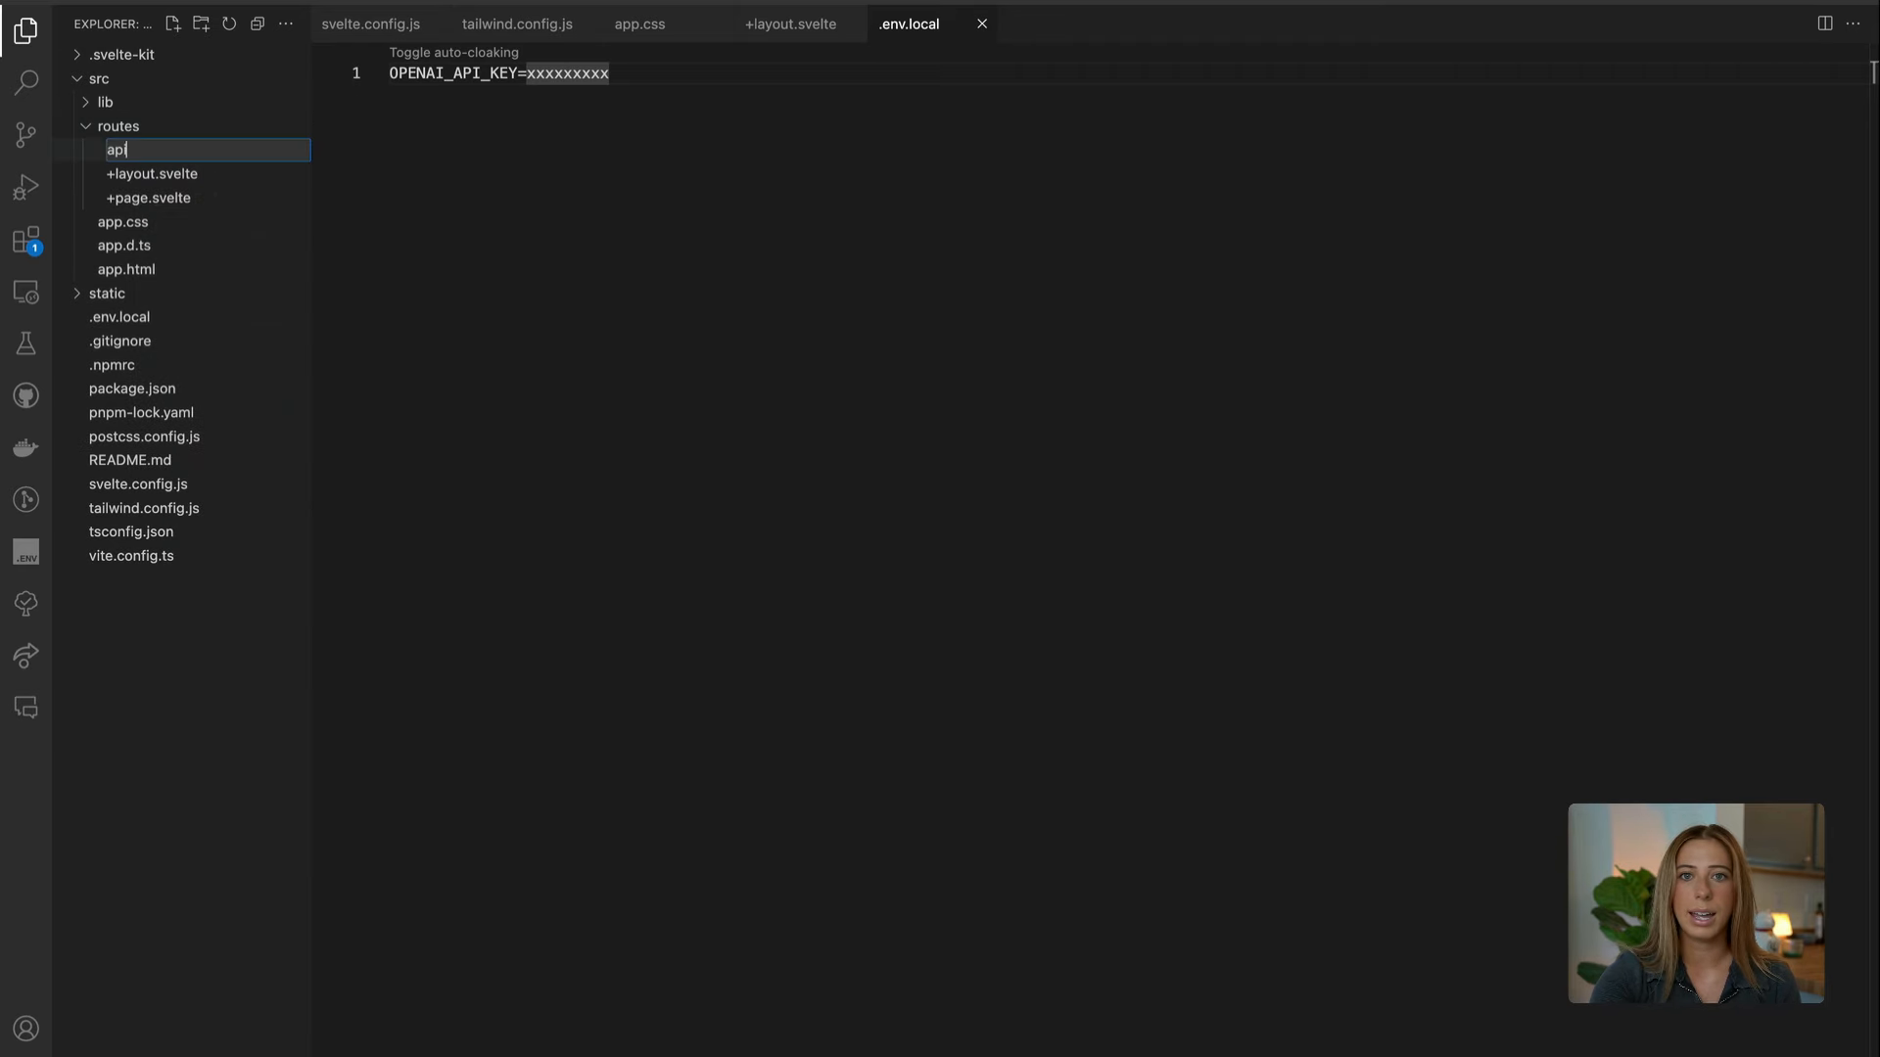
pyautogui.write('/chat/')
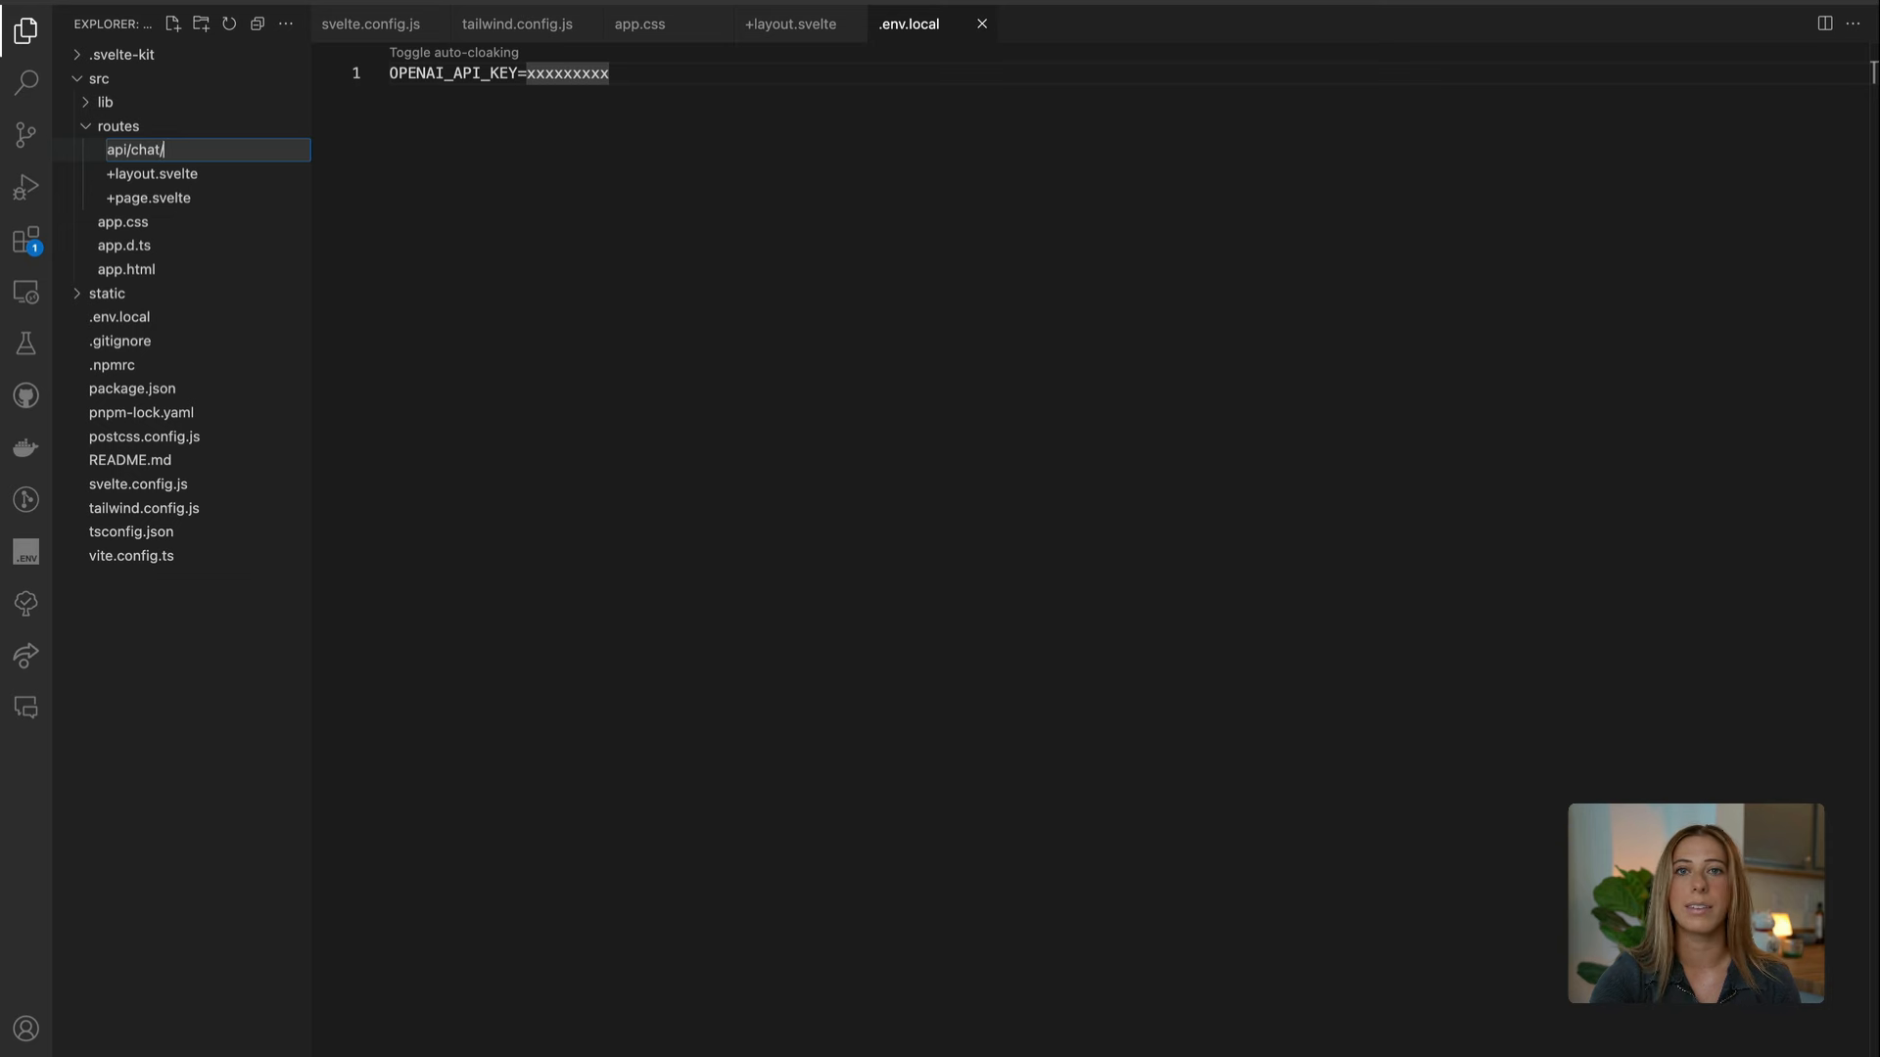
pyautogui.write('+ser')
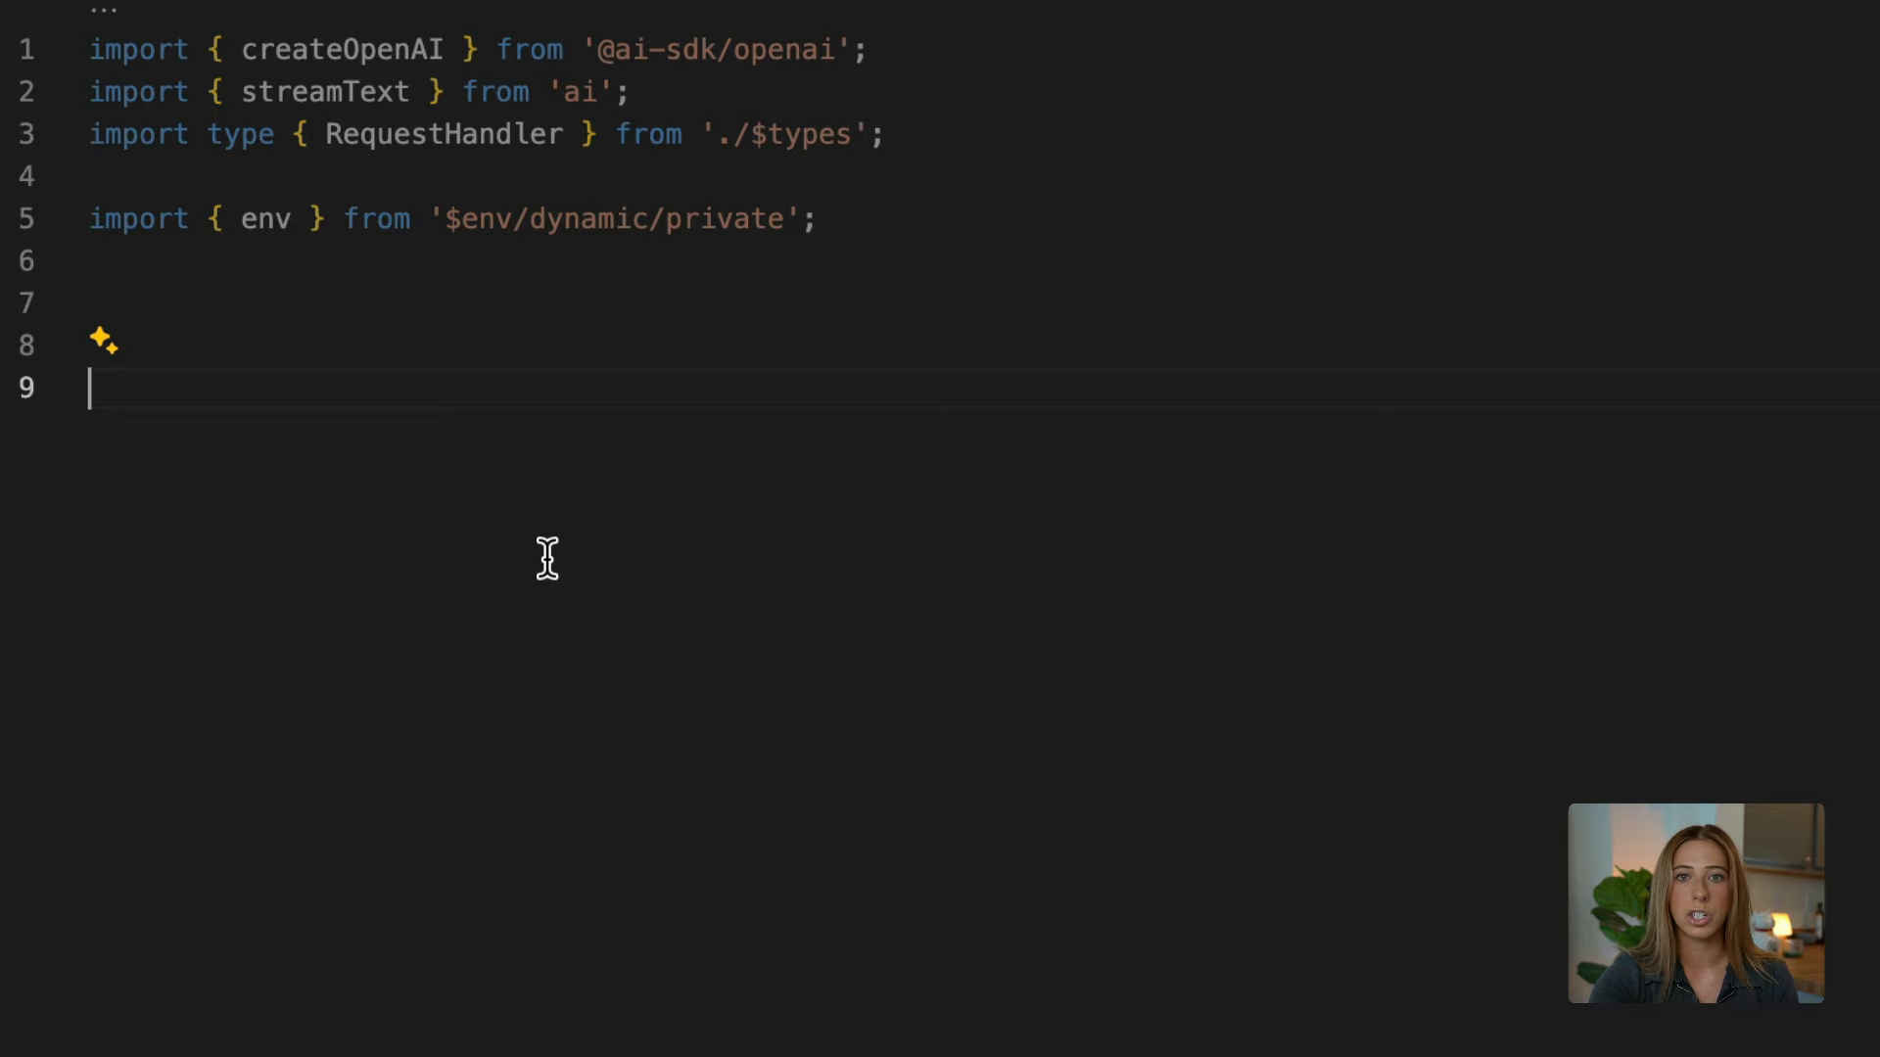
# Write createOpenAI, streamText with openai('gpt-3.5-turbo') and messages, returning toAIStreamResponse()
pyautogui.write('const openai = createOpenAI({')
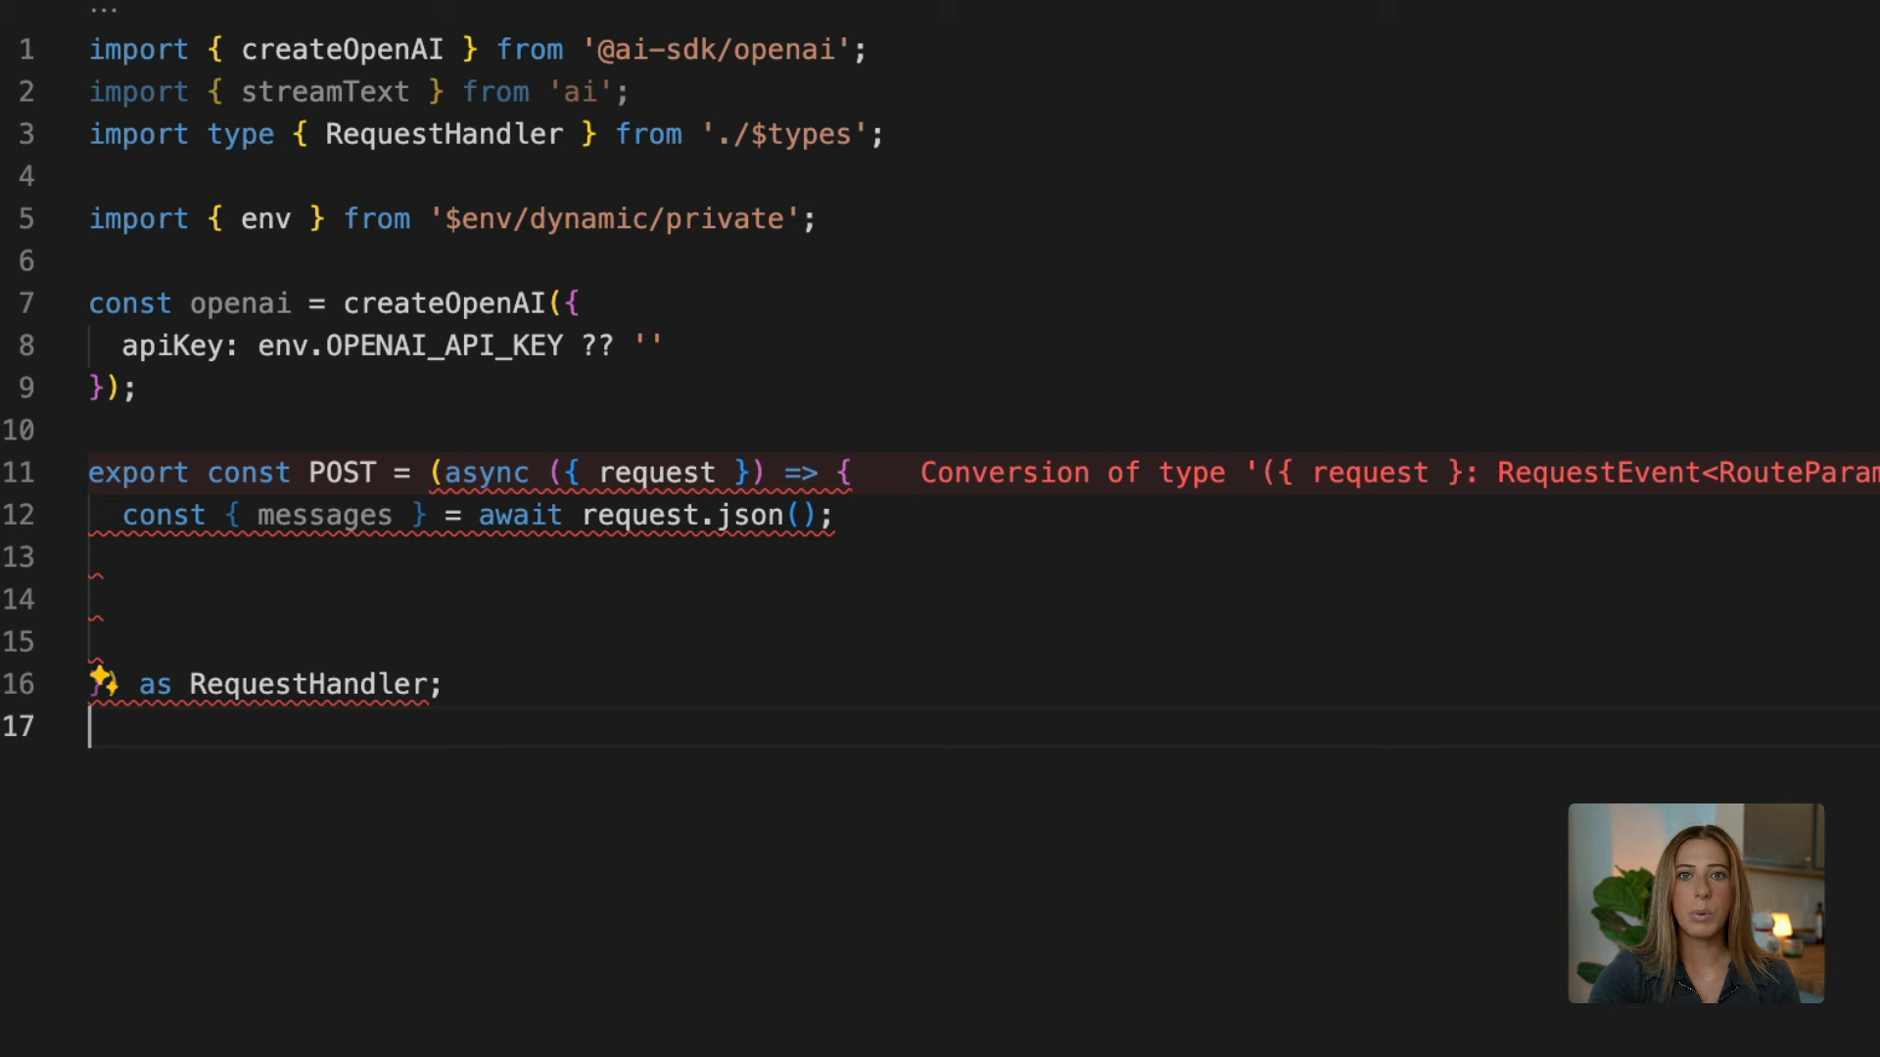
pyautogui.write('await streamText();')
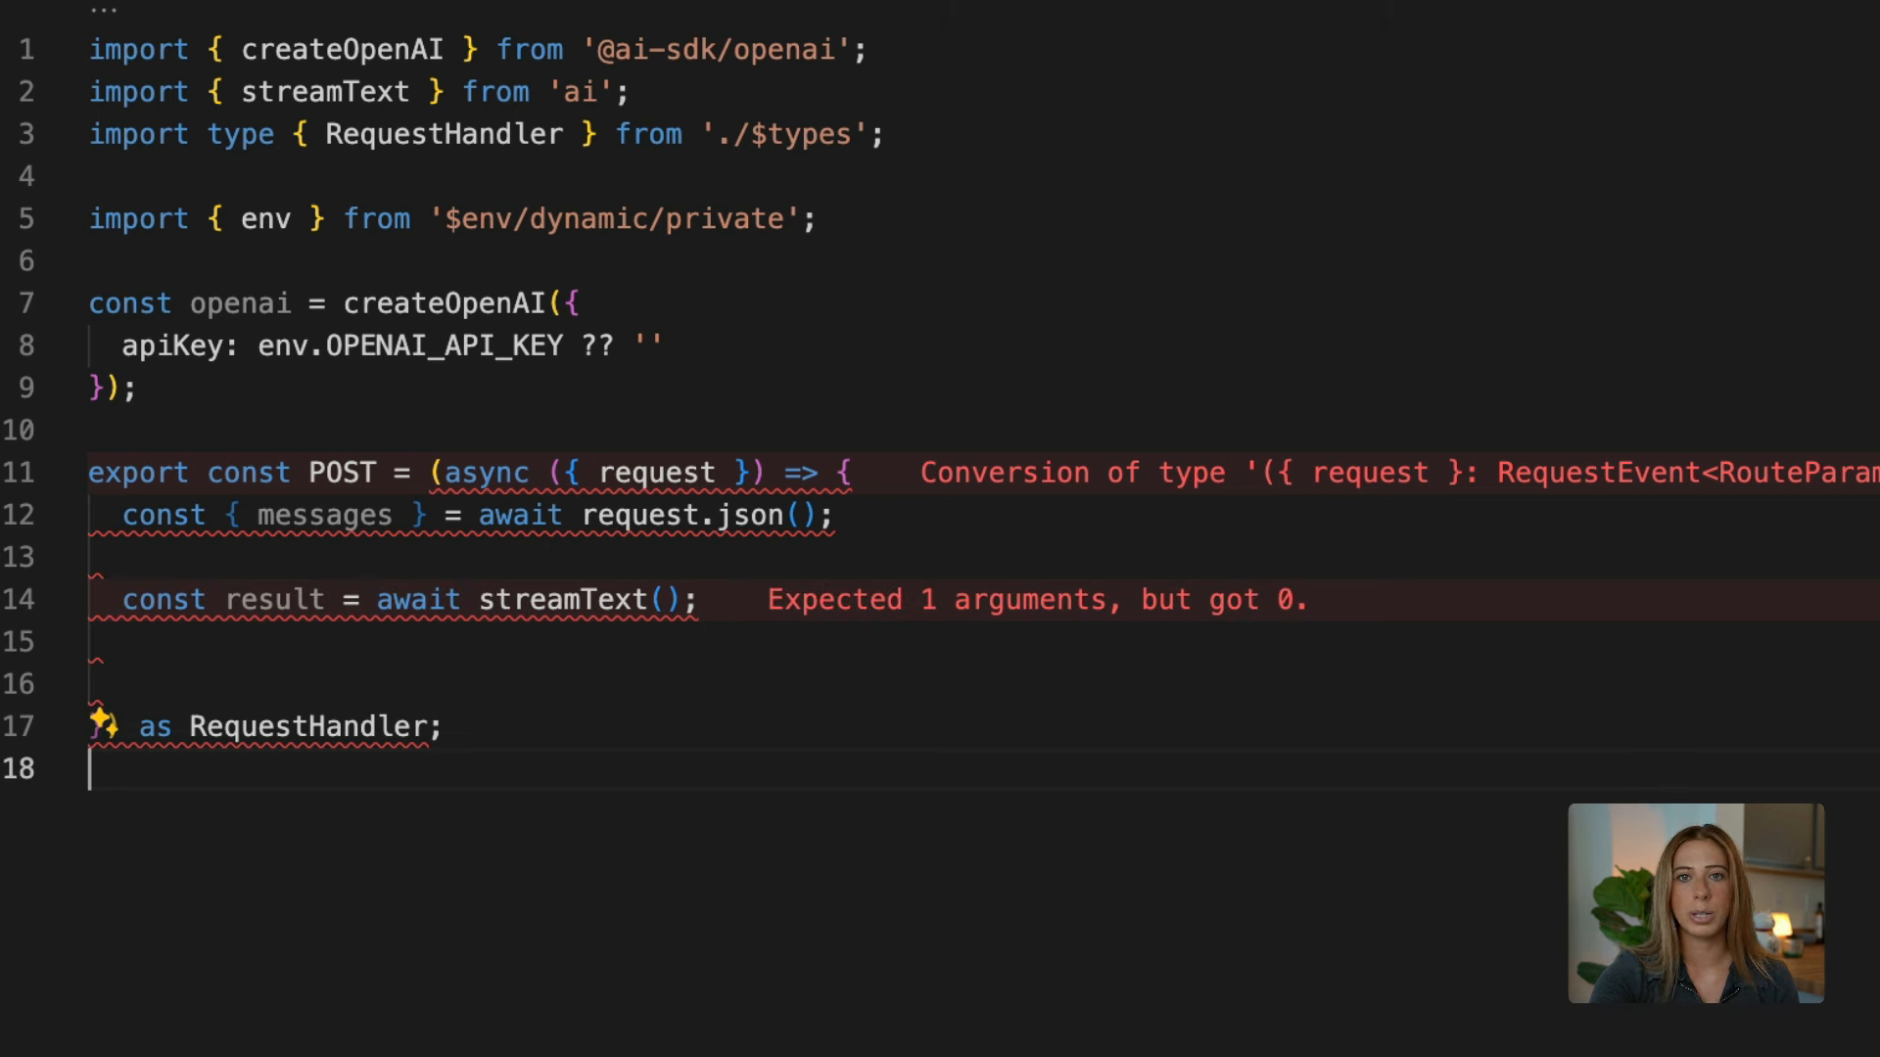
pyautogui.write('{')
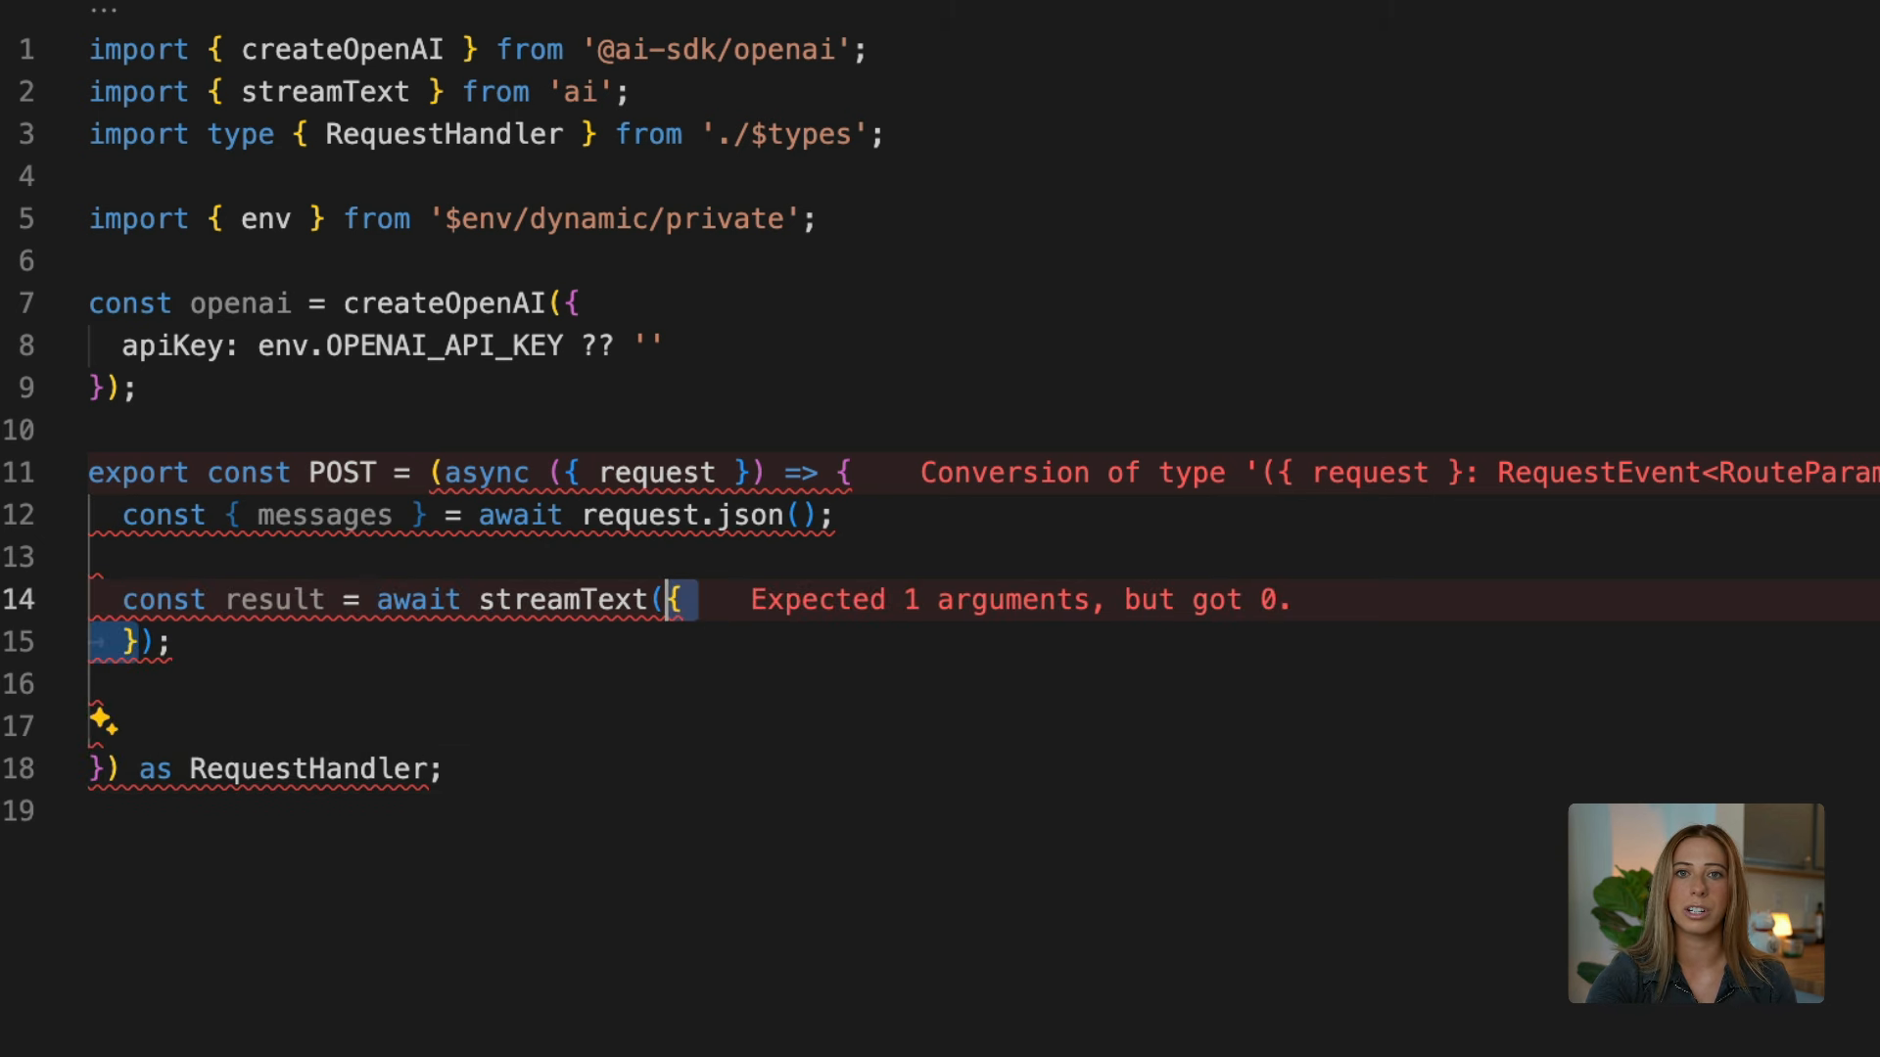
pyautogui.write("model: openai('gpt-3.5-turbo'),")
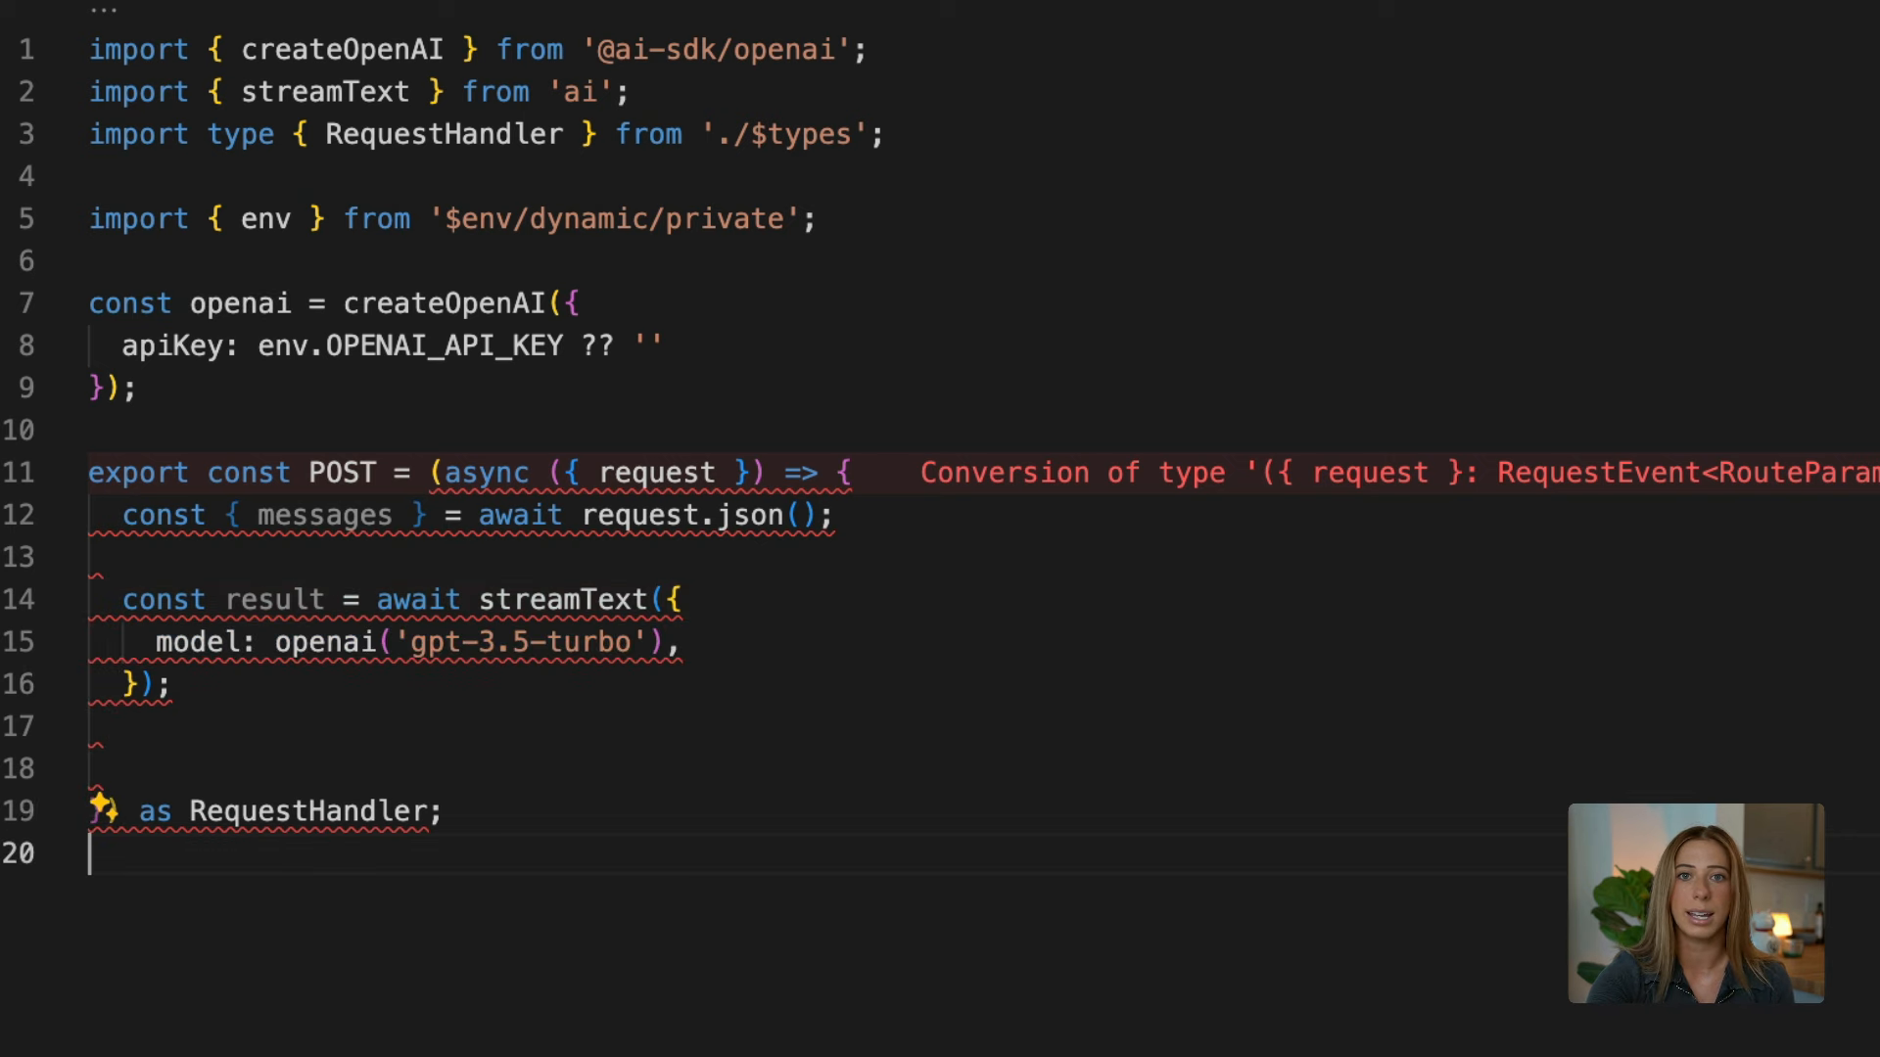
pyautogui.write('messages')
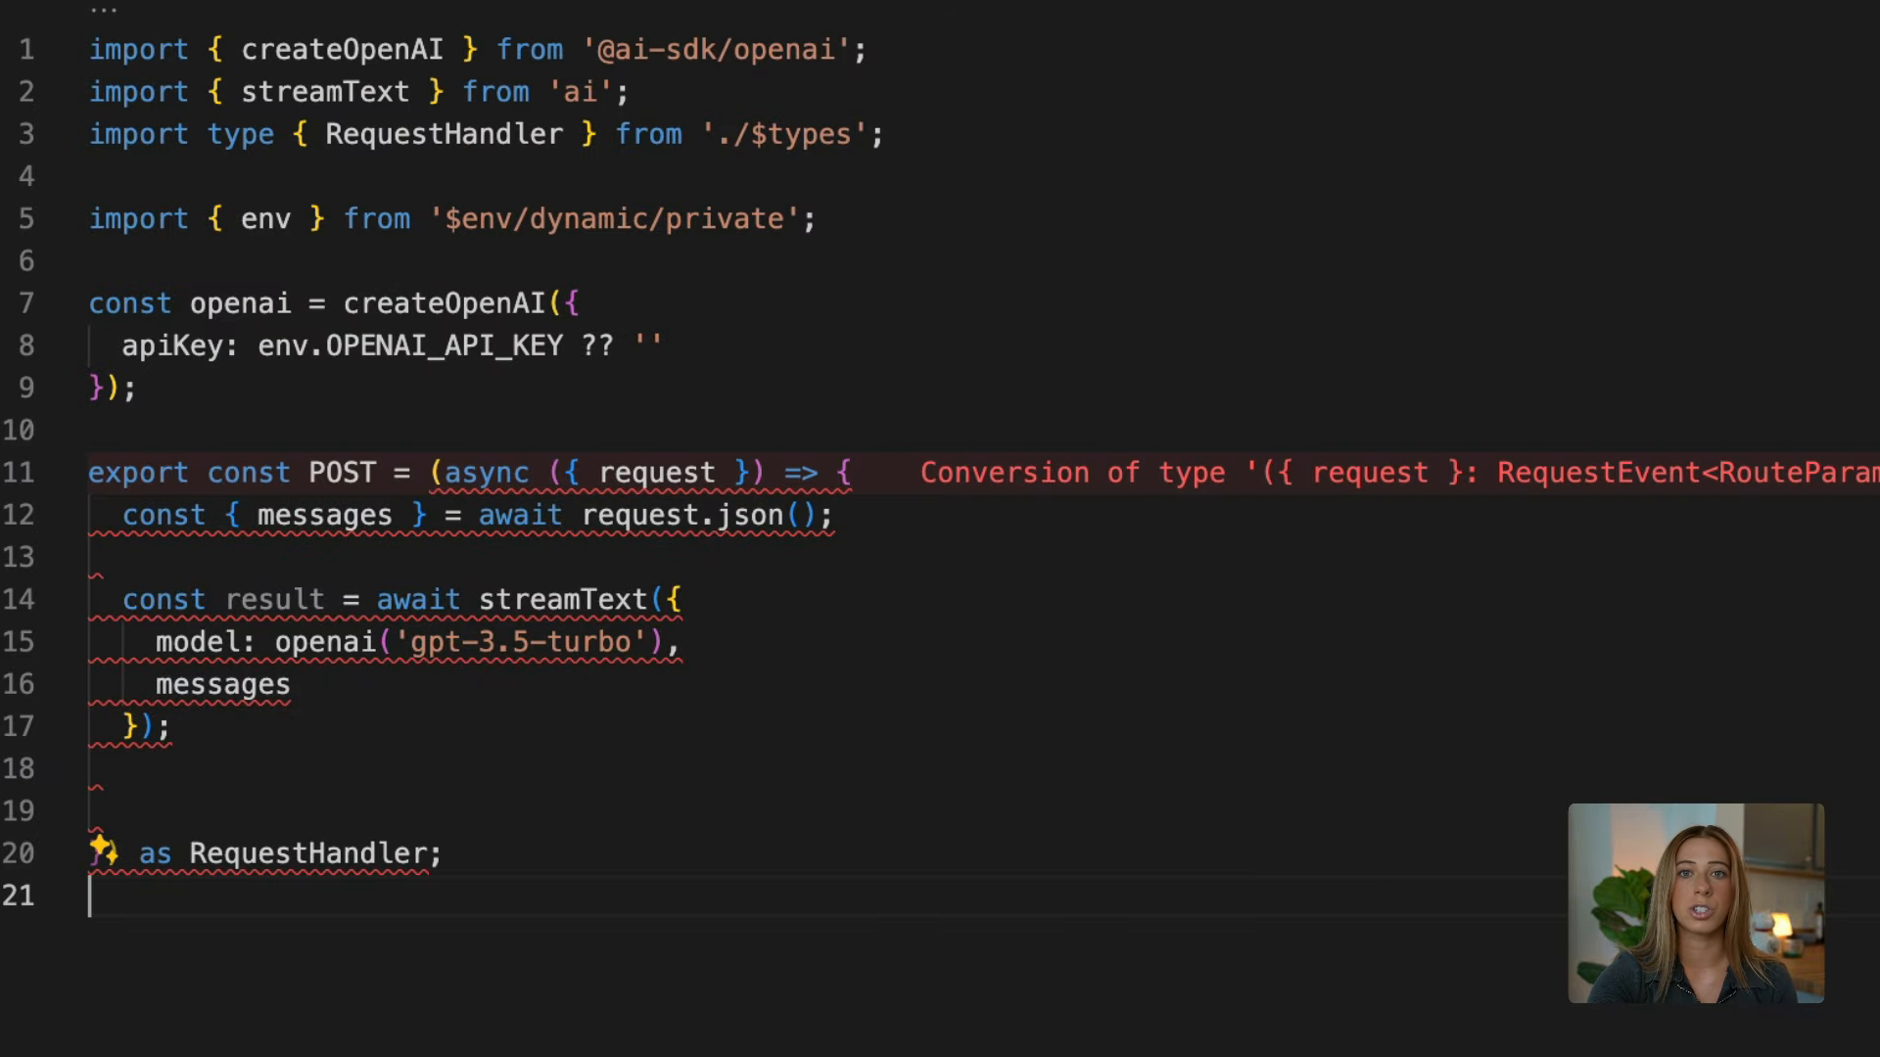
pyautogui.write('return result.toAIStreamResponse();')
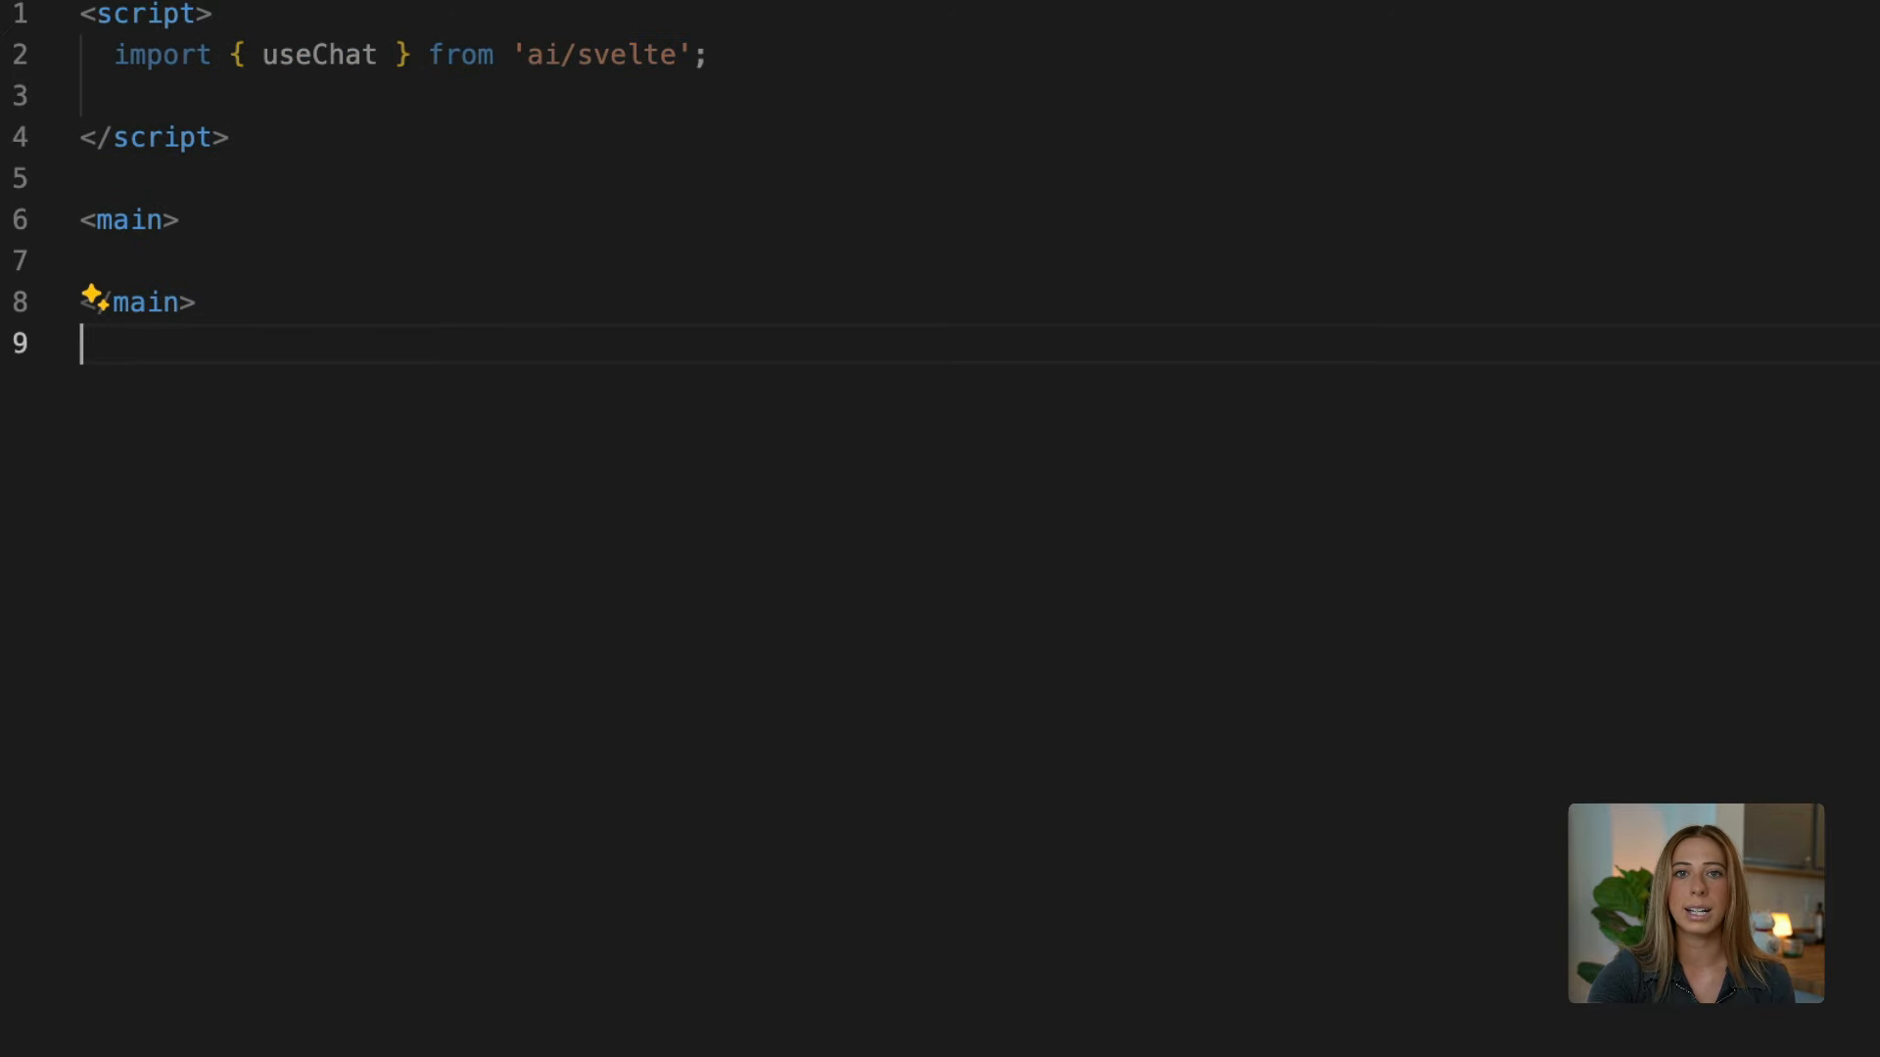
# Add const { input, handleSubmit, messages } = useChat(); to the +page.svelte script
pyautogui.write('const { input, handleSubmit, messages } = useChat();')
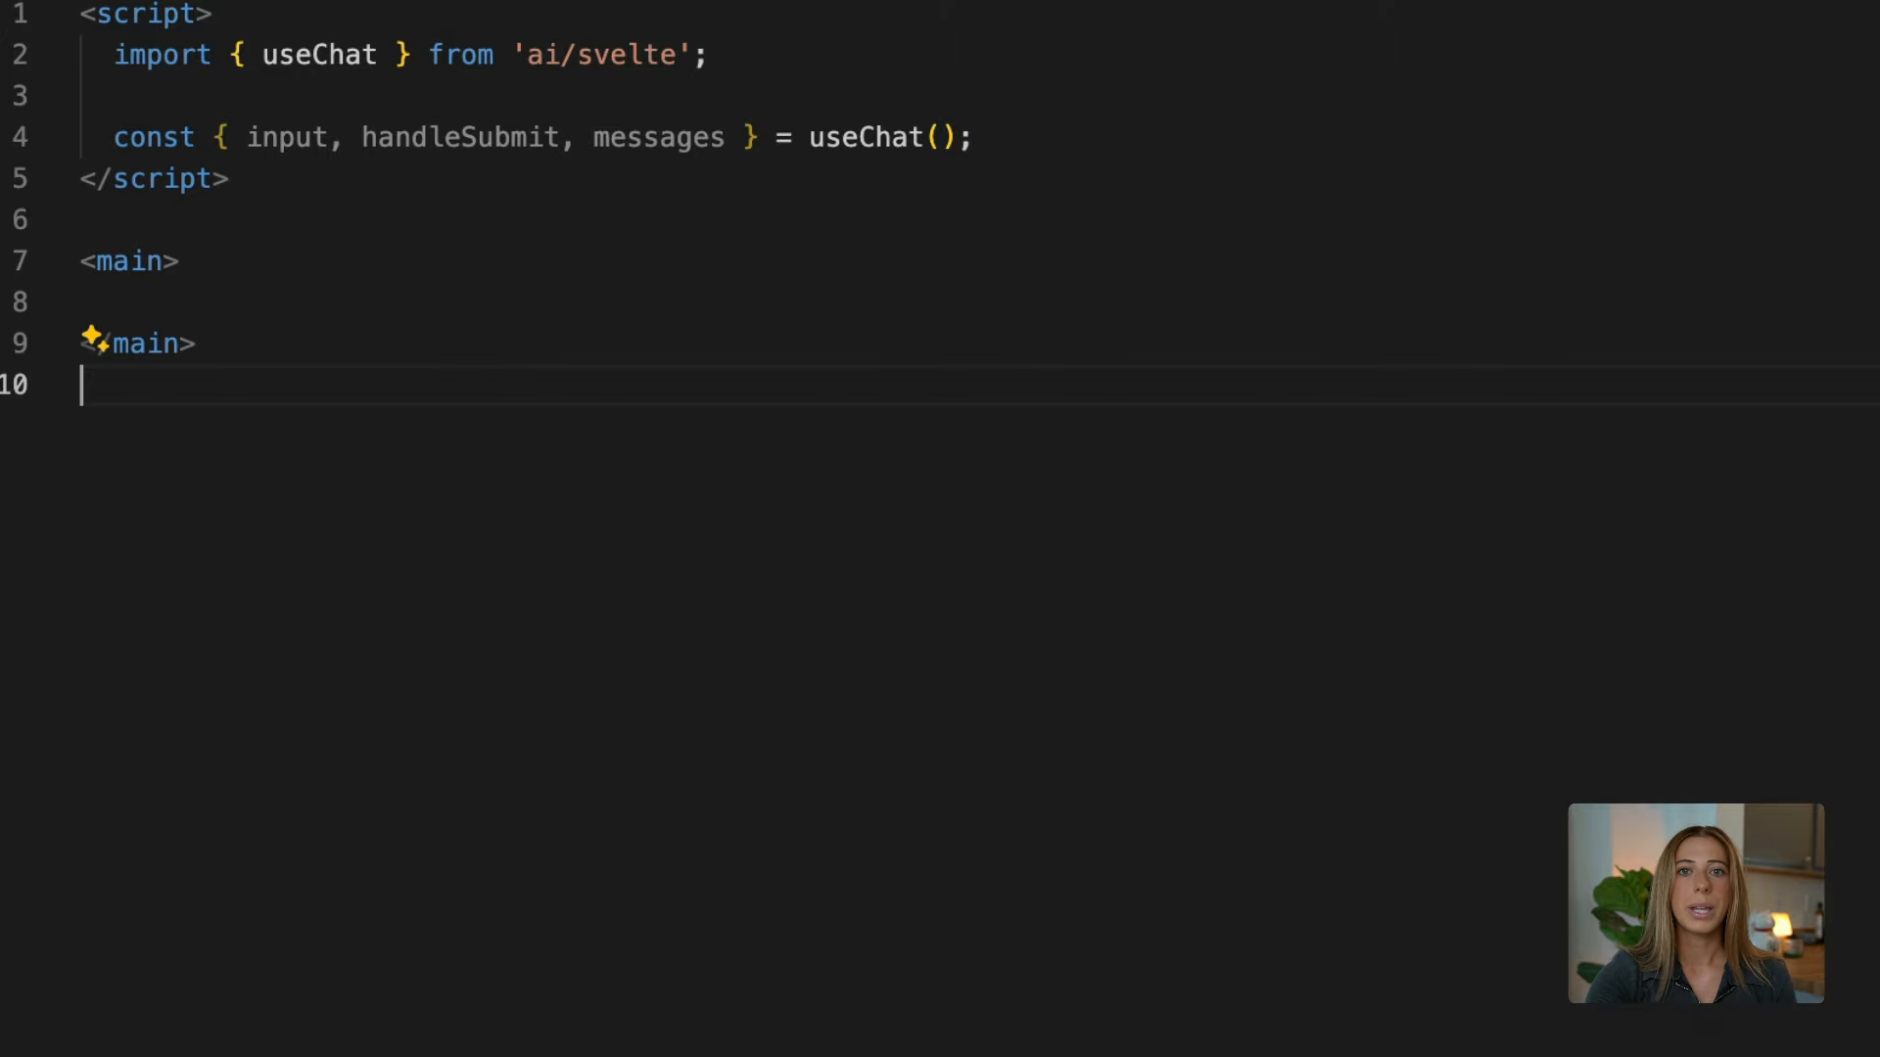
pyautogui.doubleClick(288, 138)
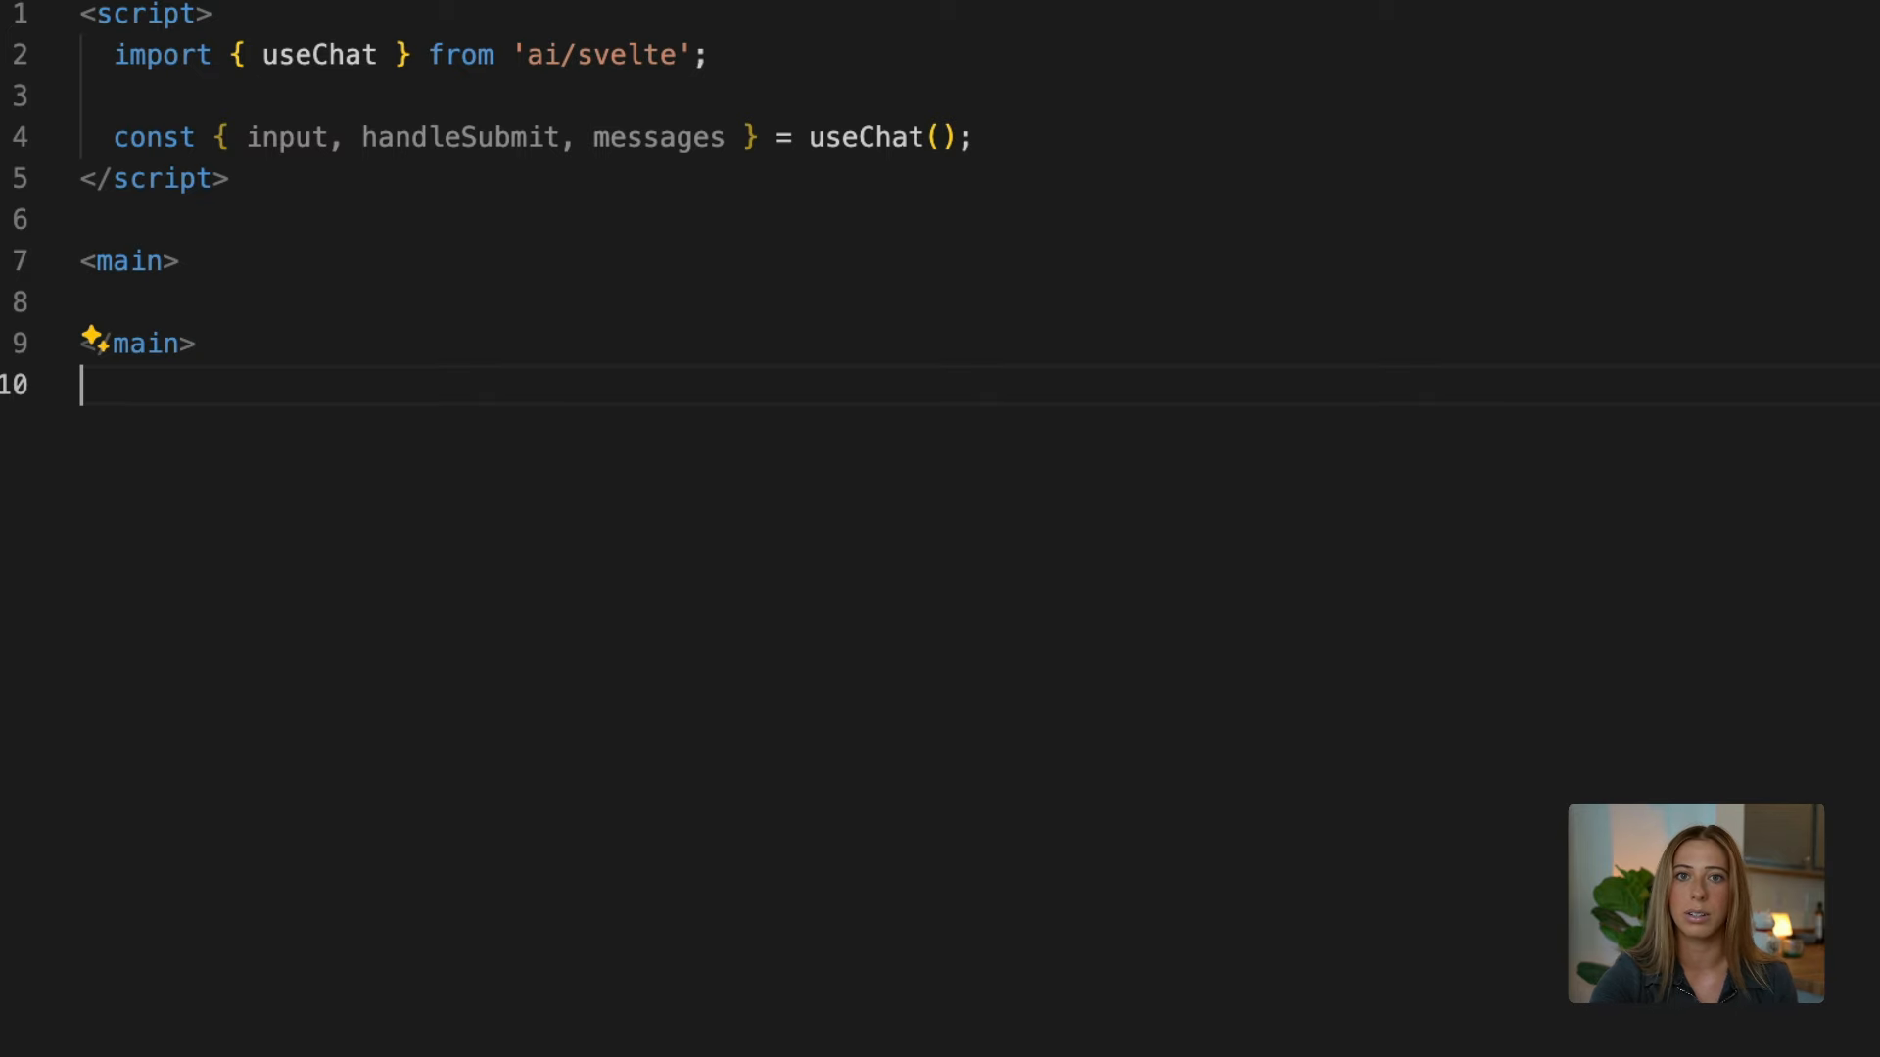
pyautogui.doubleClick(657, 137)
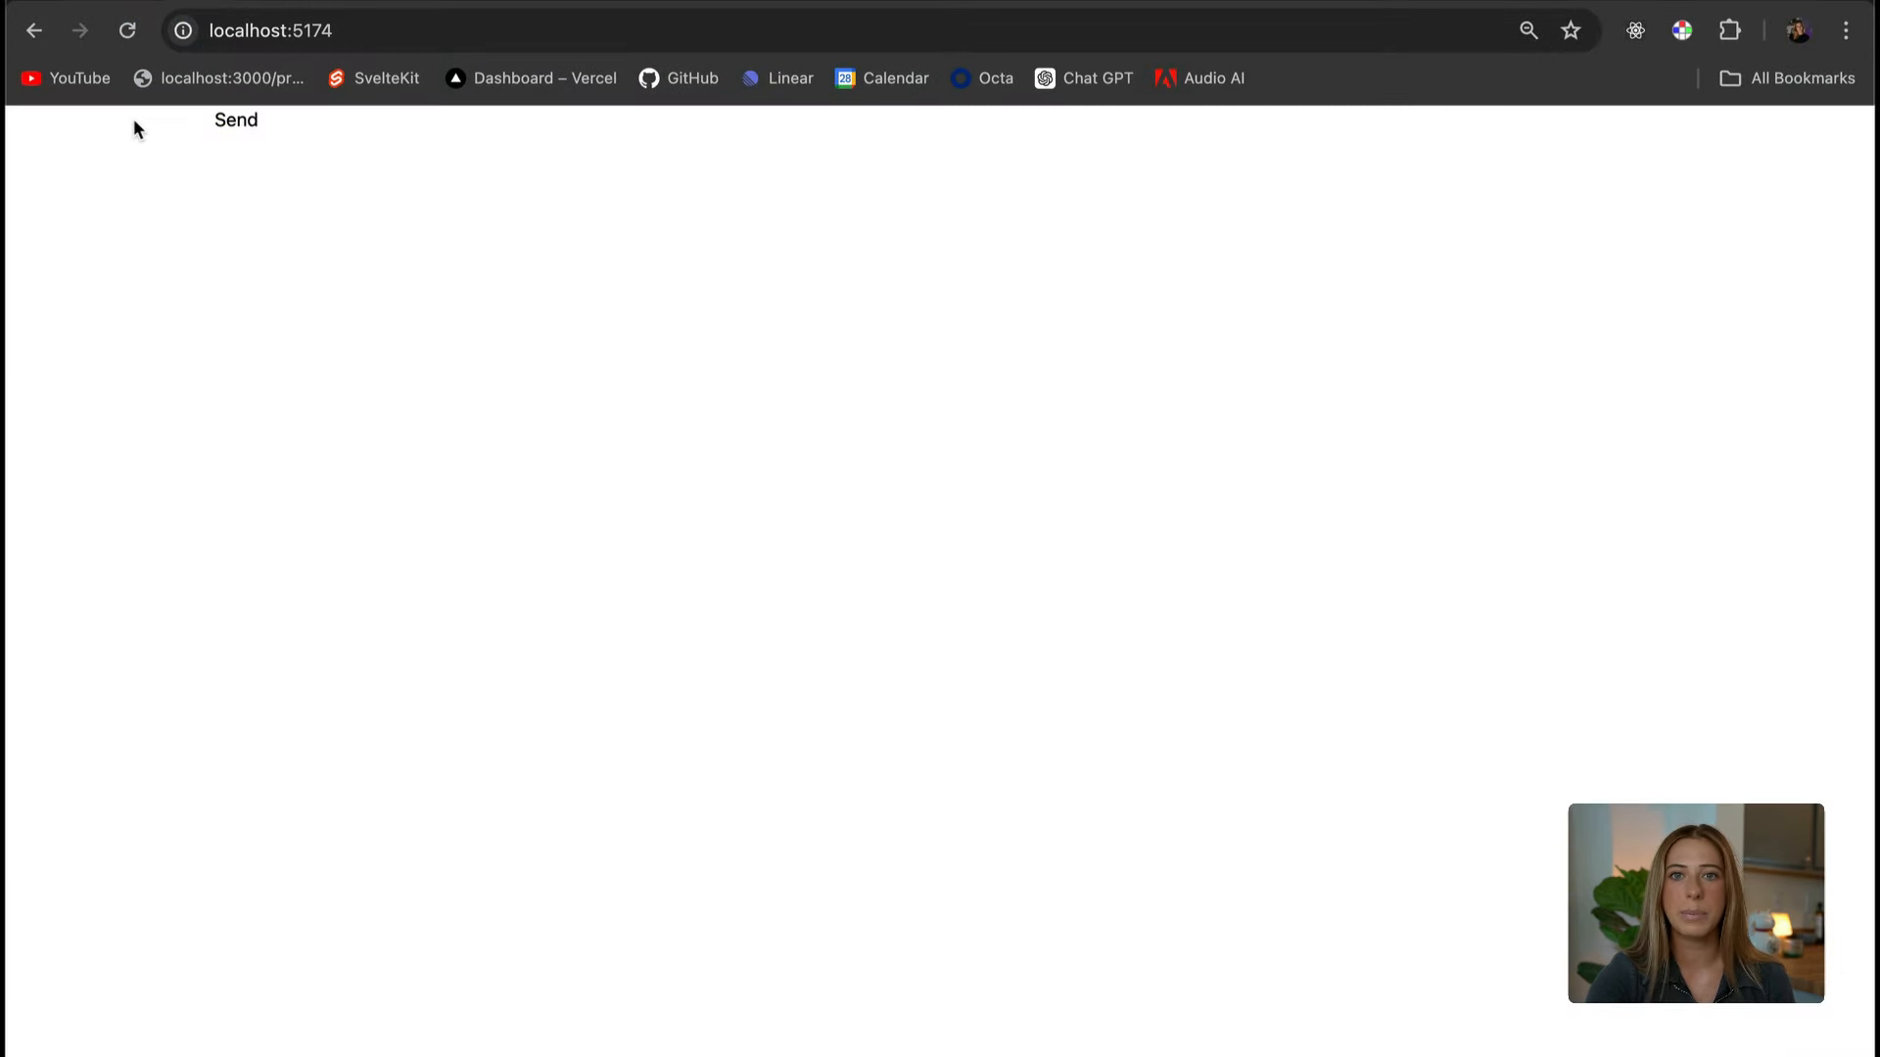
# Ask for a red velvet cake recipe, then follow up saying 'I don't have eggs'
pyautogui.click(108, 119)
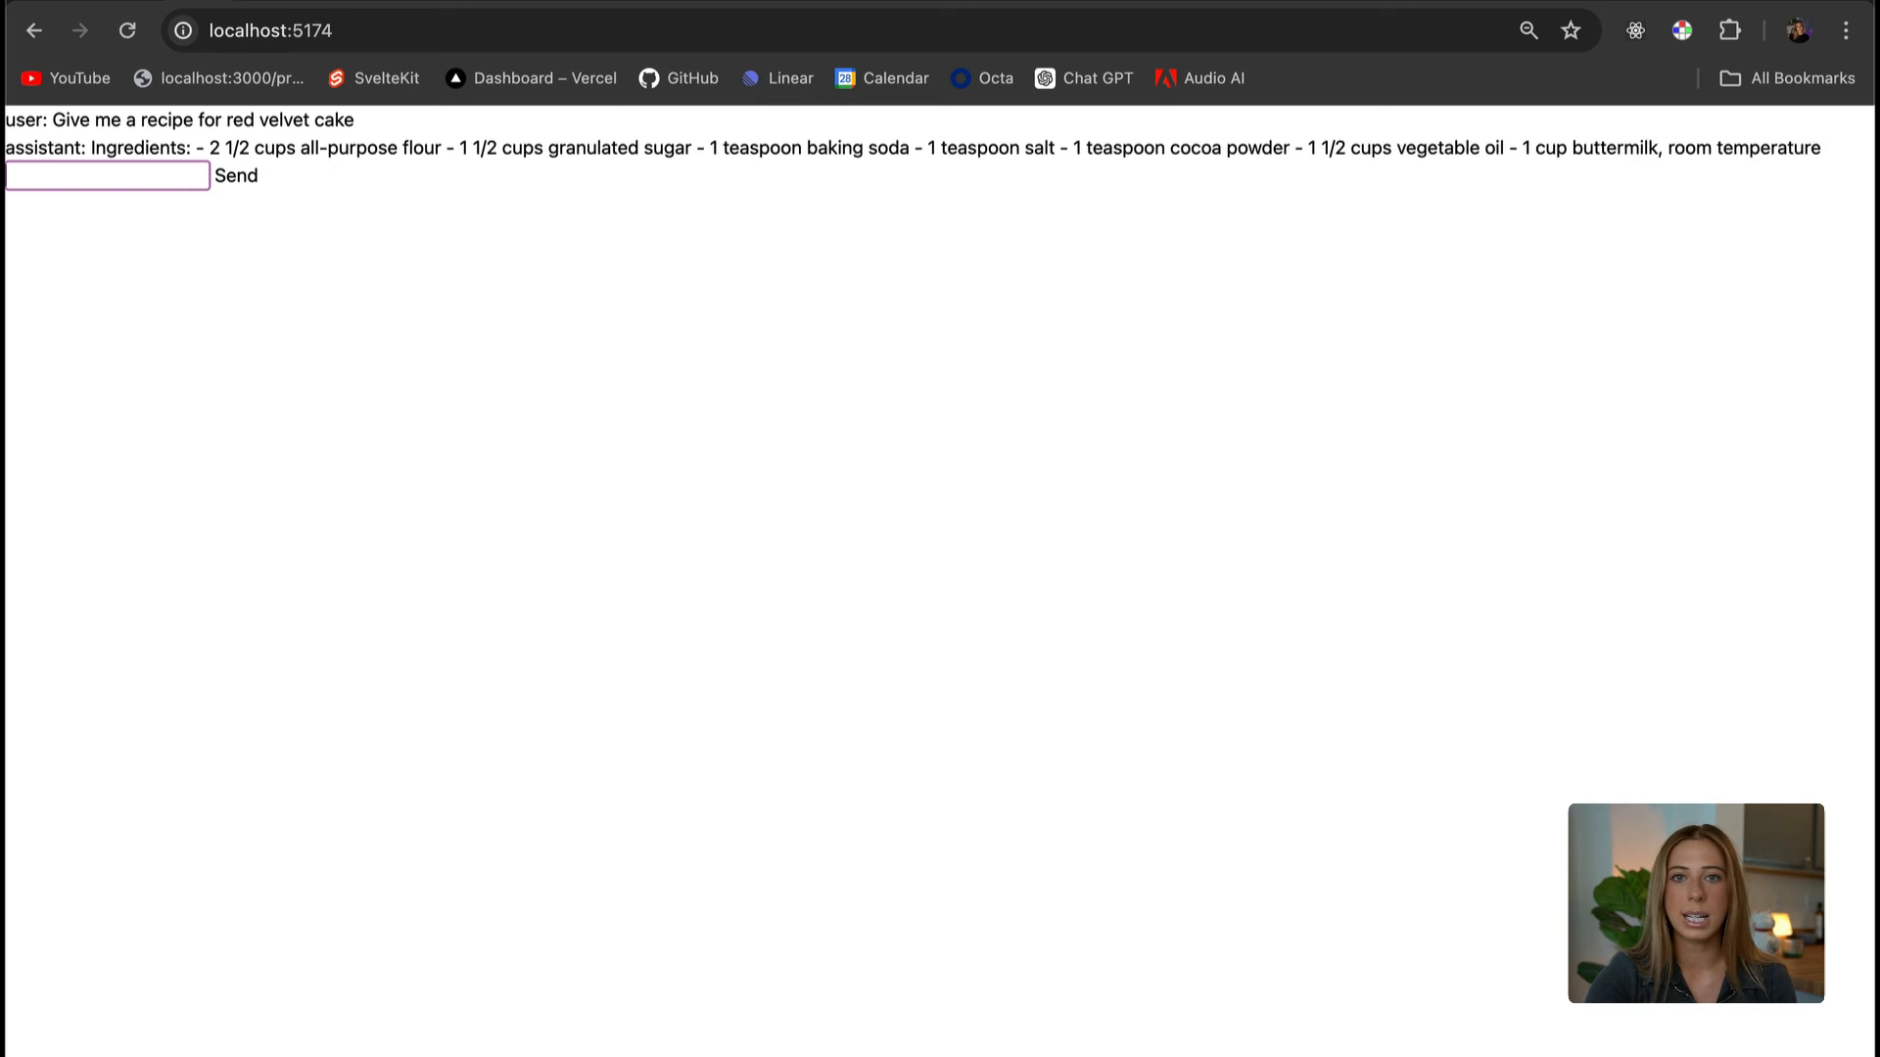
pyautogui.moveTo(130, 184)
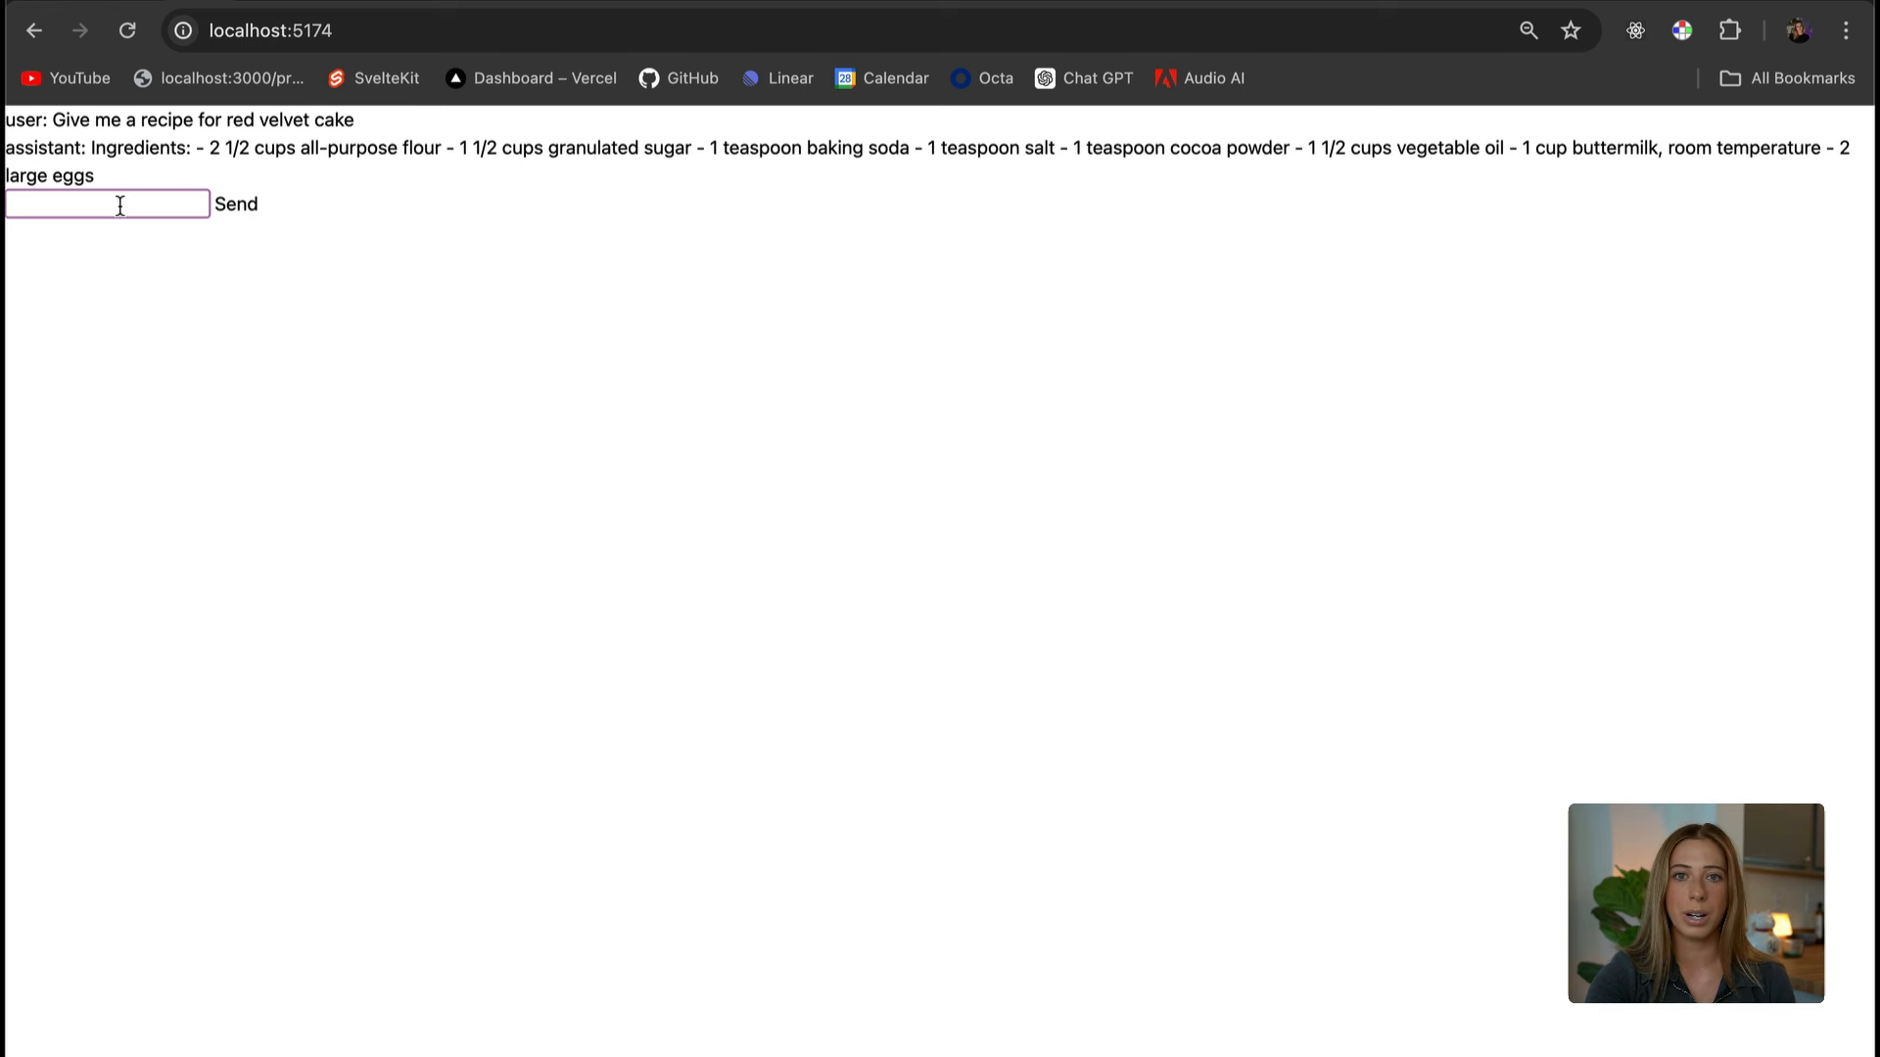
pyautogui.click(235, 203)
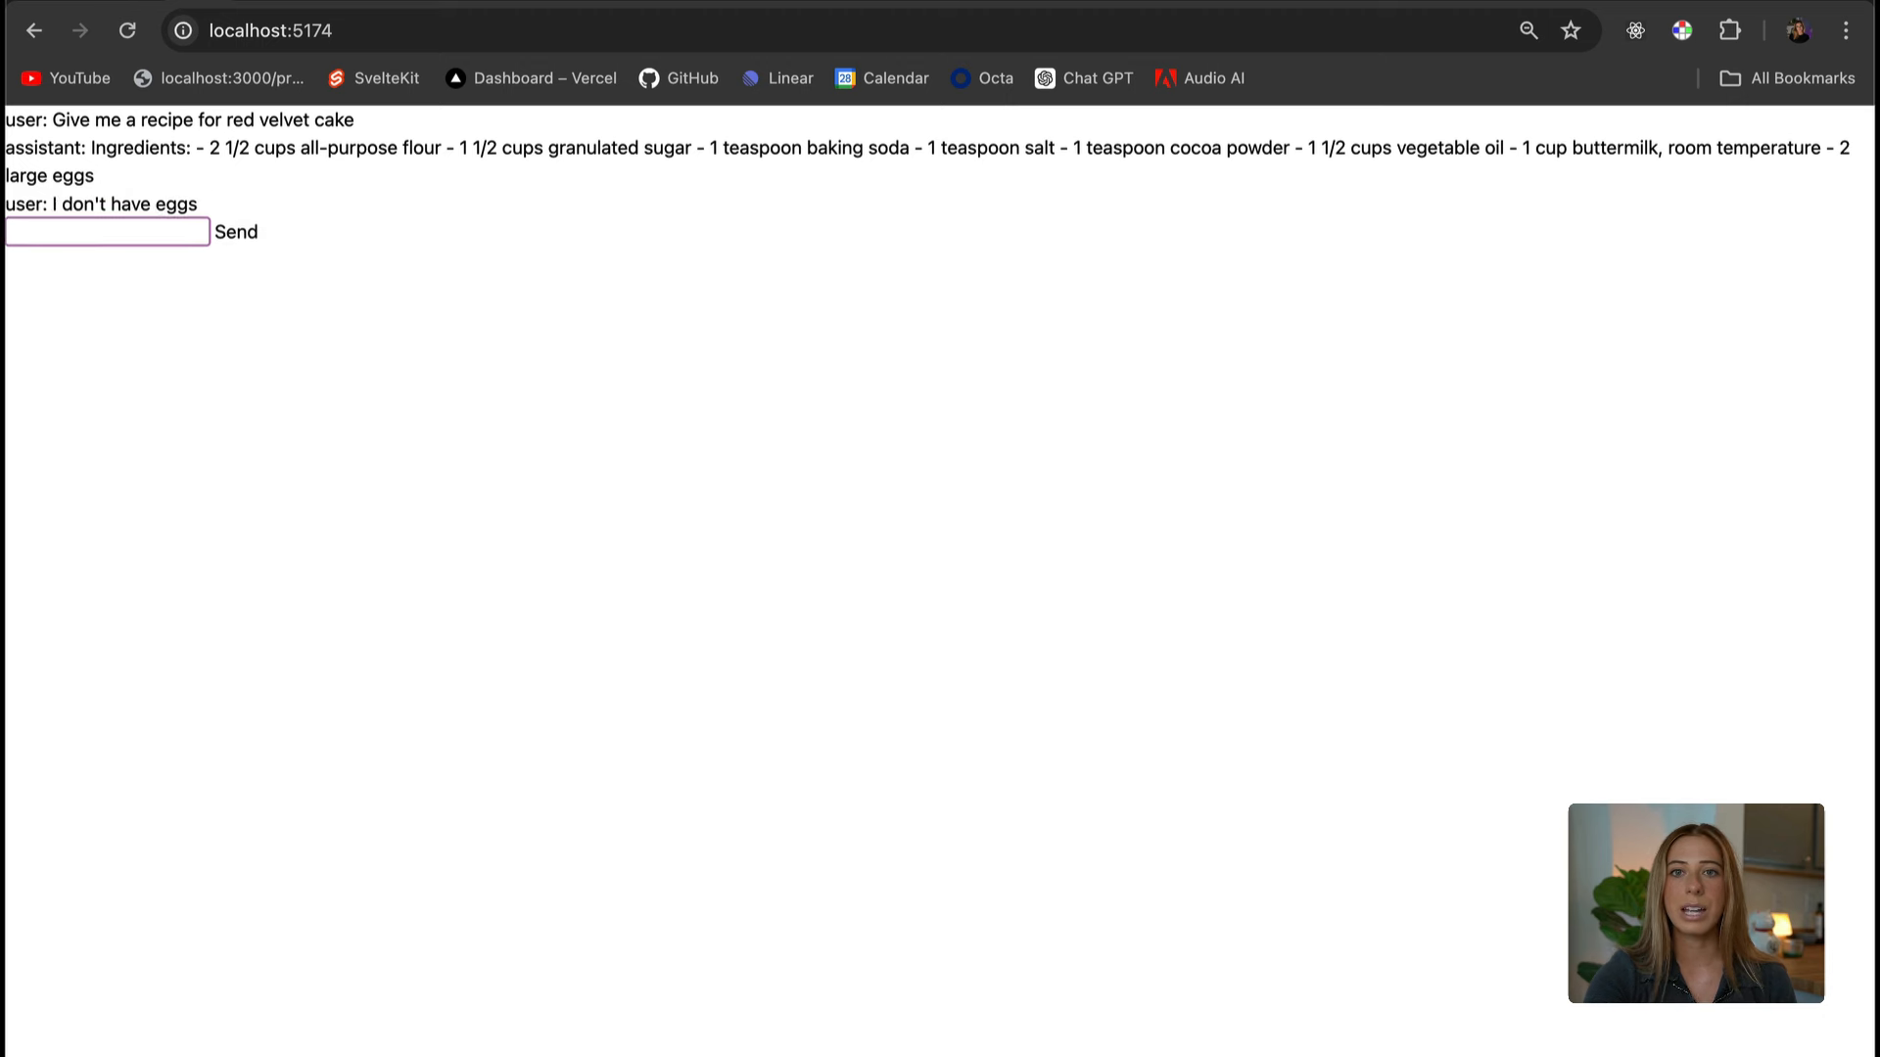
pyautogui.click(235, 231)
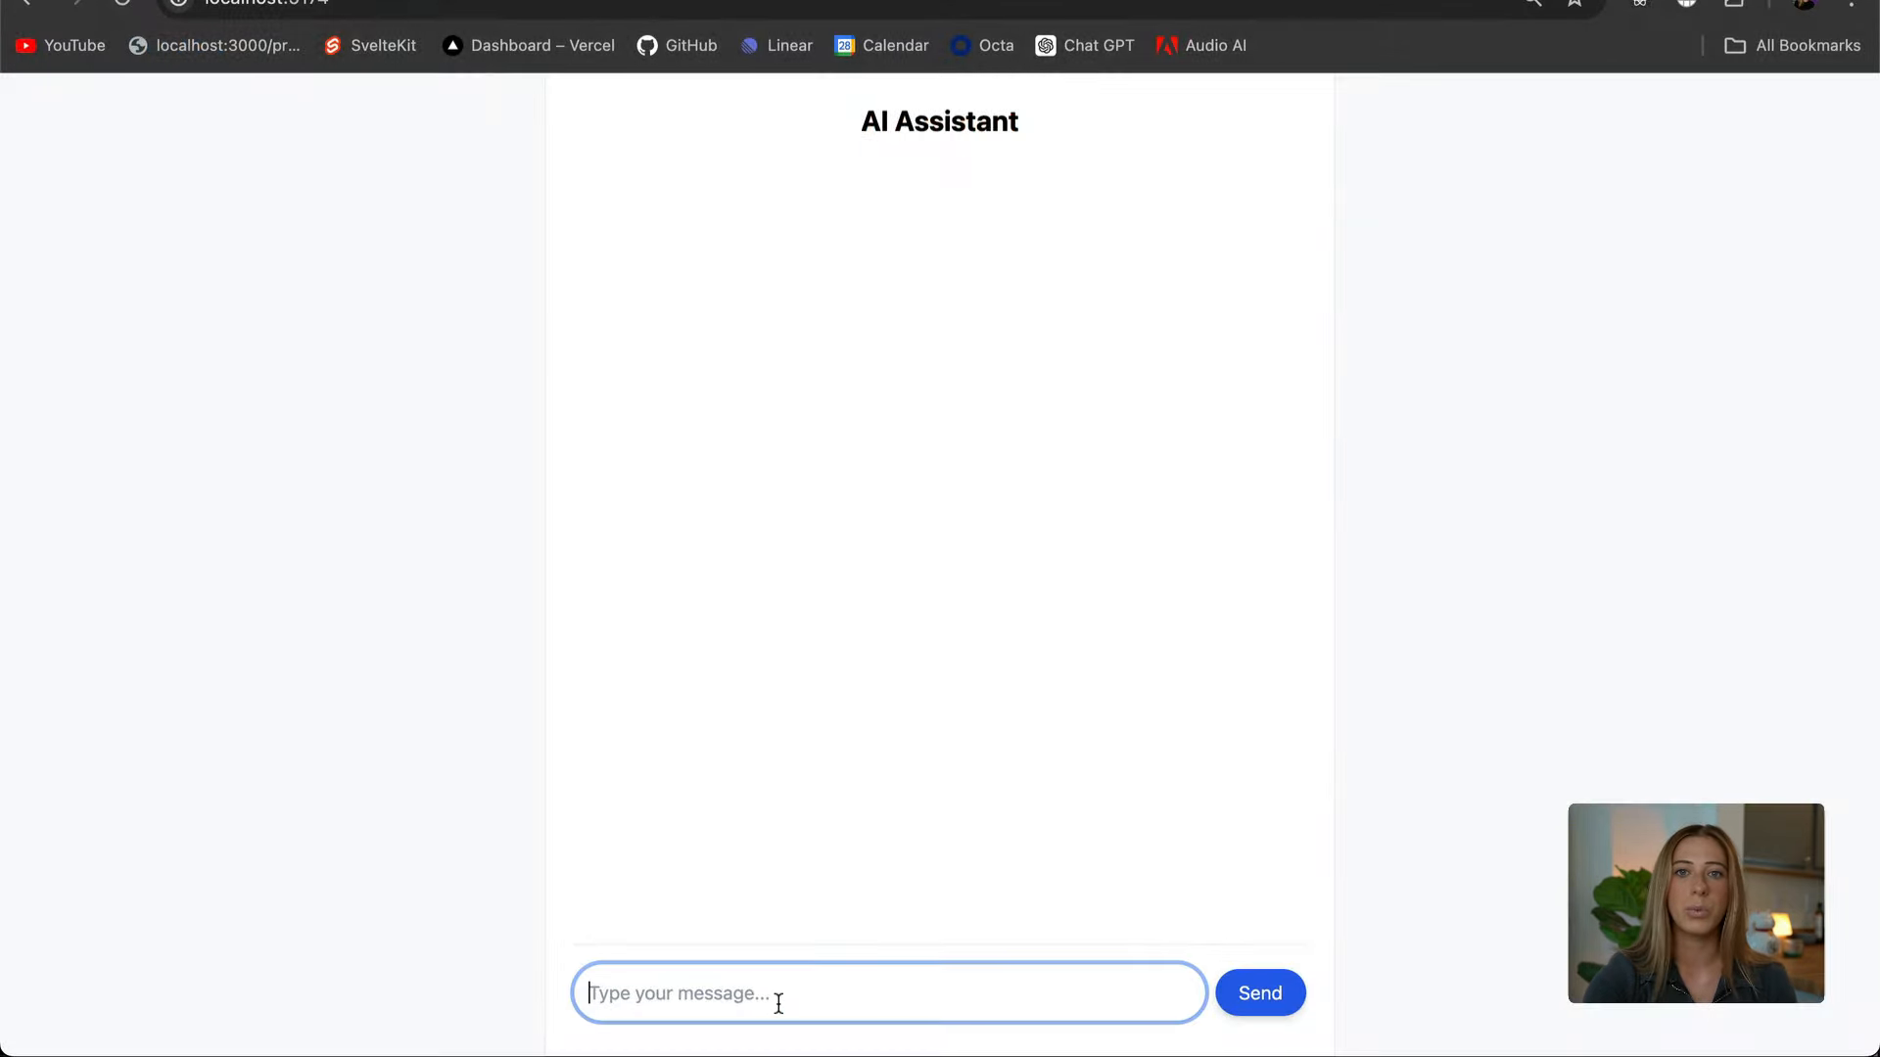
# Send 'tell me a joke' from the styled chat page
pyautogui.click(1260, 993)
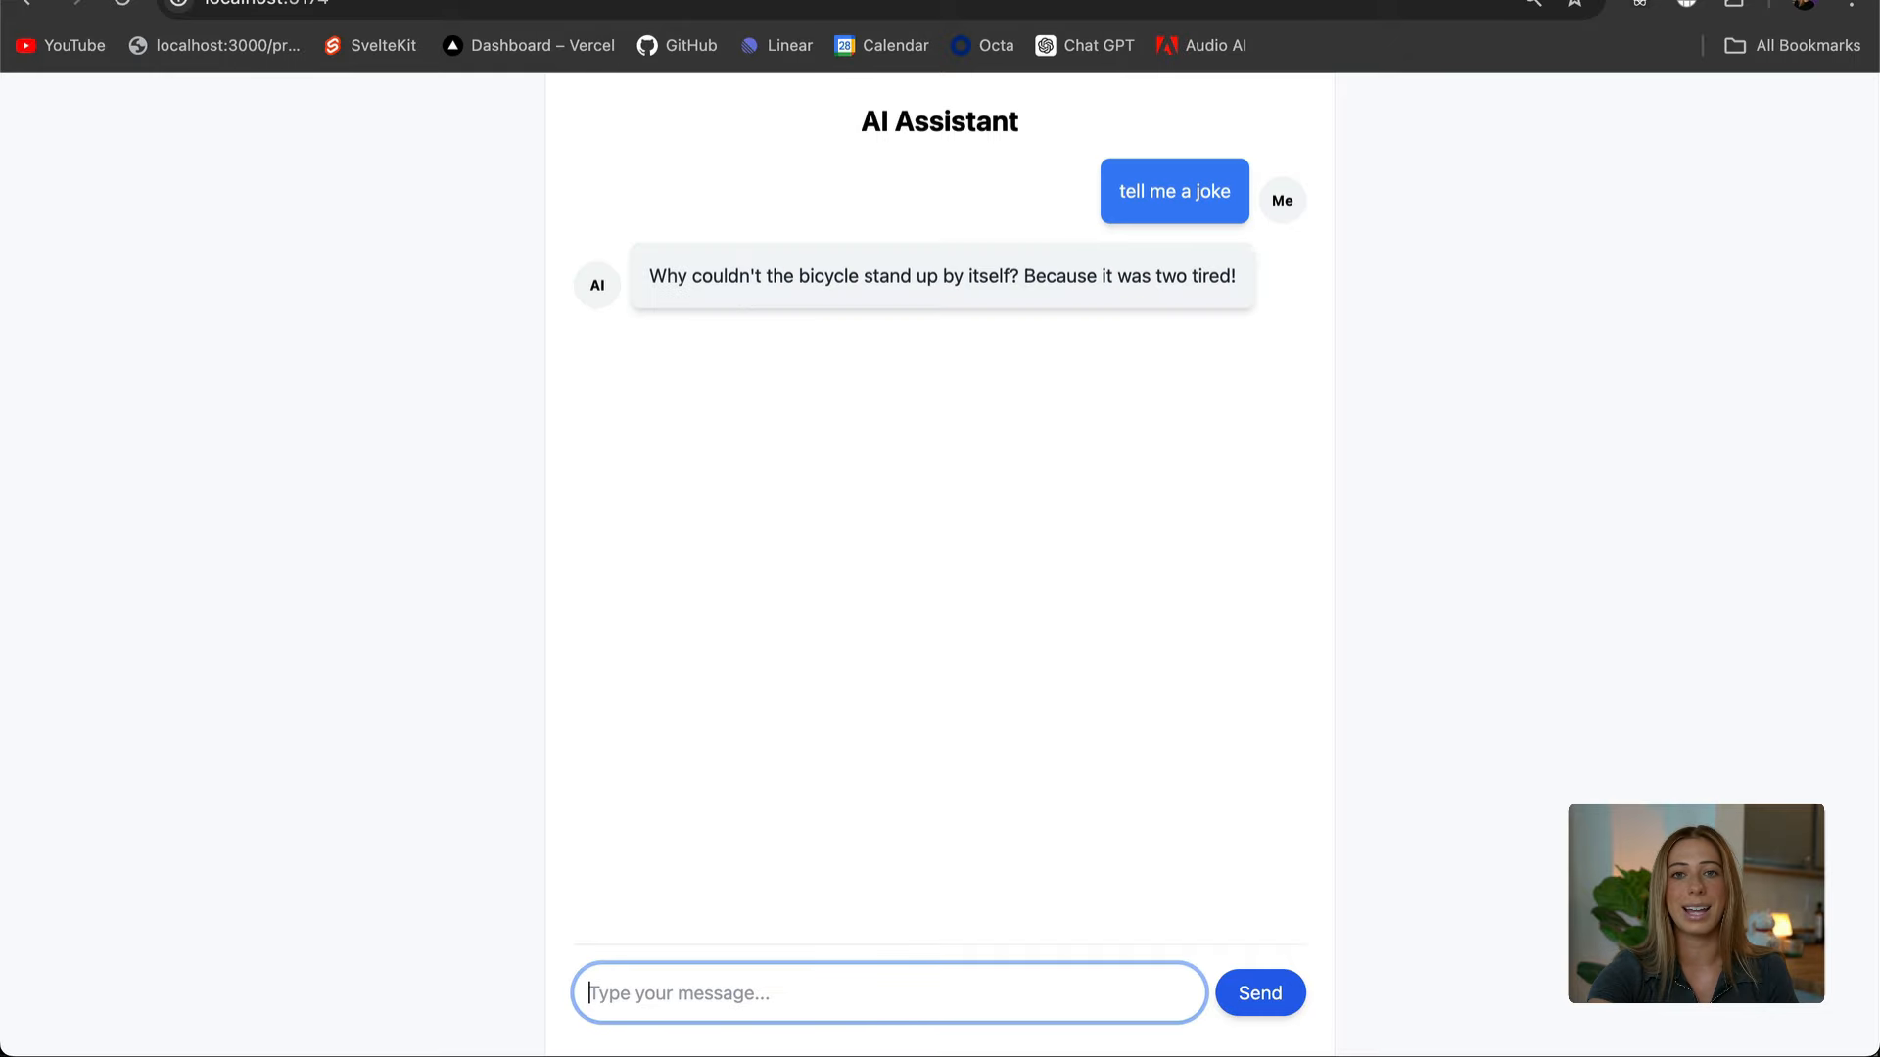